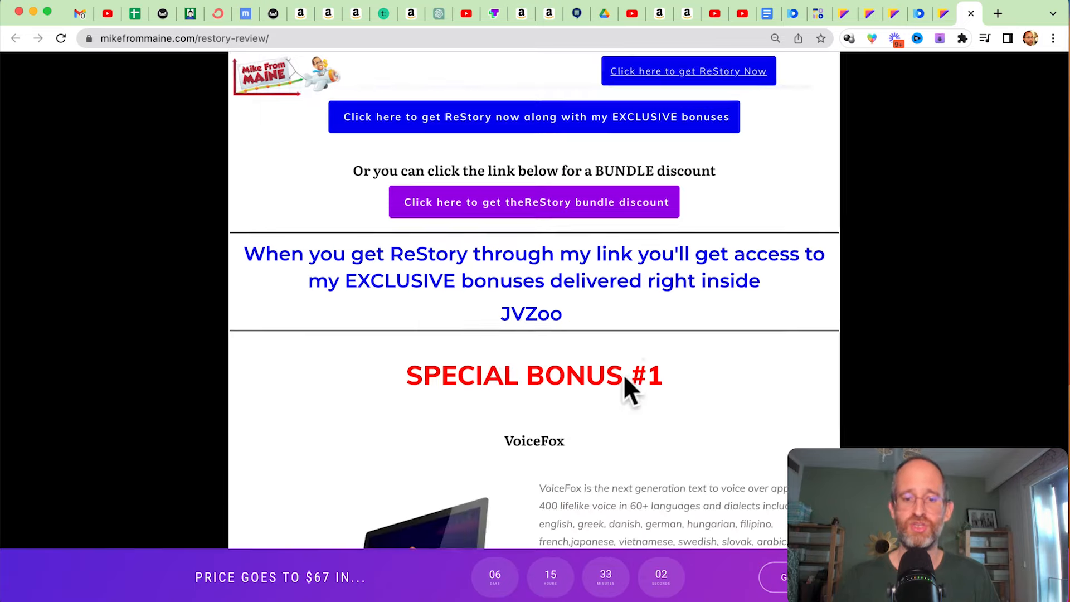
Step: Scroll the restory.pro preview page past the $47 offer and feature grid to Step #1
scroll("down", 3)
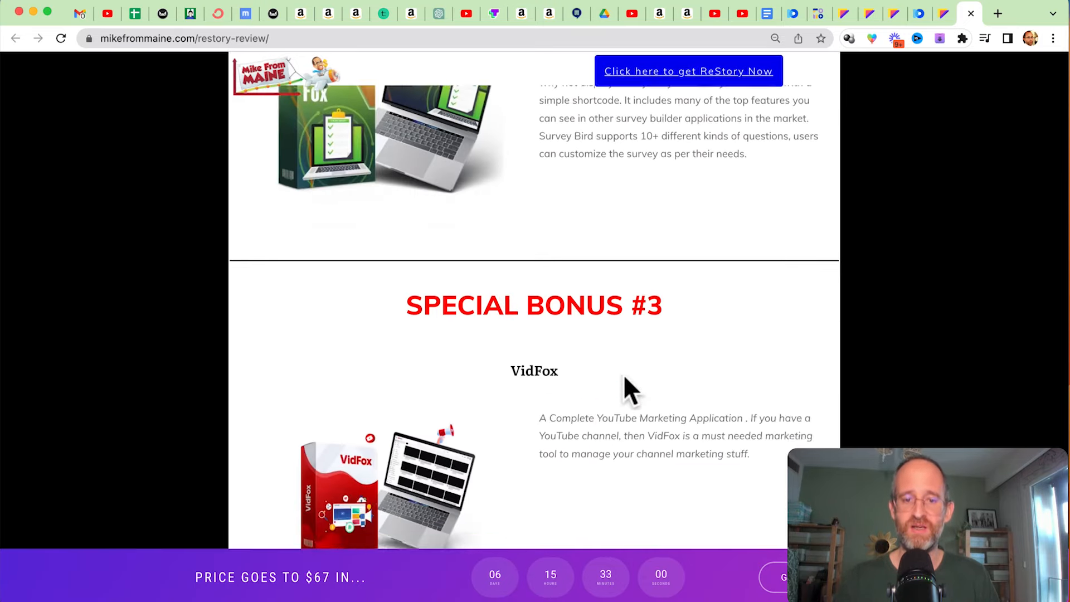
scroll("down", 3)
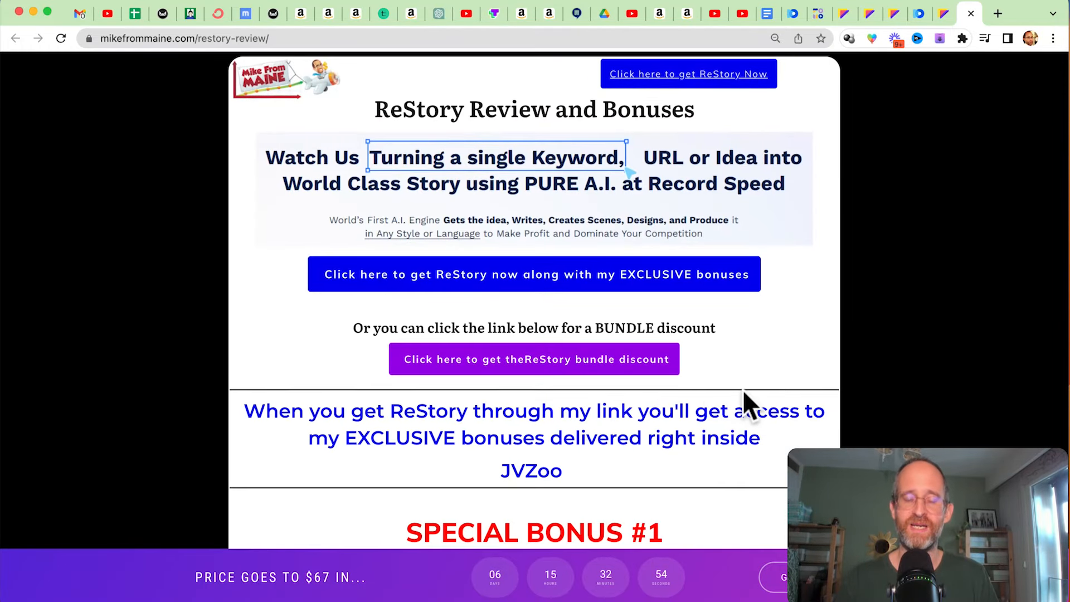
mouse_move(741, 338)
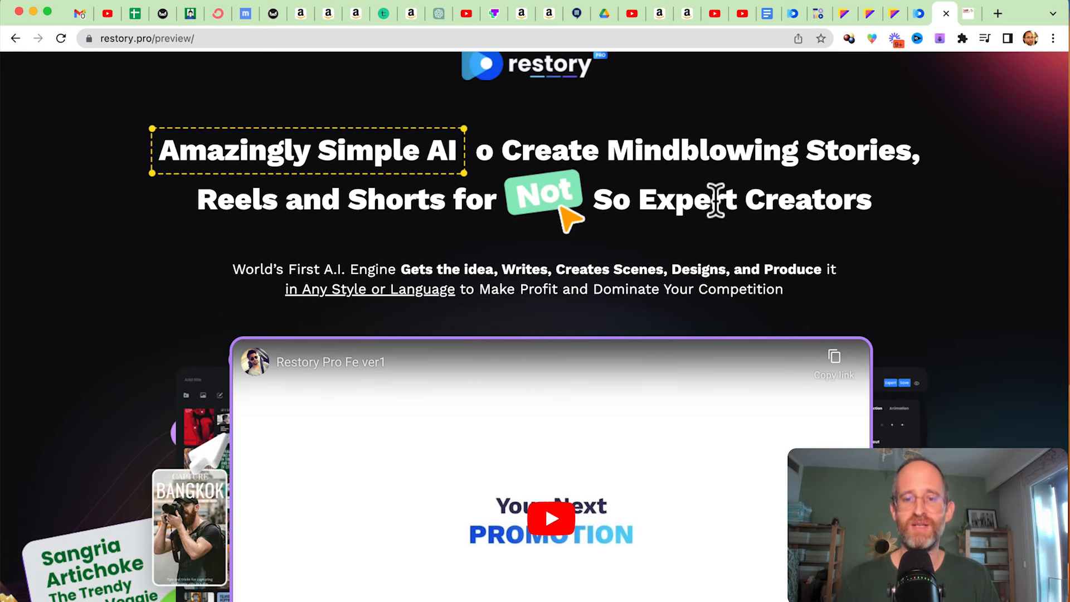
scroll("down", 3)
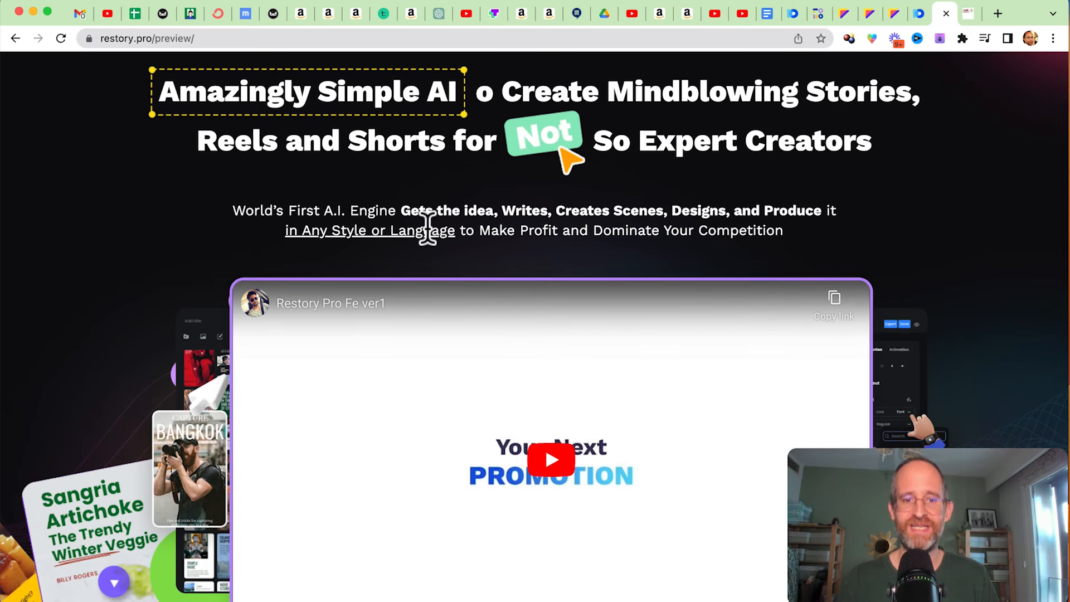
mouse_move(748, 188)
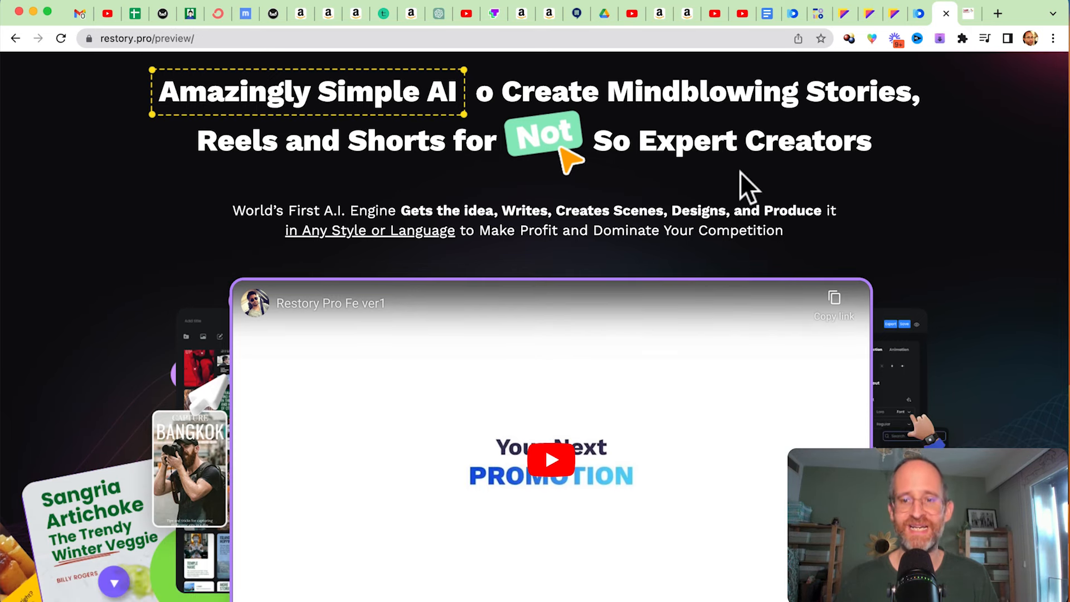
scroll("down", 3)
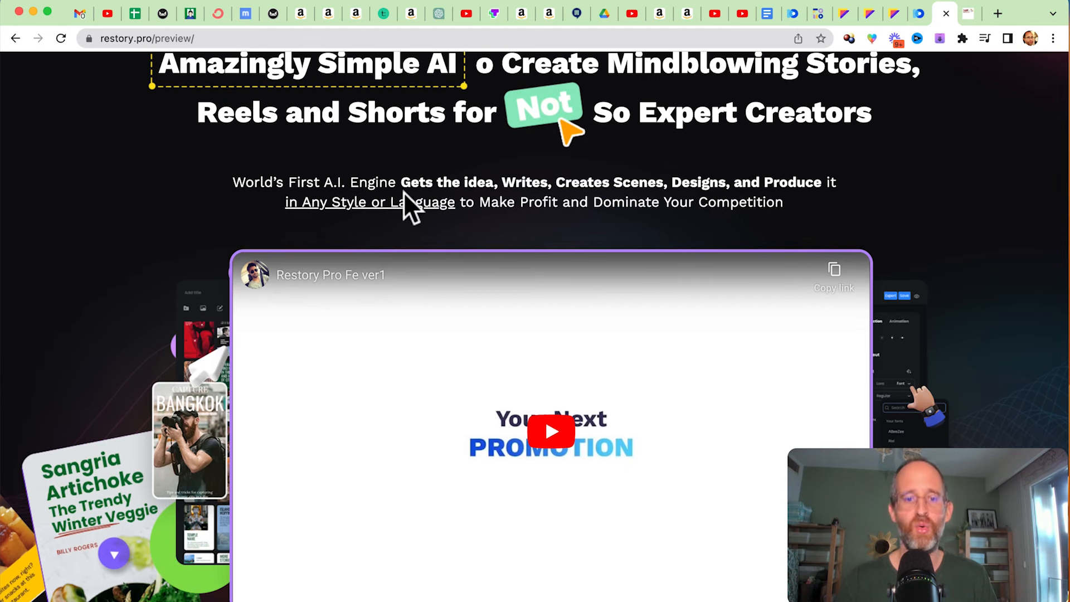
scroll("down", 3)
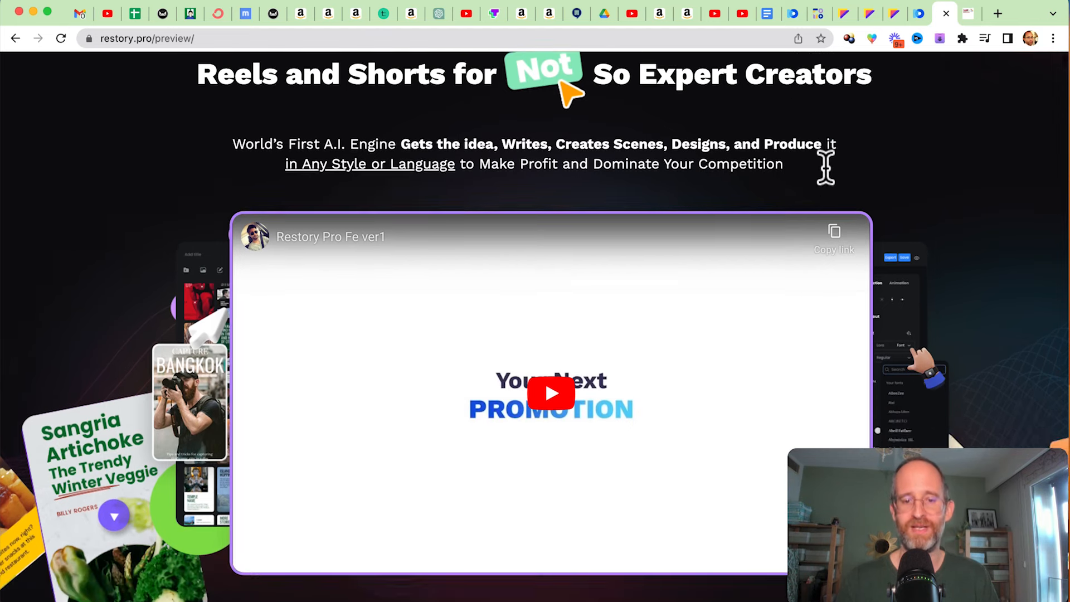
scroll("down", 3)
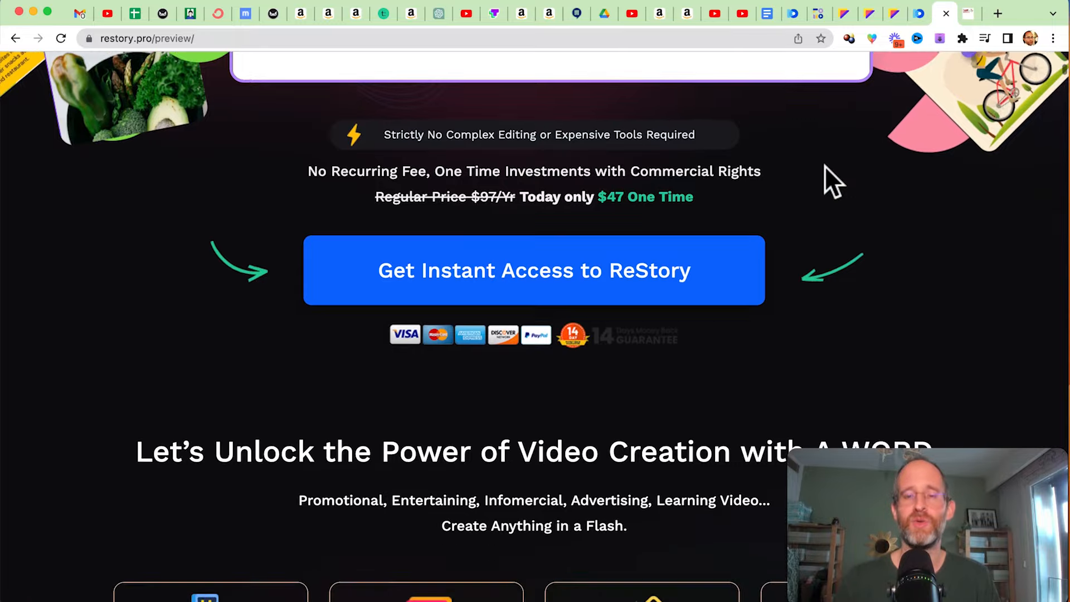
scroll("down", 3)
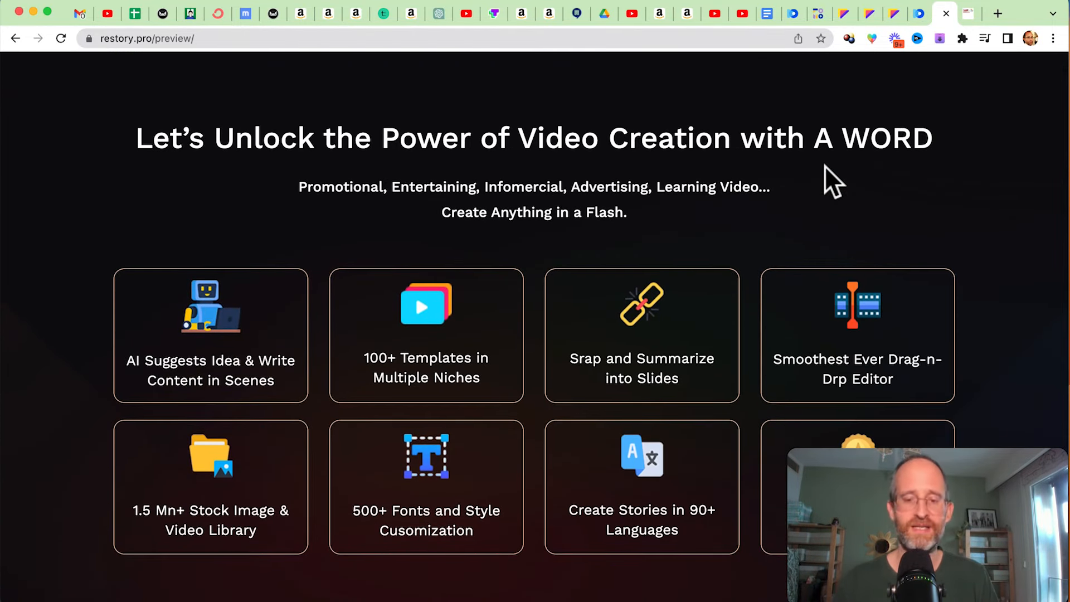
scroll("down", 3)
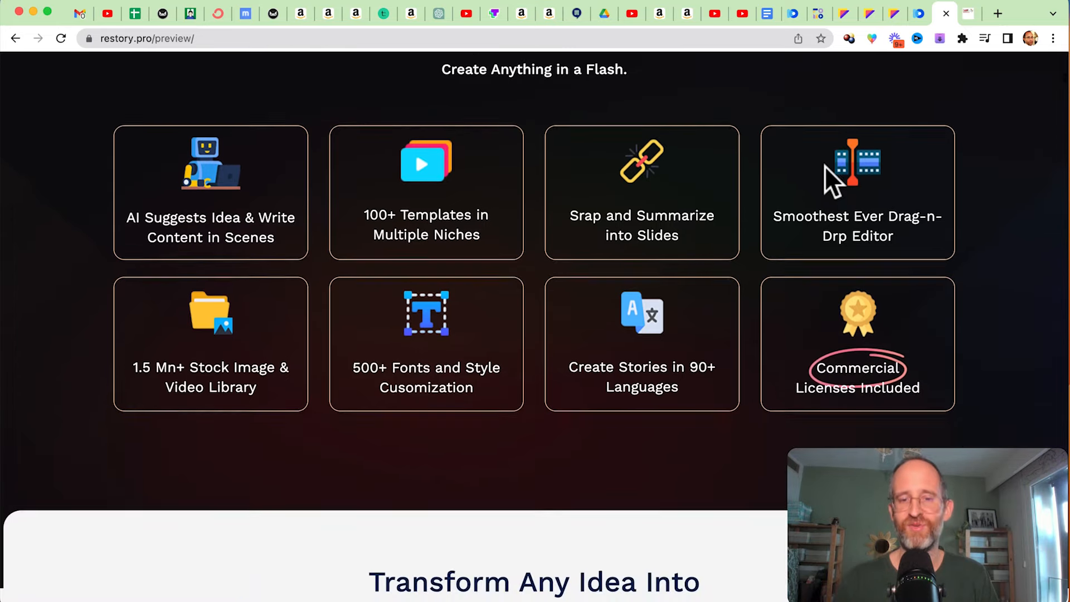
scroll("down", 3)
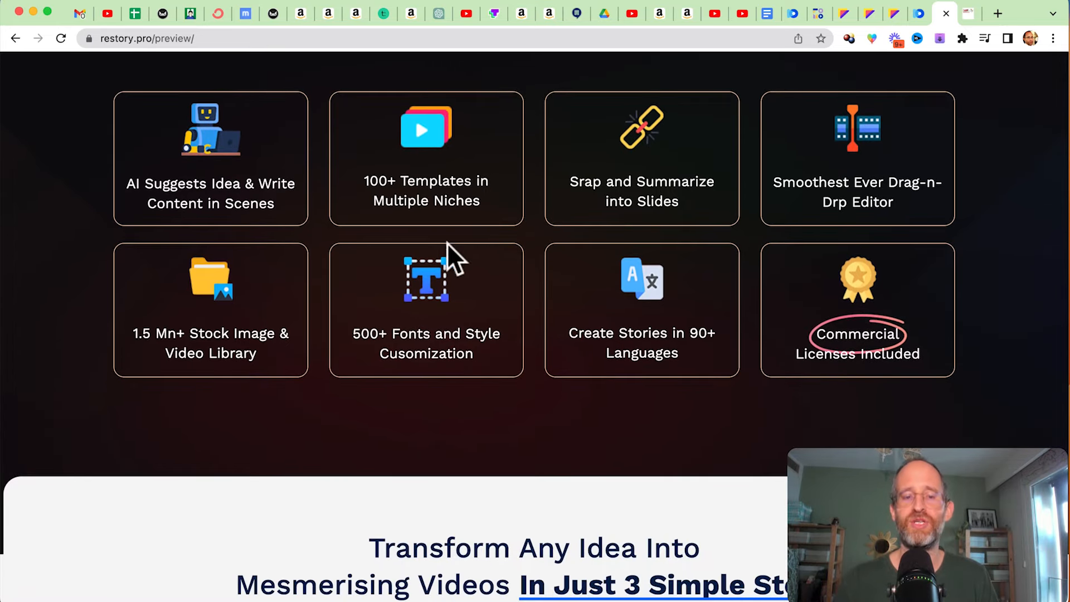
scroll("down", 3)
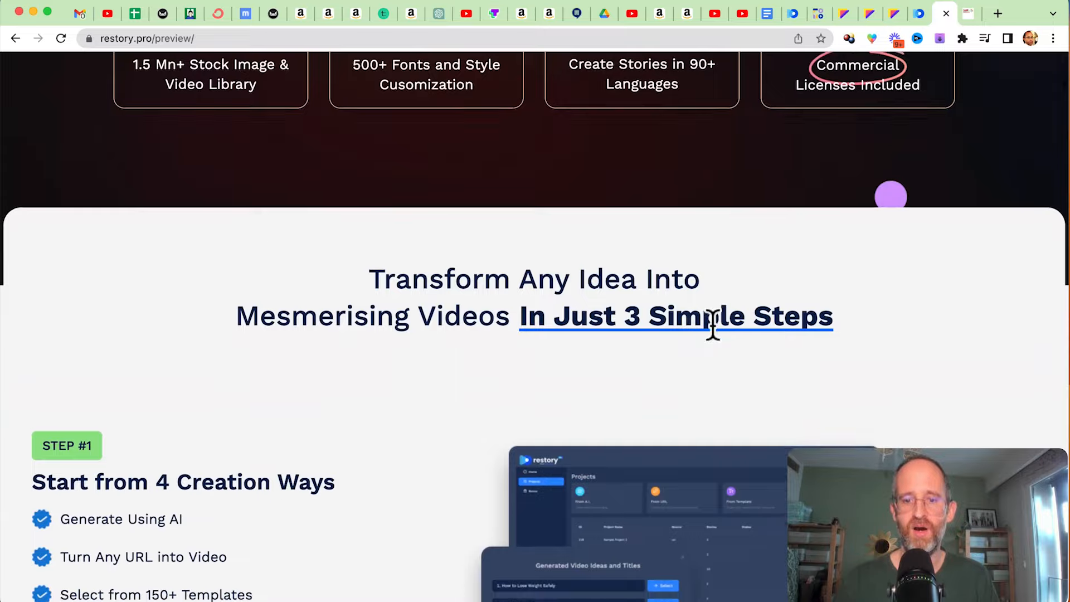
scroll("down", 3)
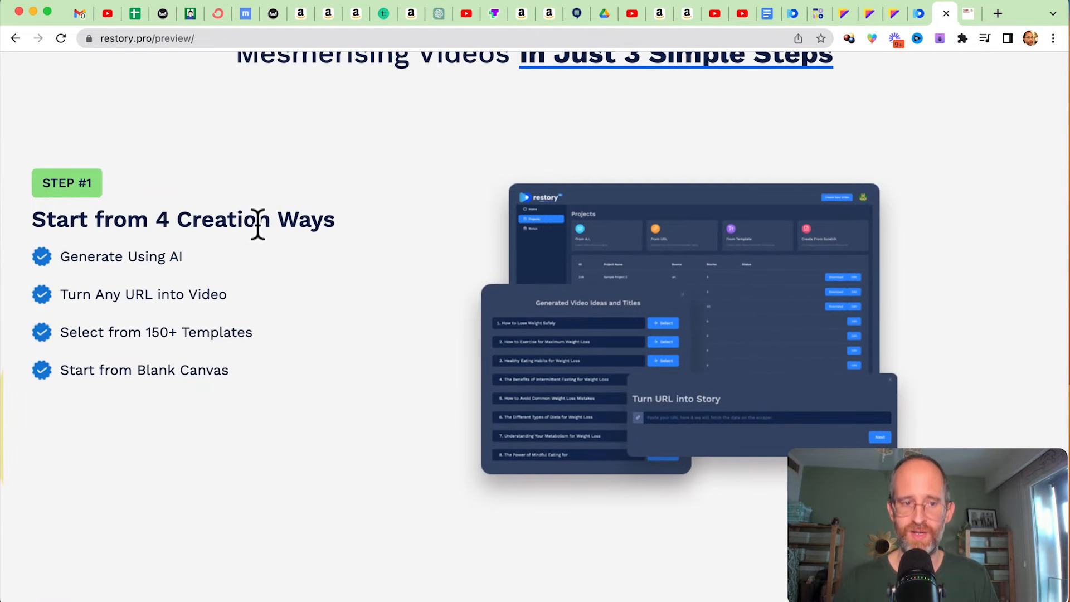
mouse_move(162, 307)
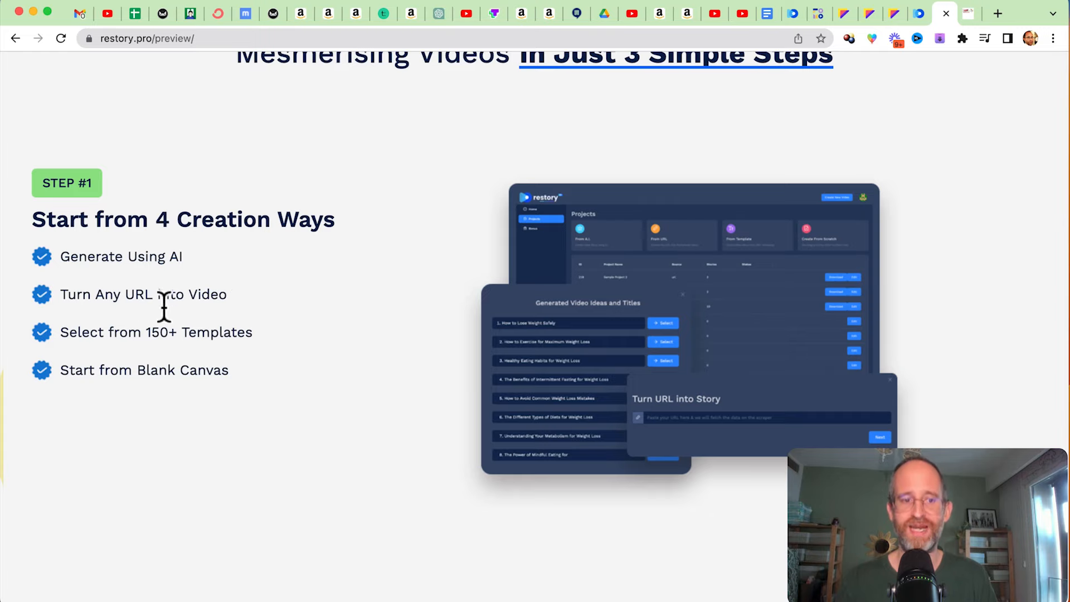
mouse_move(286, 340)
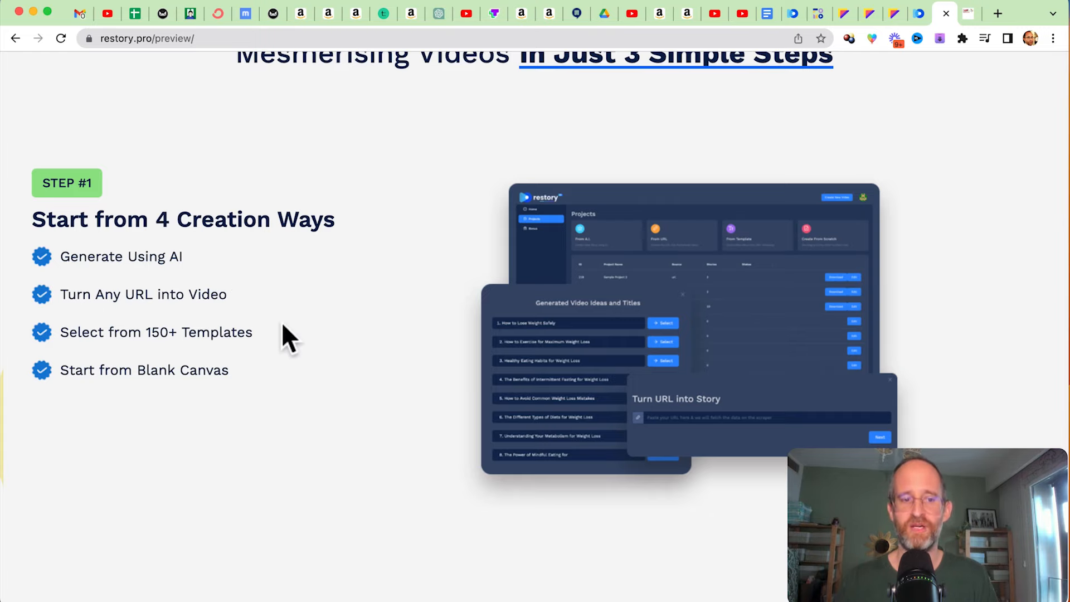
scroll("down", 3)
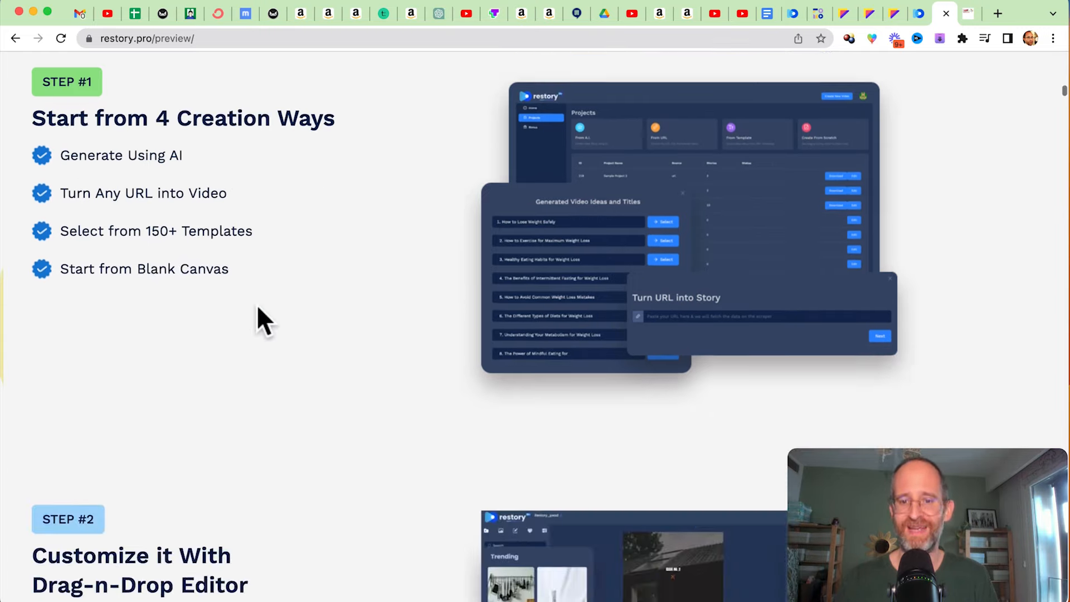
scroll("down", 3)
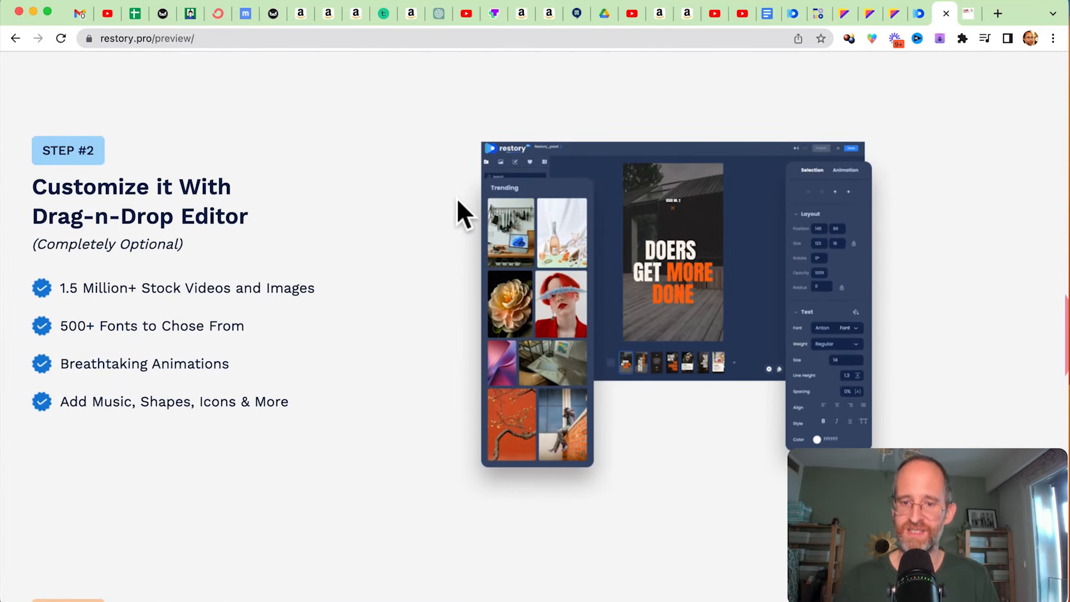
scroll("down", 3)
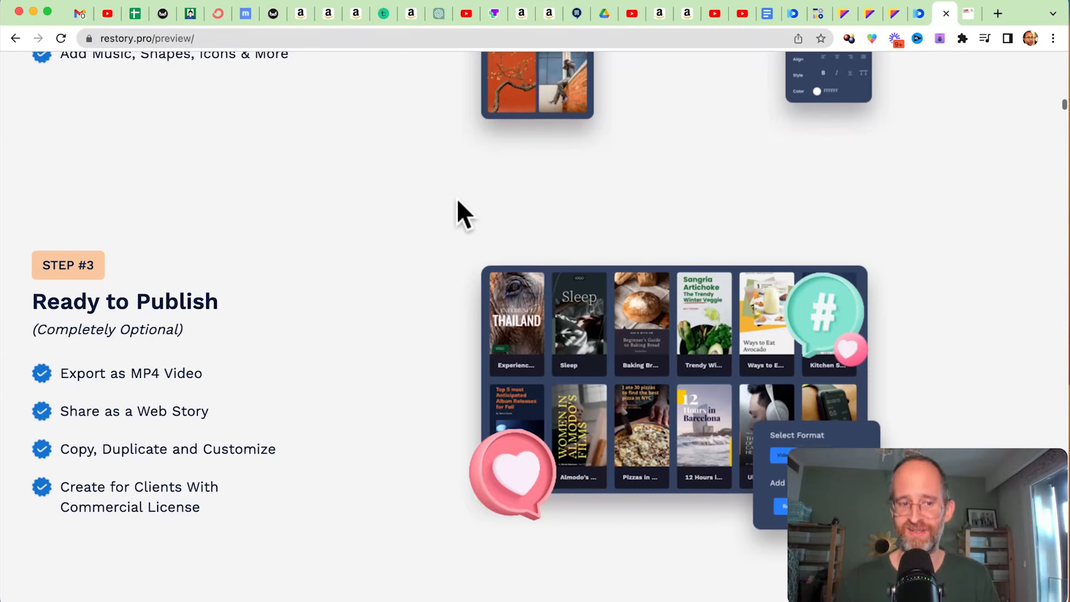
scroll("down", 3)
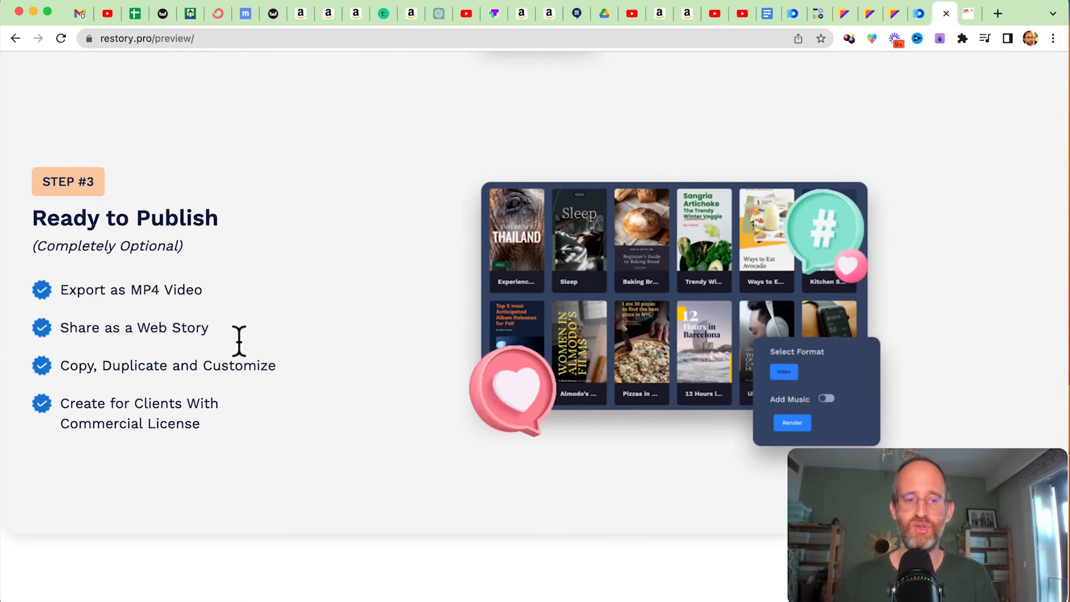
scroll("down", 3)
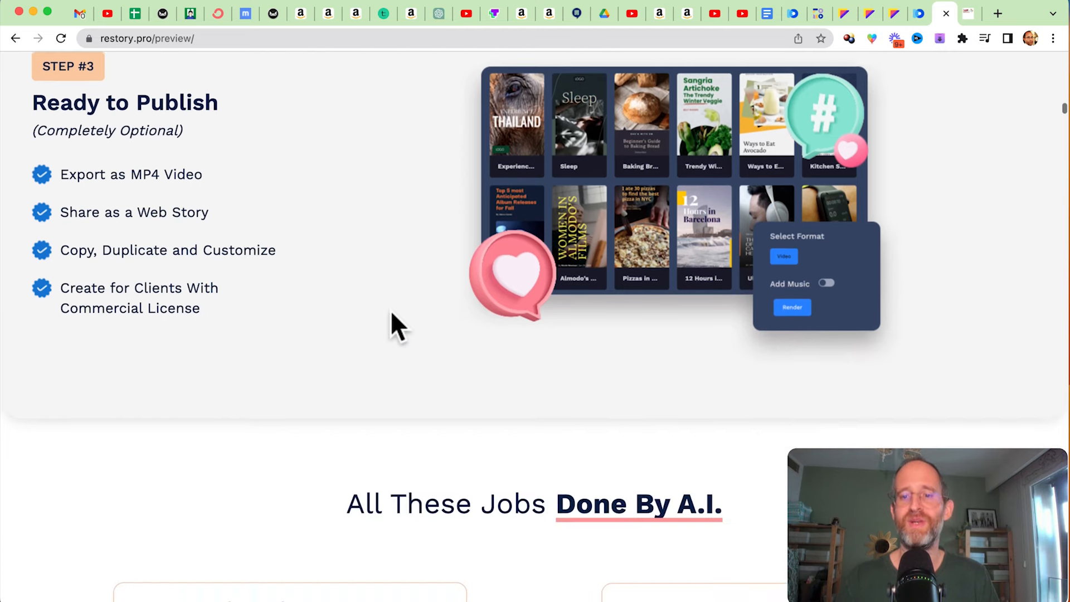
Step: Scroll down to the $147 Get Instant Access box with the restoryearly 10% coupon
scroll("down", 3)
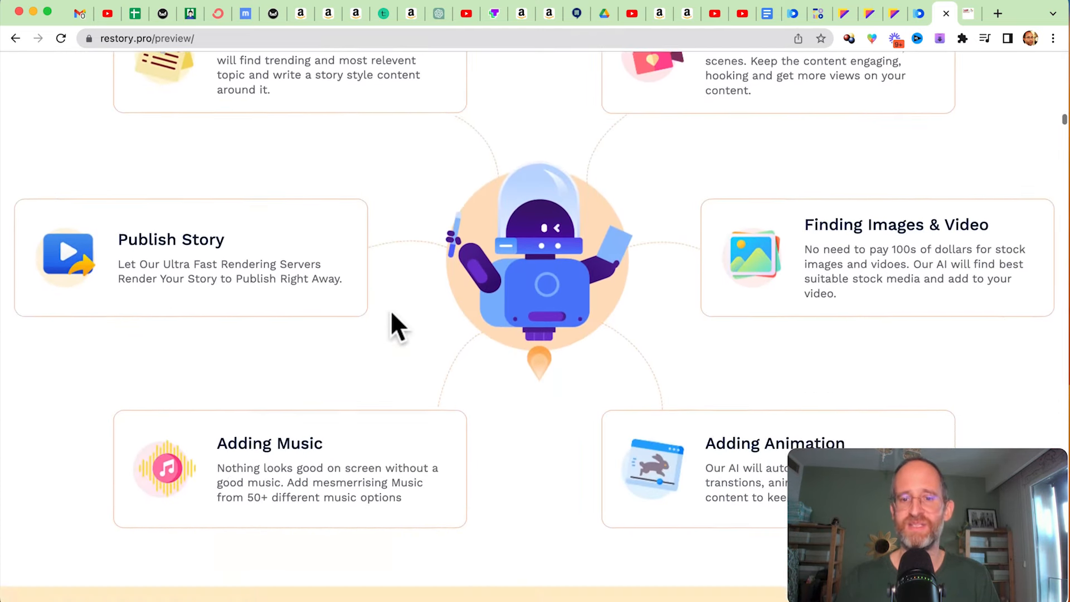
scroll("up", 3)
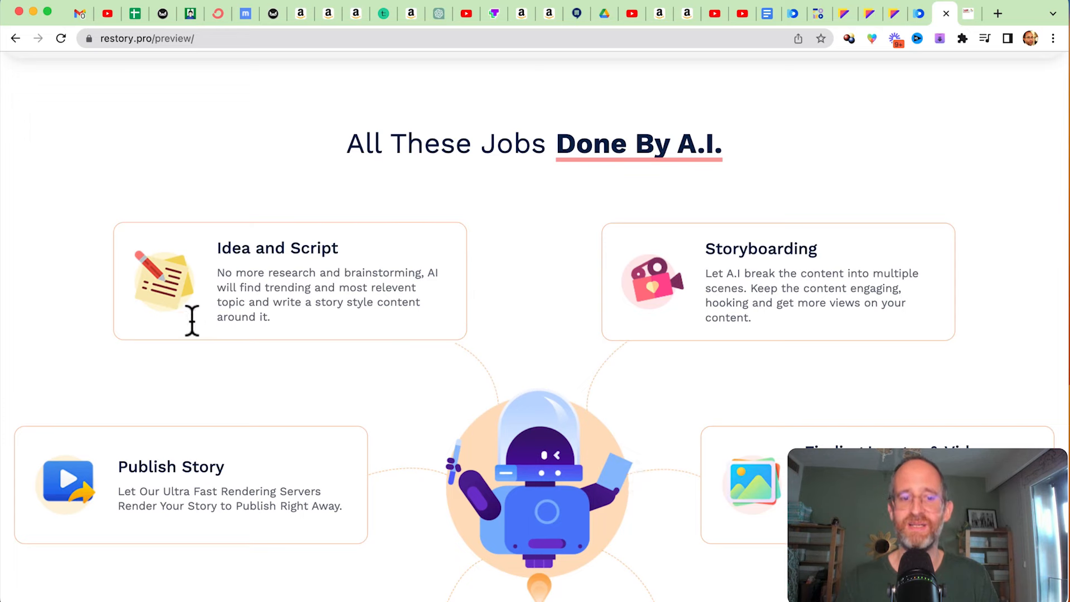
scroll("down", 3)
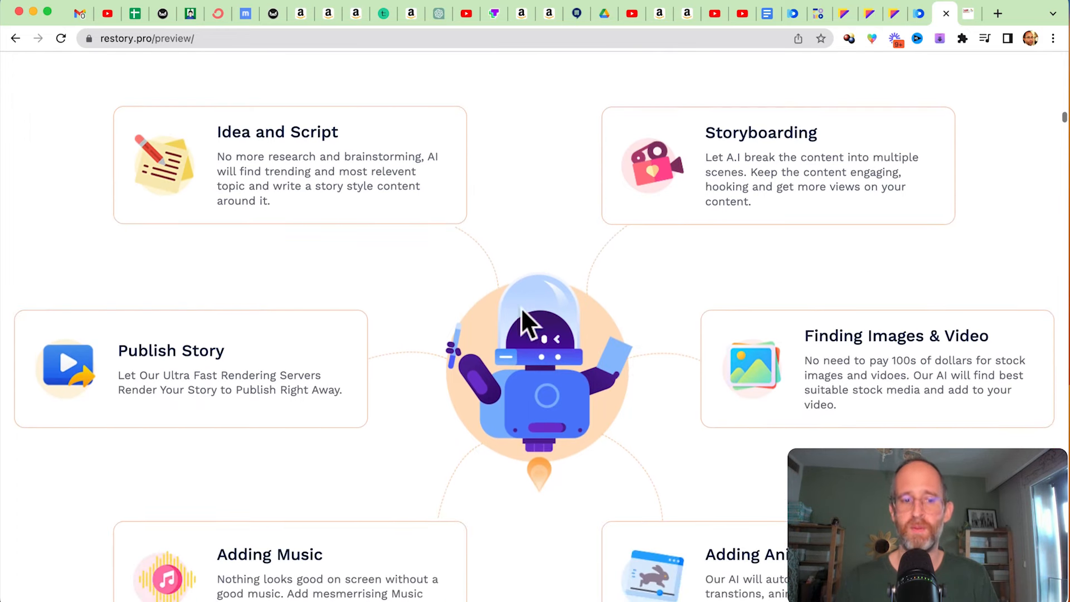
scroll("down", 3)
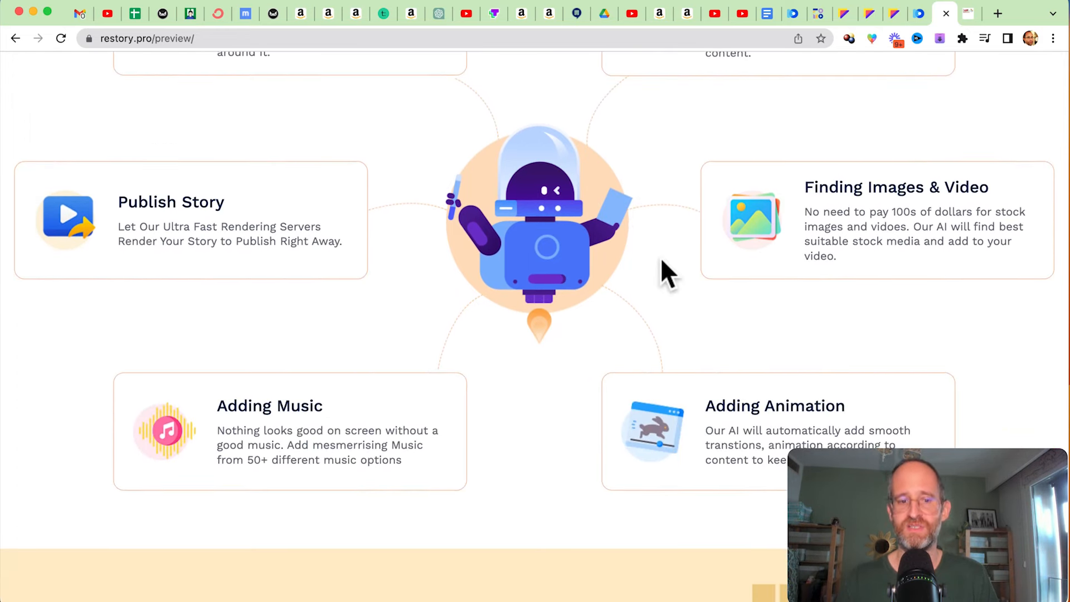
scroll("down", 3)
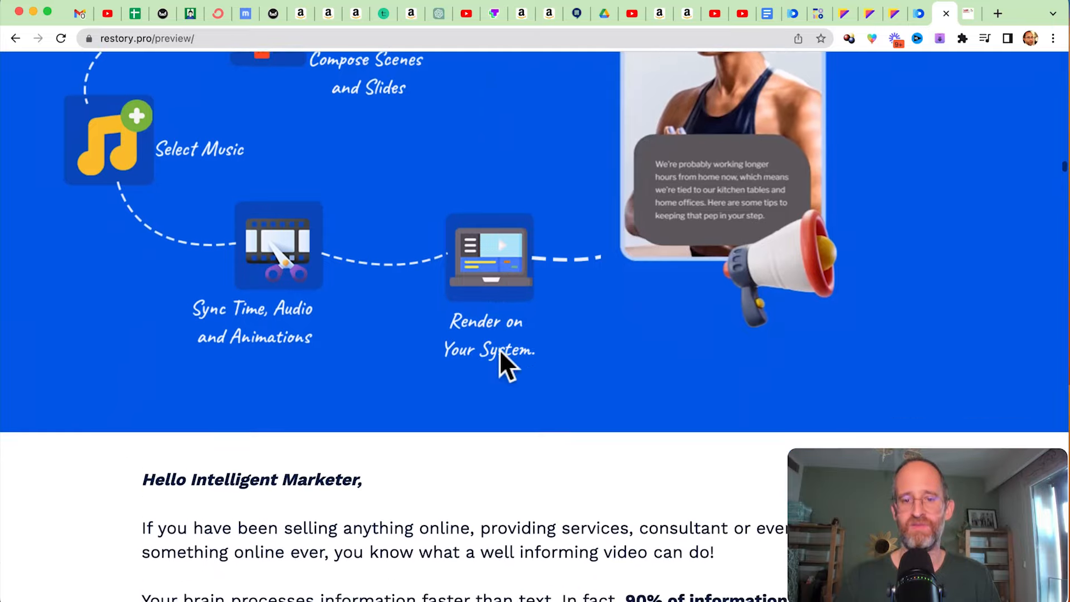
scroll("down", 3)
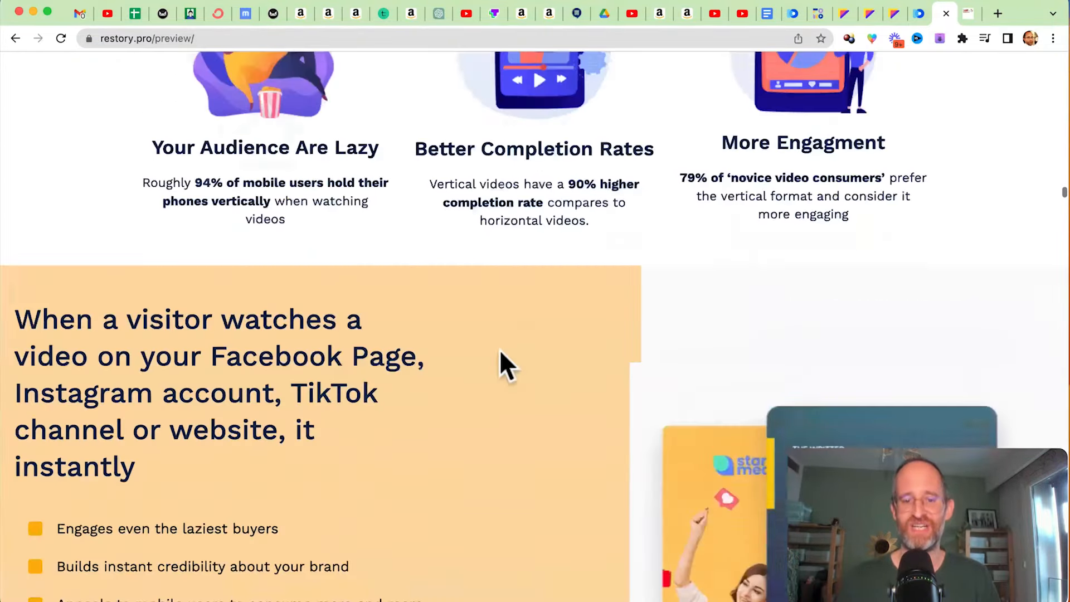
scroll("up", 3)
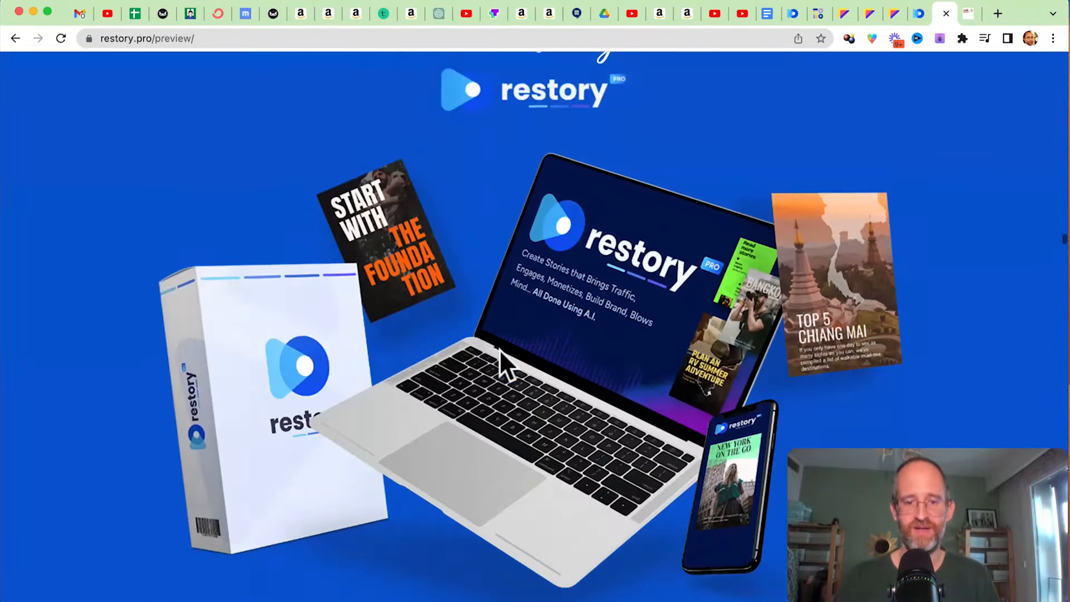
scroll("down", 3)
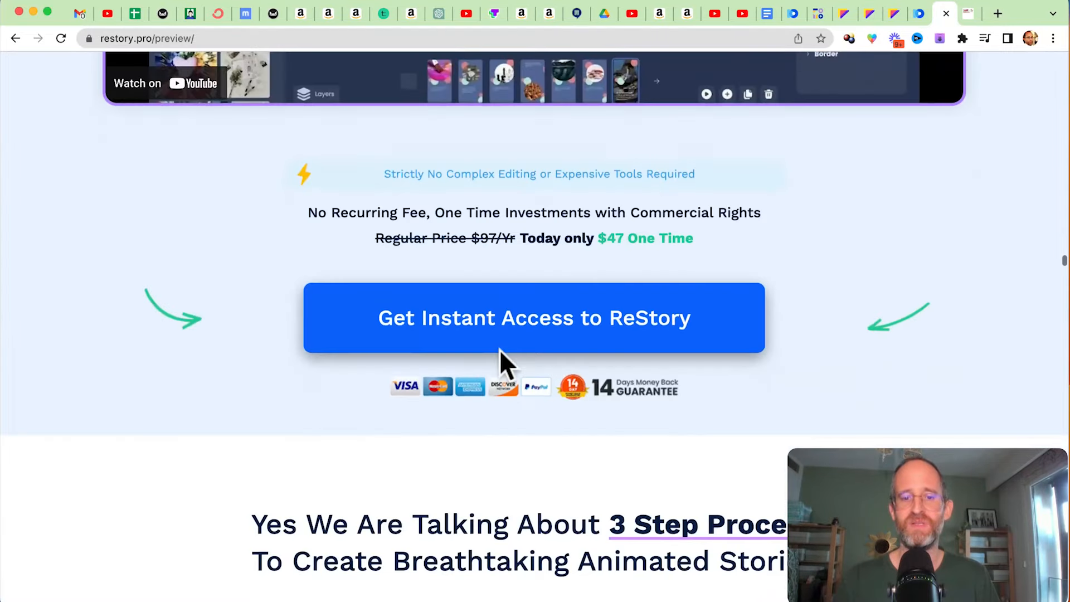
scroll("down", 3)
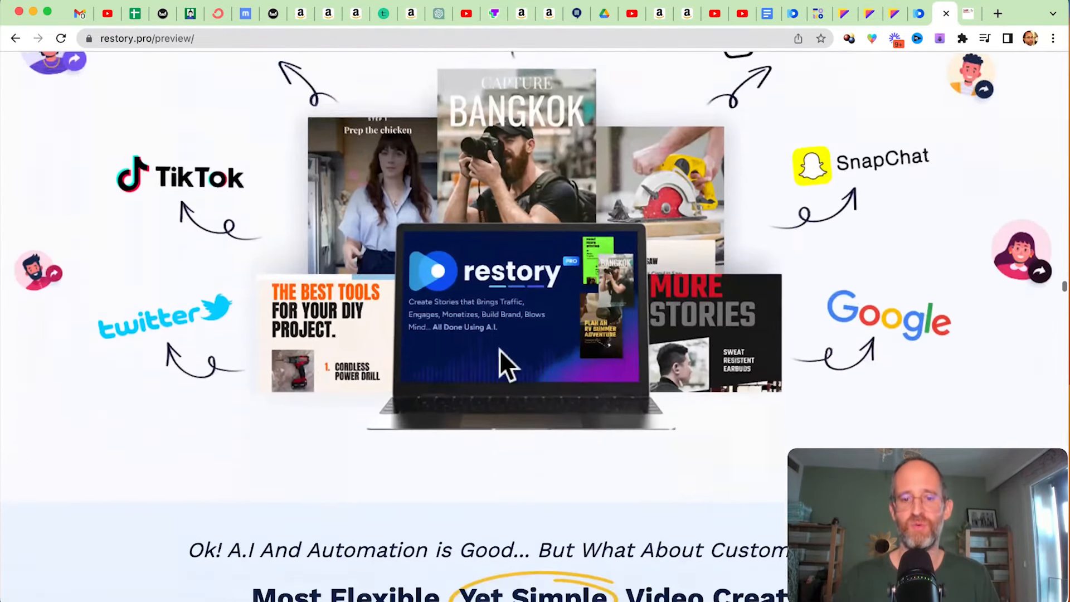
scroll("down", 3)
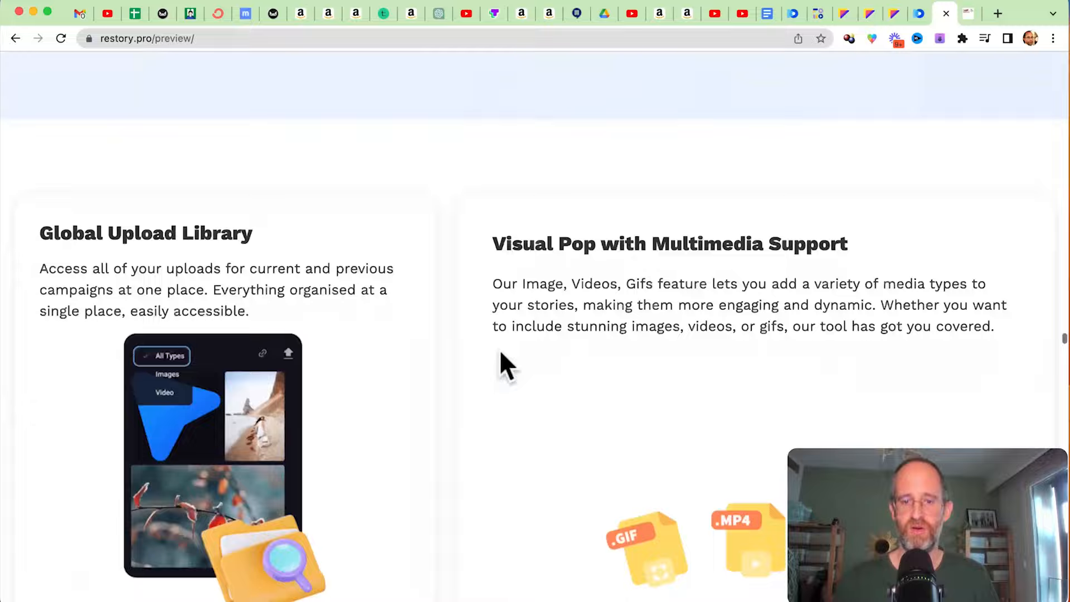
scroll("down", 3)
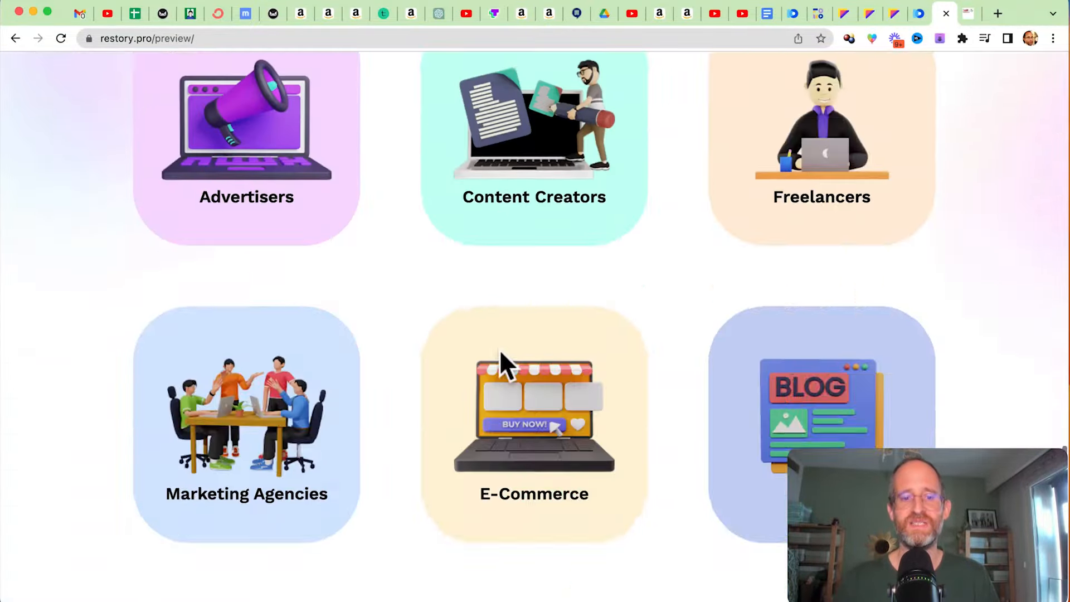
scroll("down", 3)
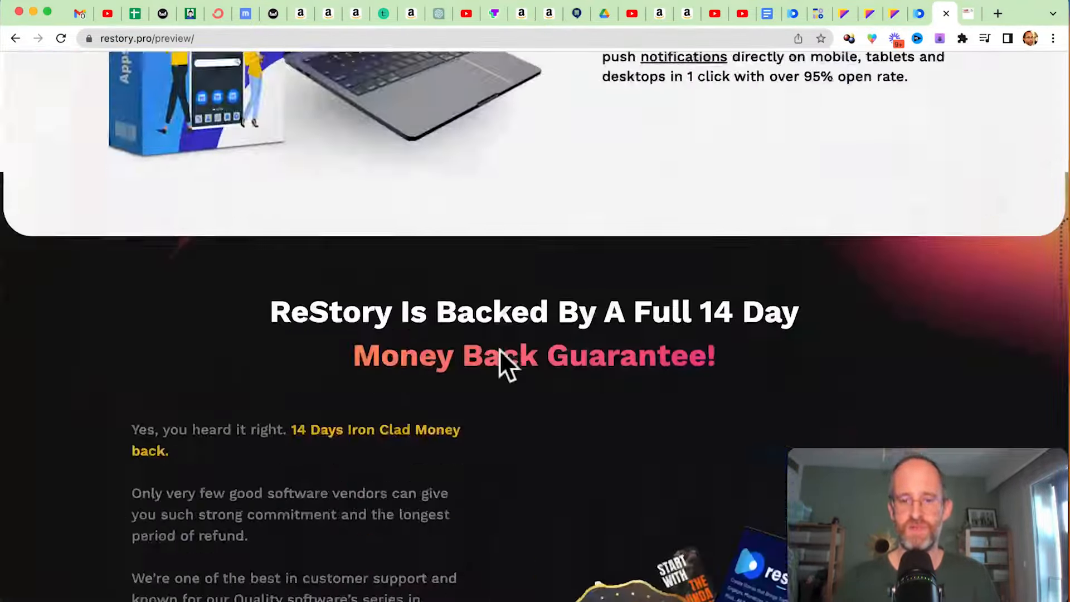
scroll("down", 3)
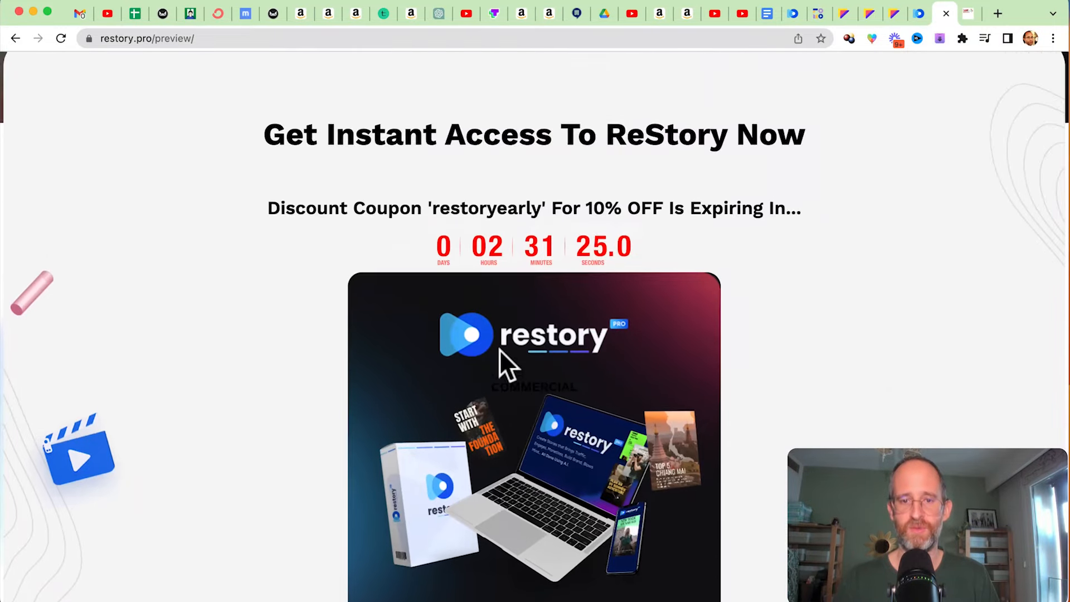
scroll("down", 3)
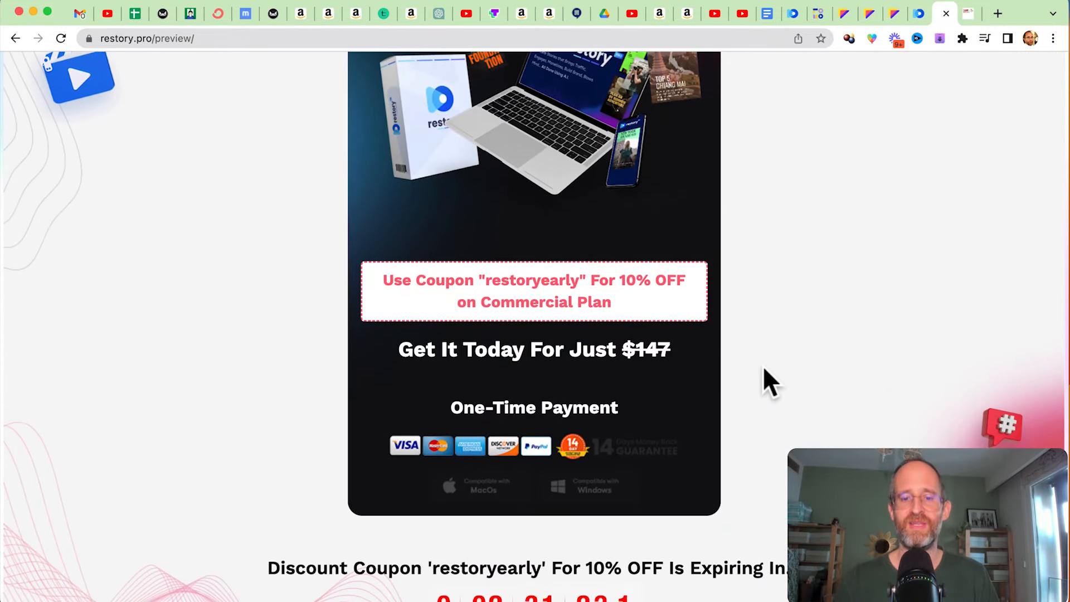
scroll("down", 3)
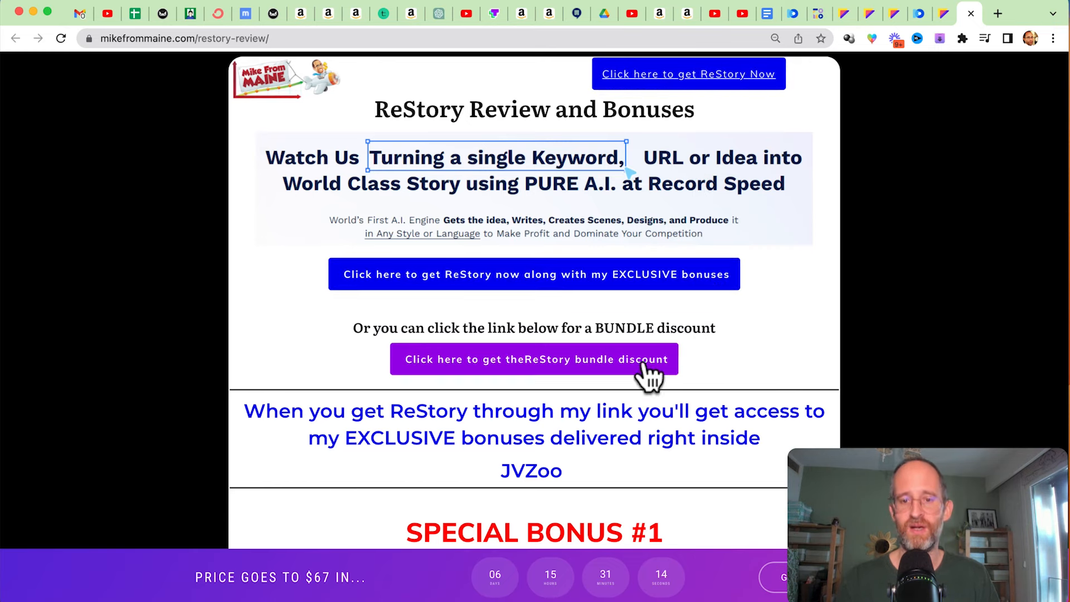
mouse_move(781, 348)
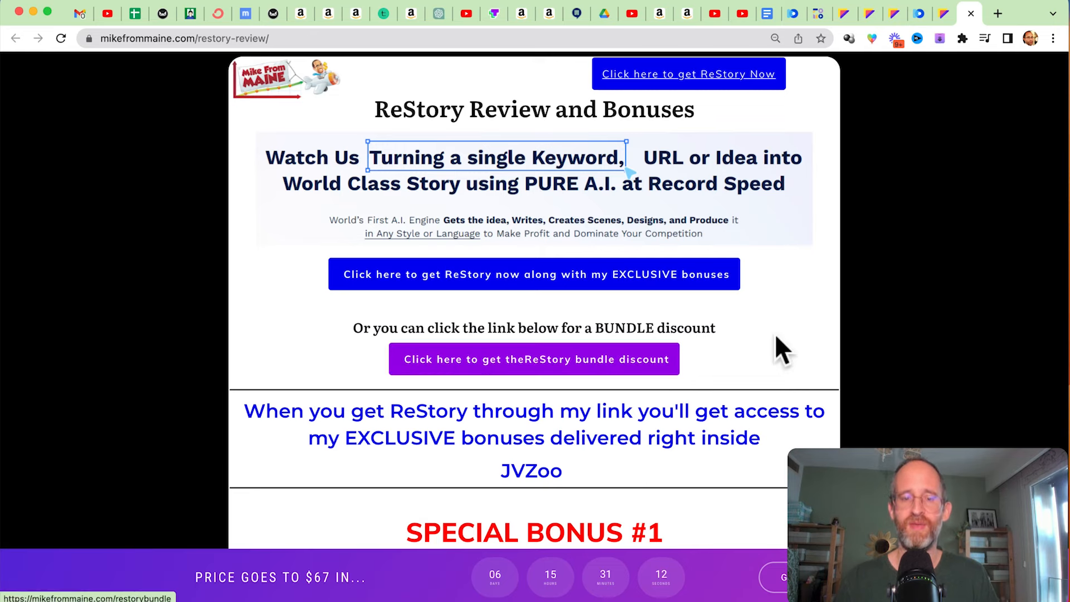
mouse_move(833, 341)
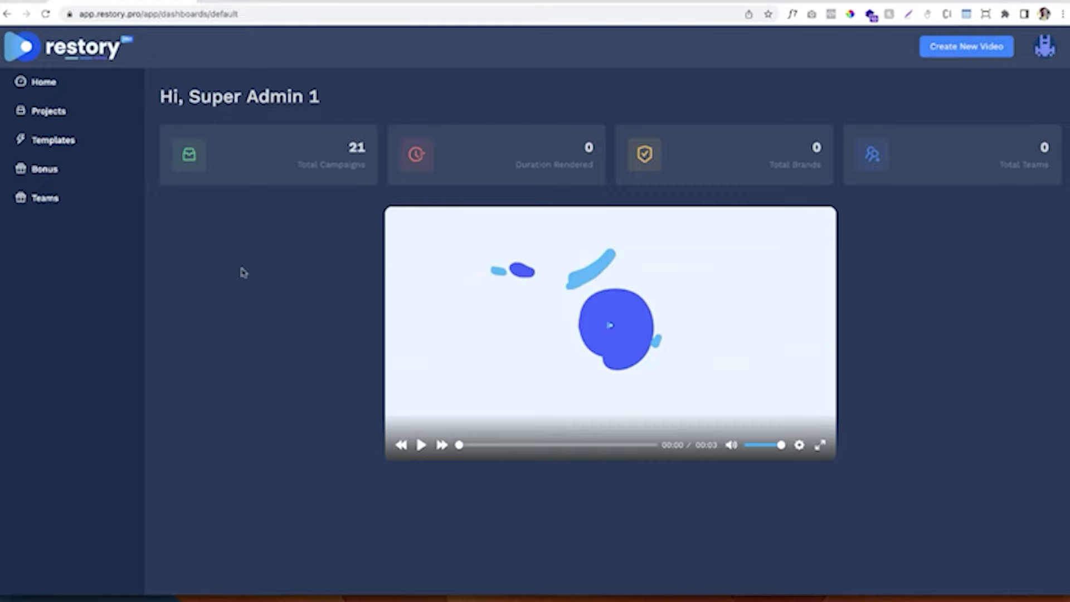
mouse_move(244, 252)
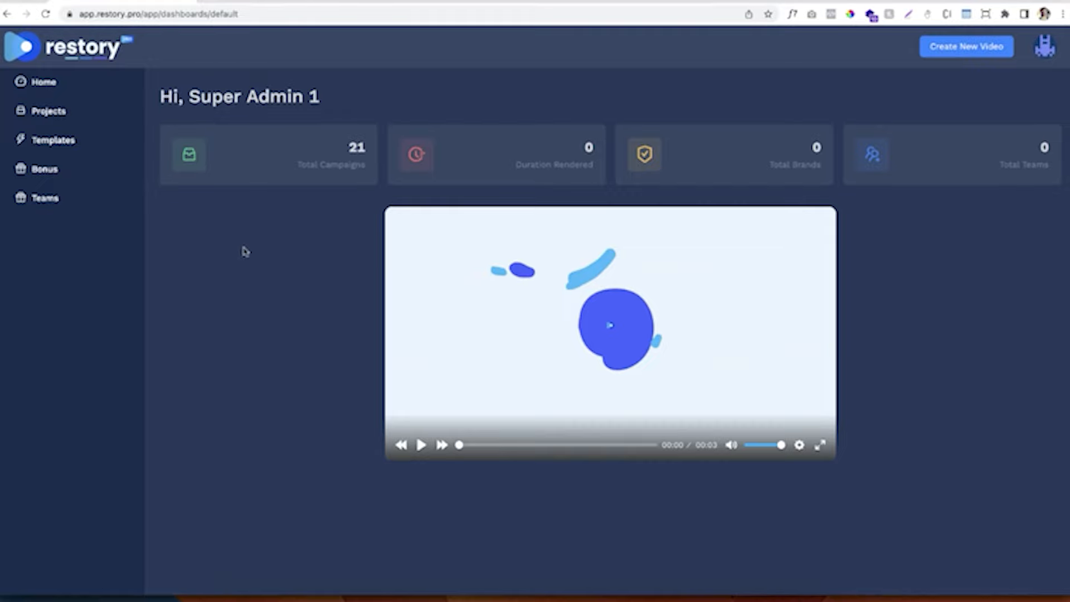
mouse_move(273, 176)
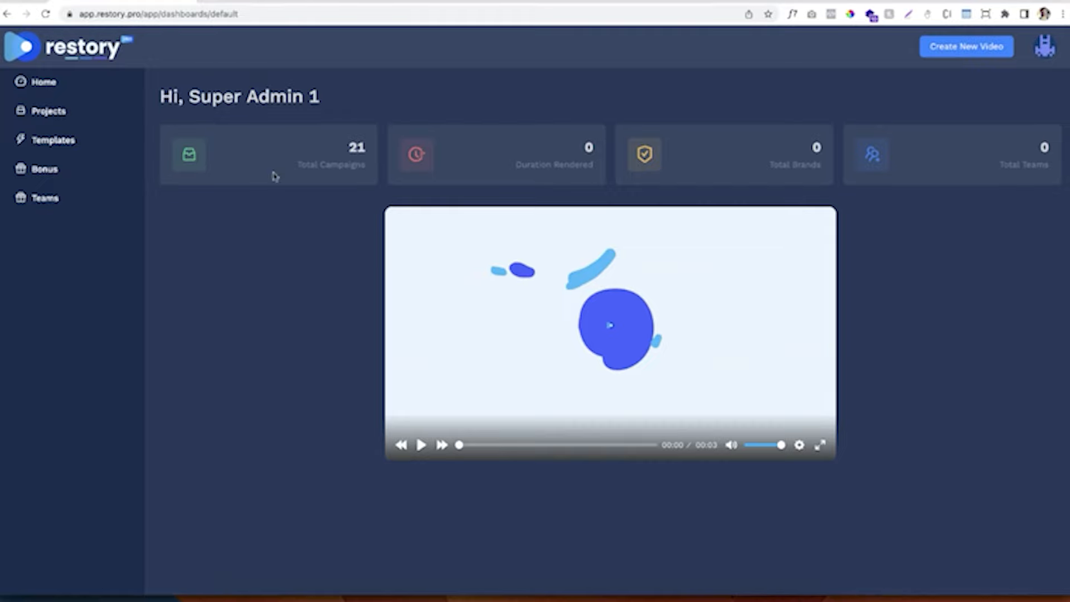
mouse_move(907, 62)
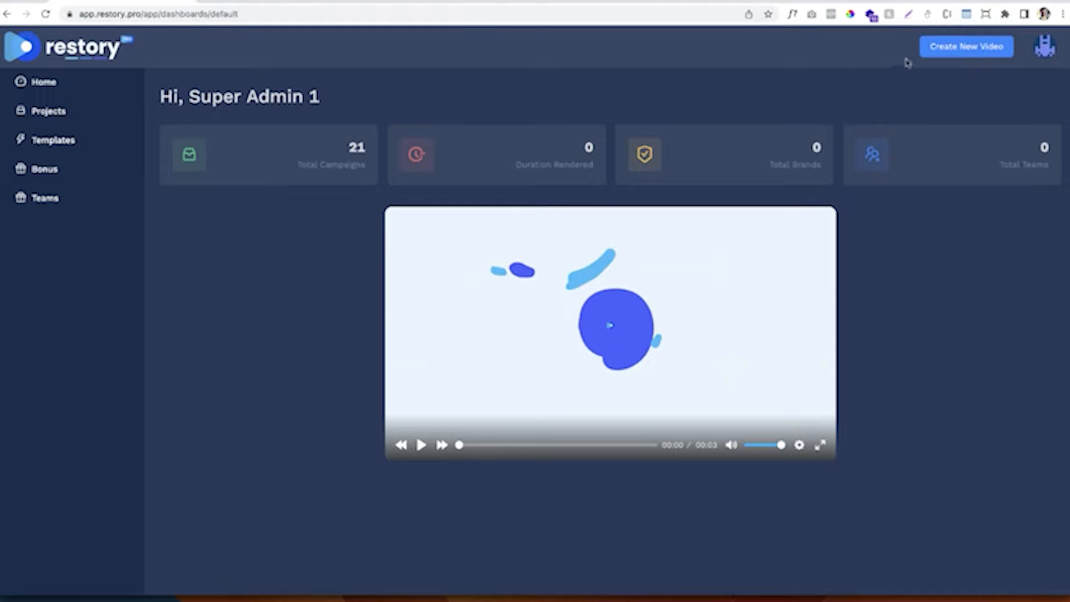
Step: Go to the Projects page listing creation options and existing projects
left_click(48, 110)
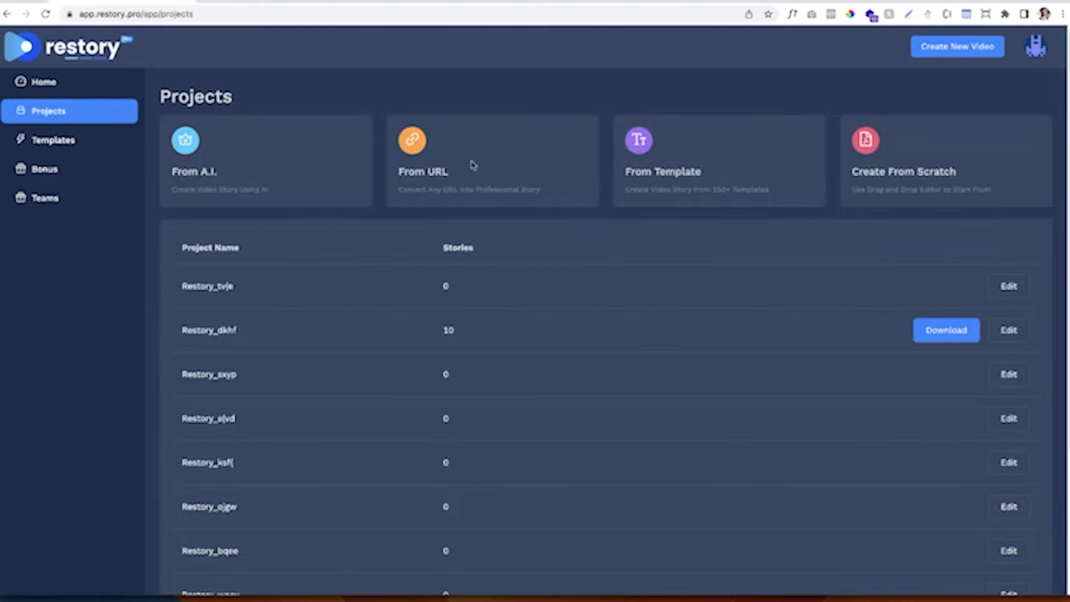
mouse_move(757, 176)
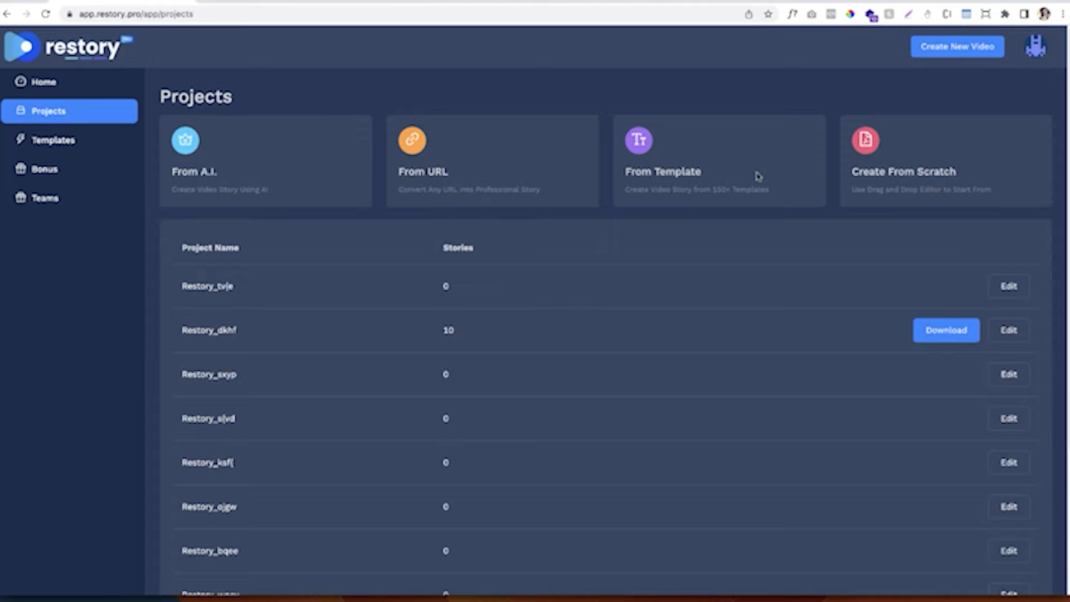
mouse_move(964, 157)
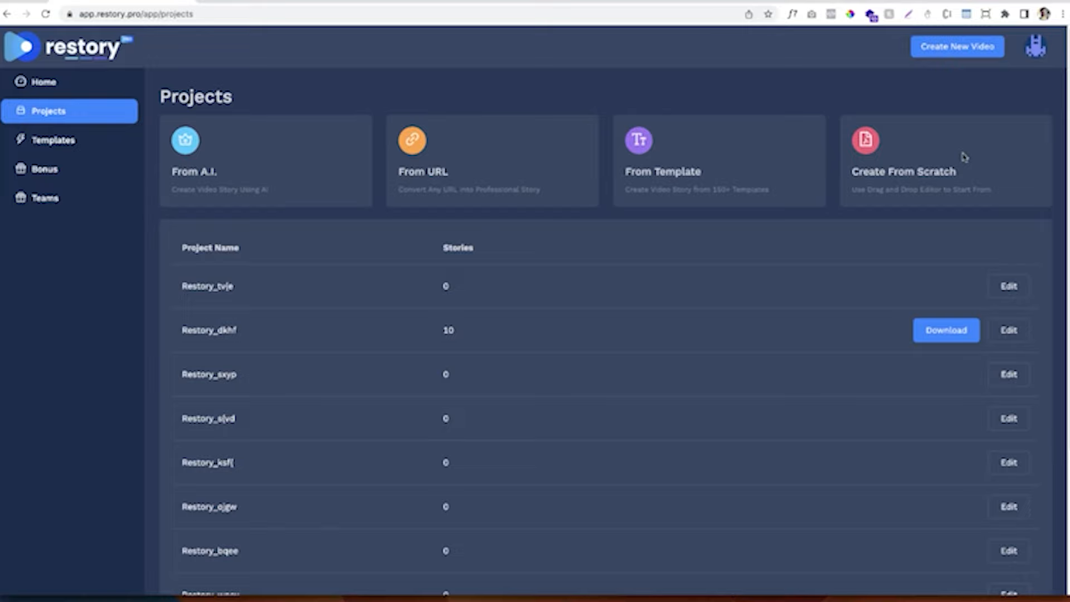
Step: Open the Templates gallery and preview the Doers Get More Done template
left_click(52, 140)
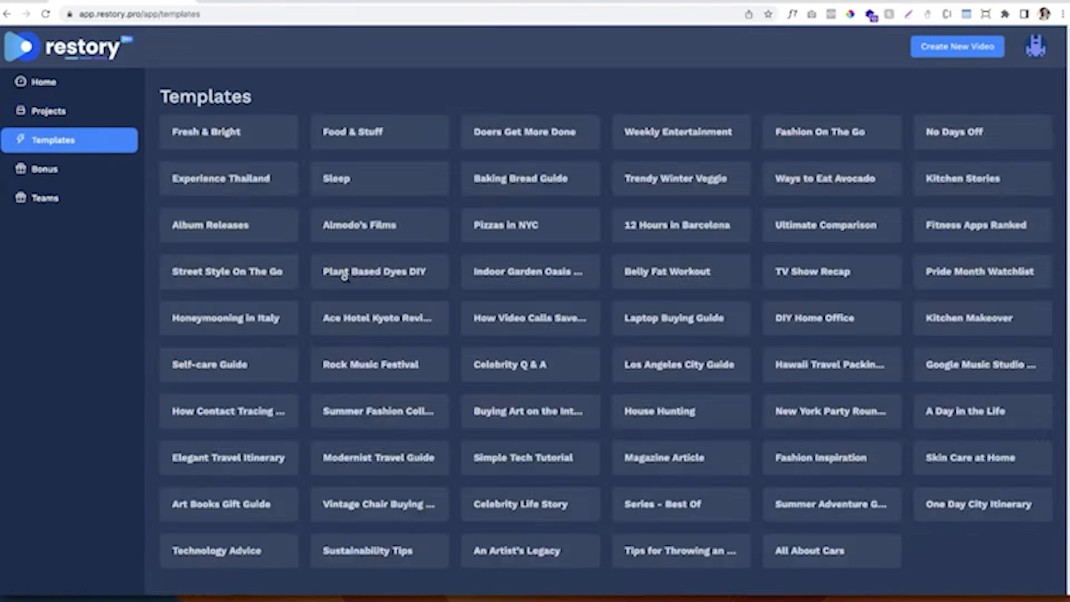
left_click(524, 131)
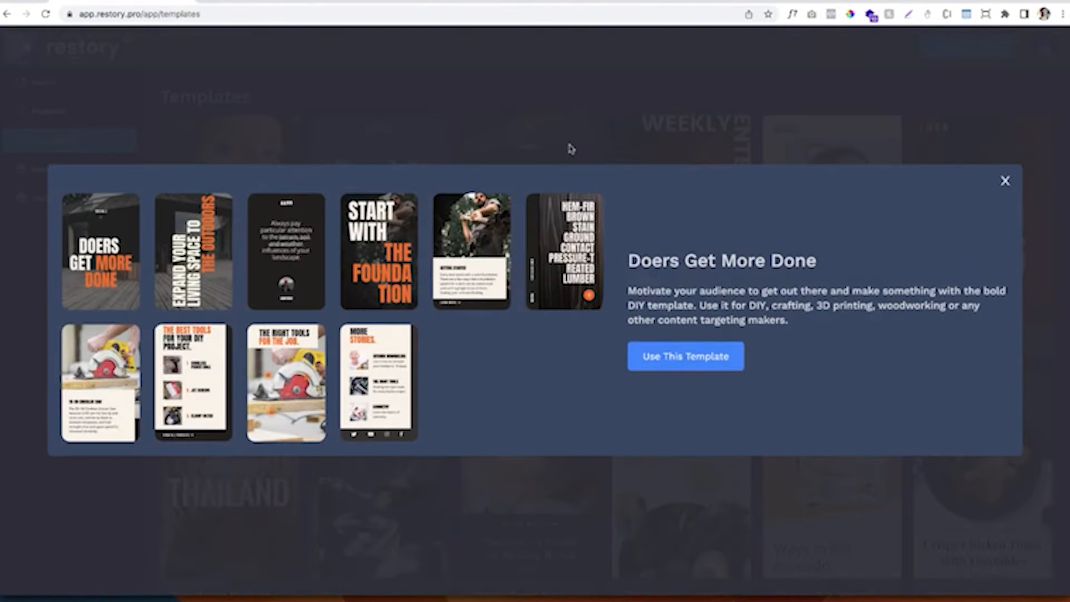
Step: Close the preview and start a From A.I. project with the keyword 'Handicraft'
left_click(1005, 181)
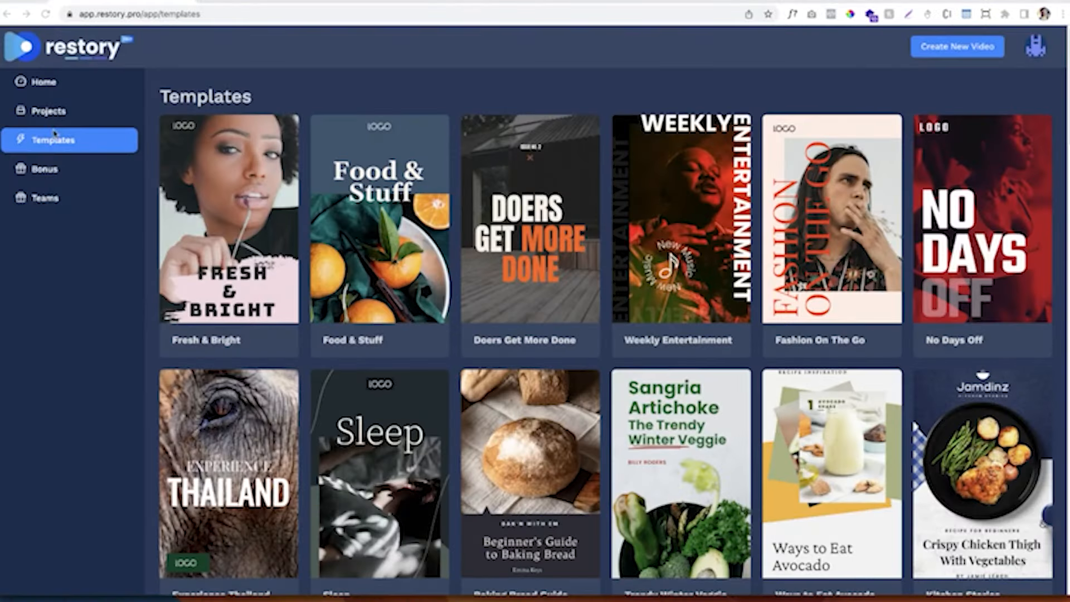
left_click(49, 110)
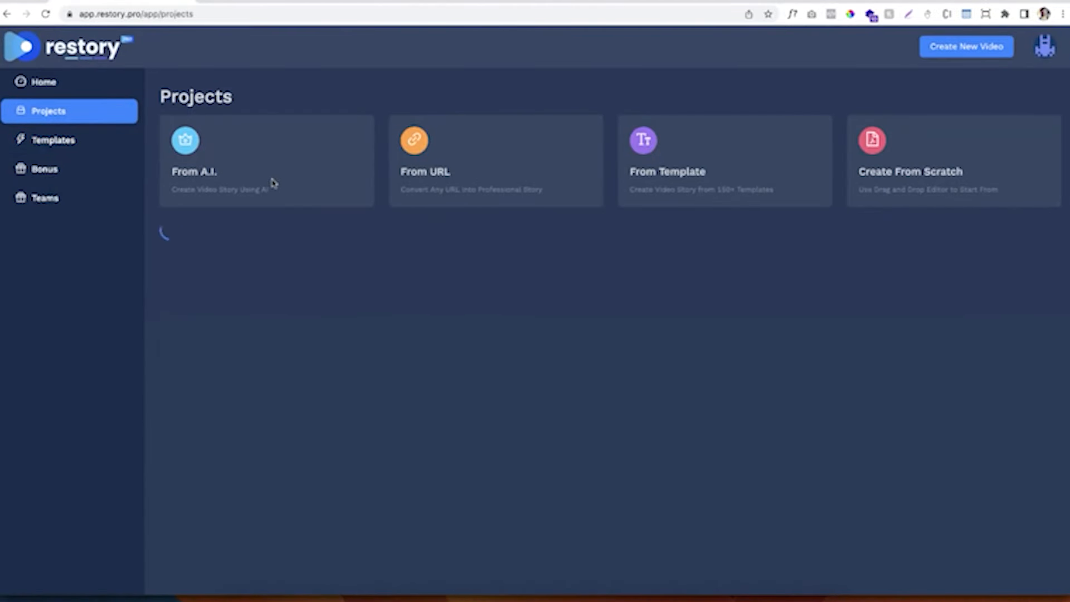
left_click(267, 161)
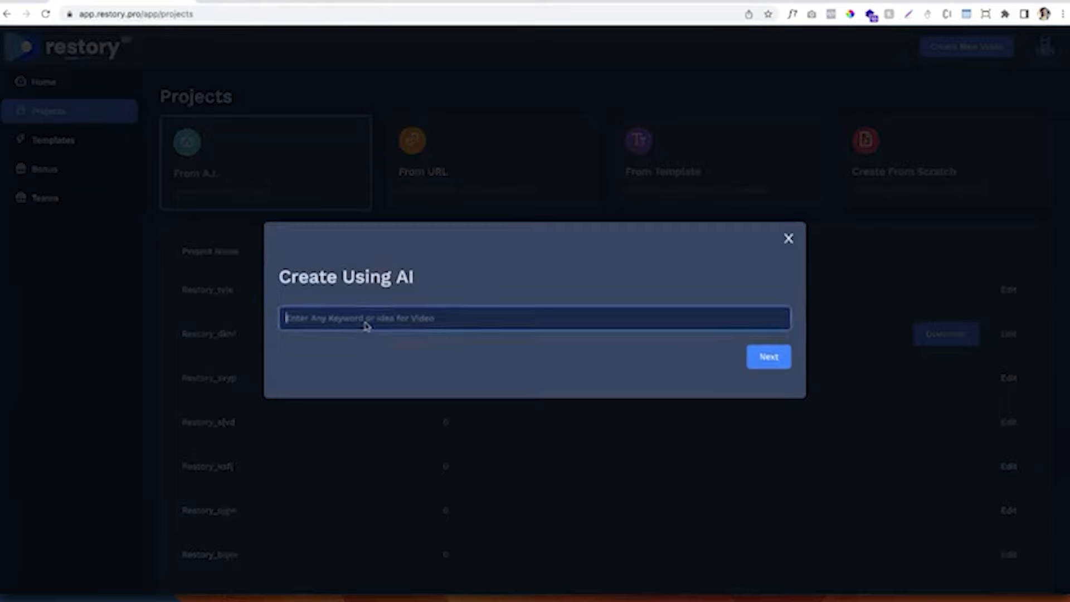
type("Hand")
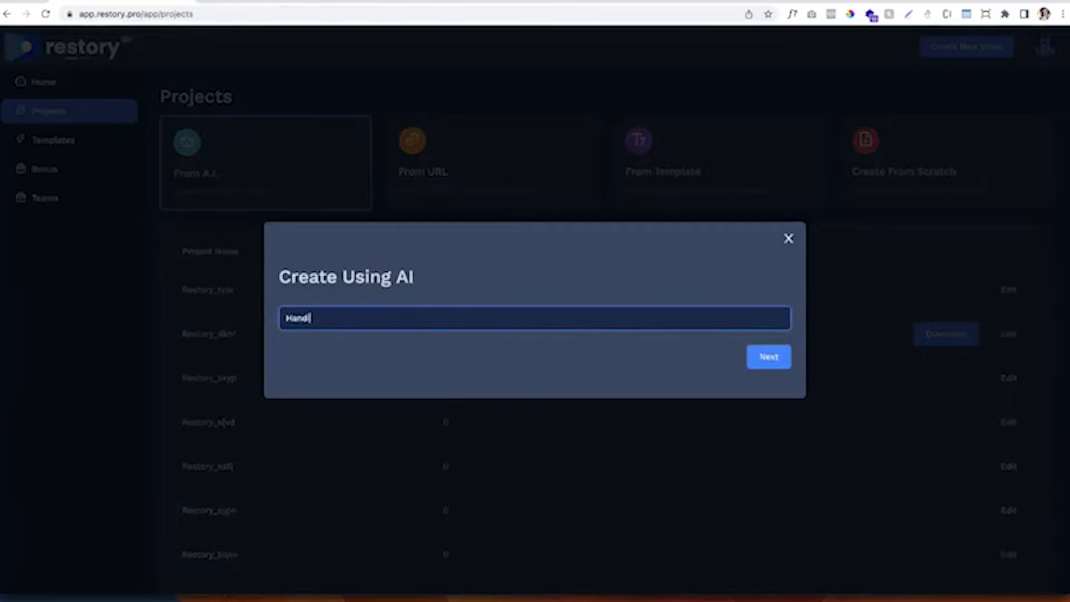
type("craft")
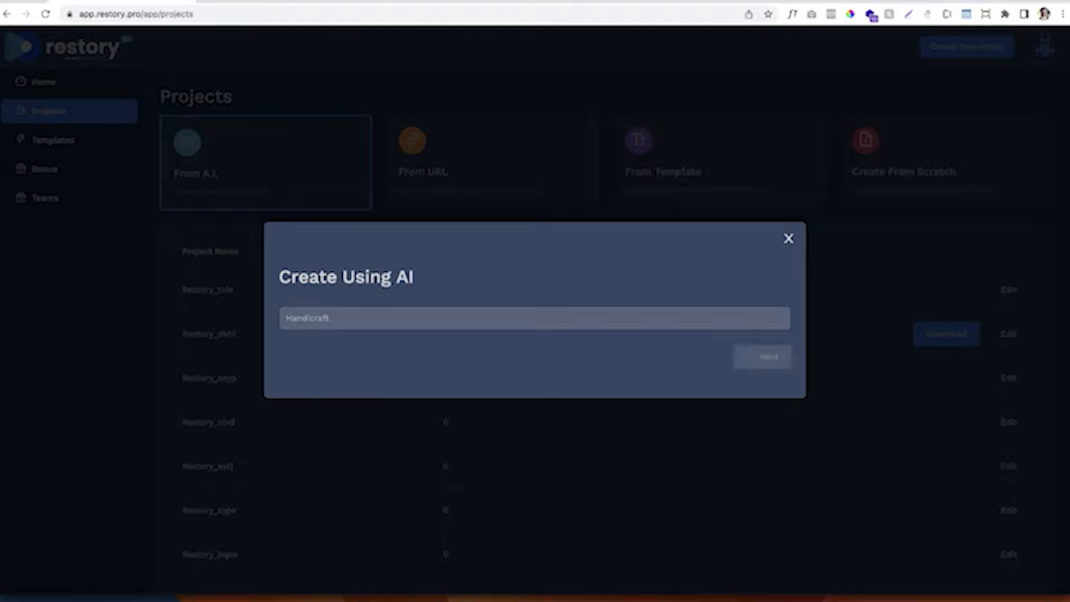
mouse_move(41, 288)
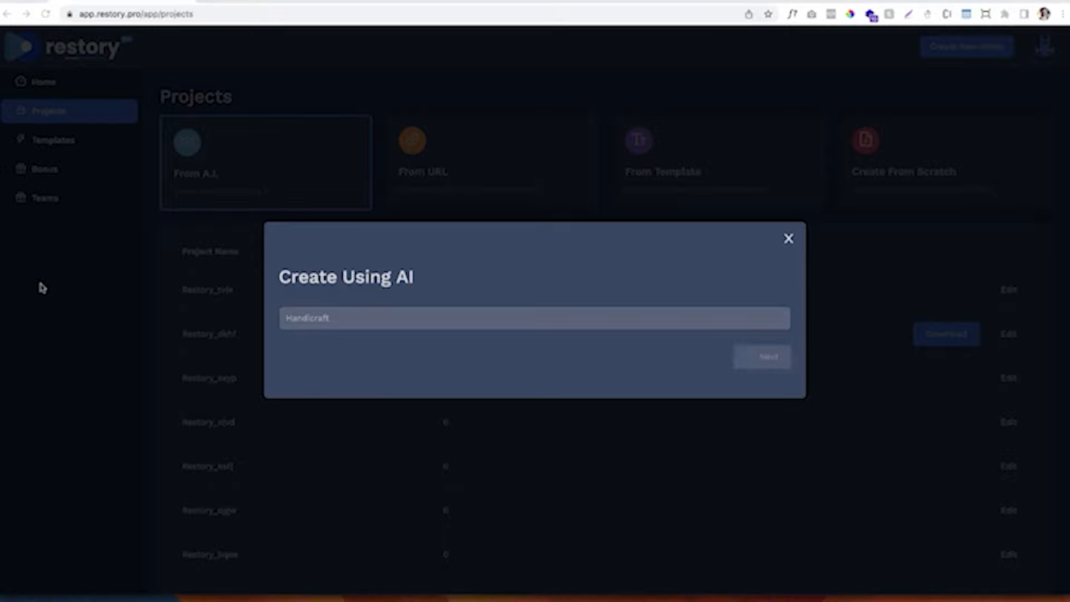
mouse_move(360, 294)
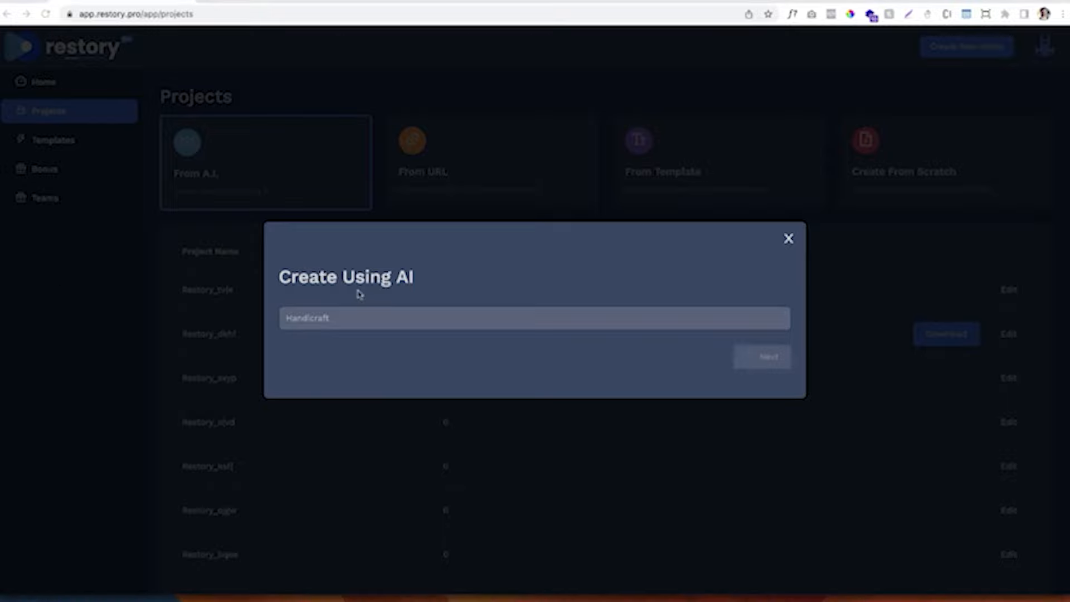
Step: Select the generated idea 'Crafting with Recycled Materials' from the ten suggestions
left_click(761, 356)
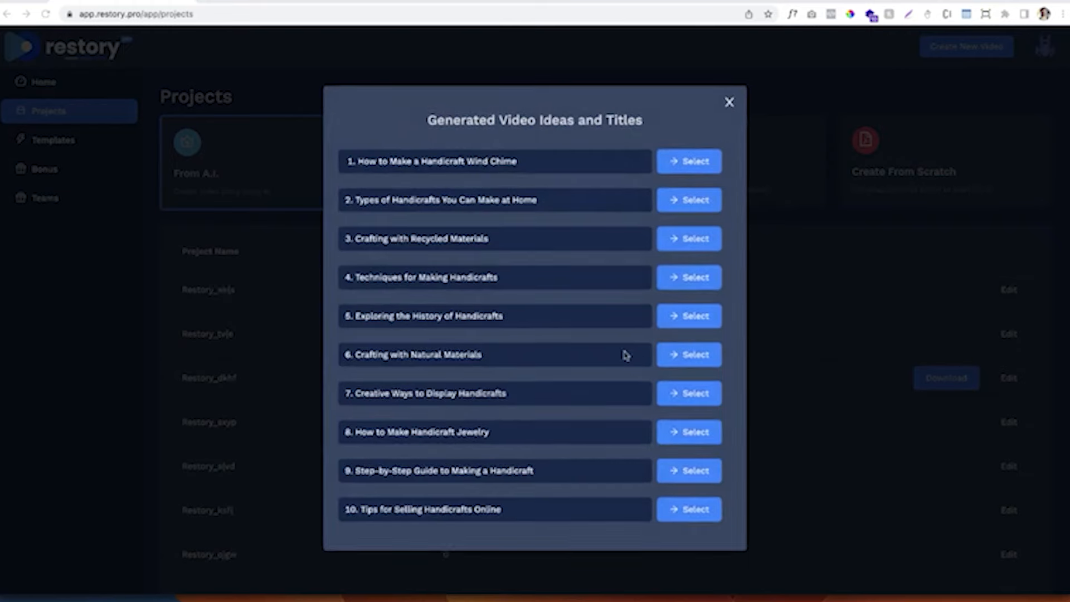
mouse_move(620, 326)
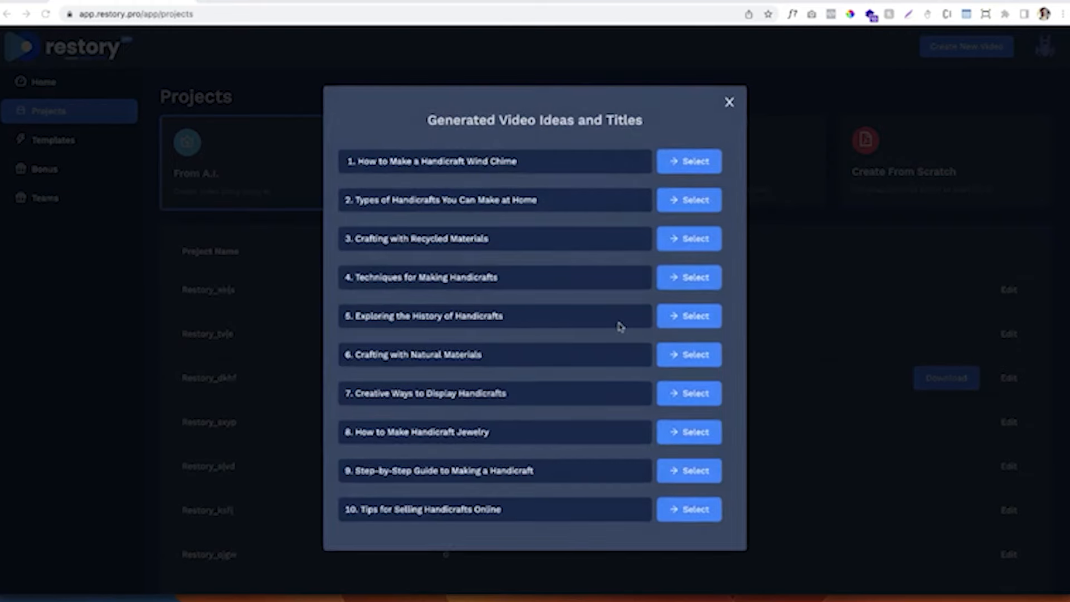
mouse_move(638, 314)
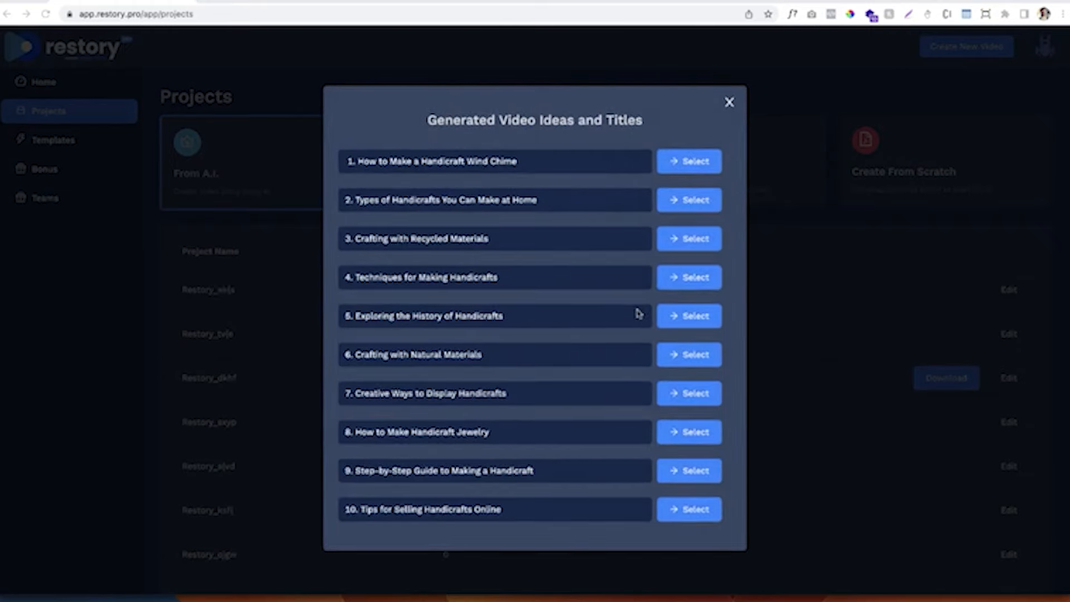
left_click(689, 161)
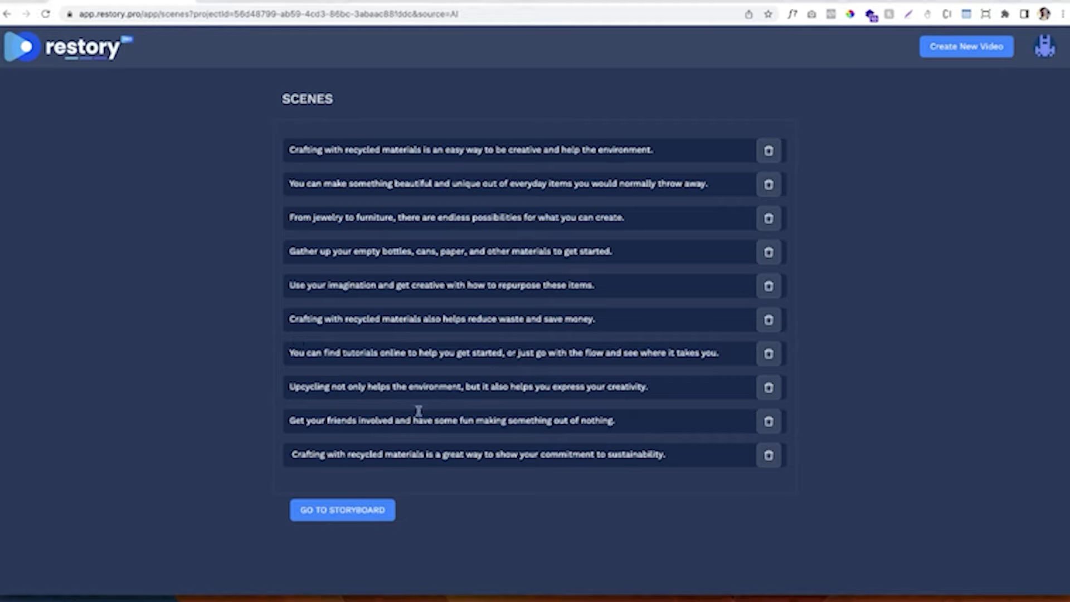
mouse_move(391, 482)
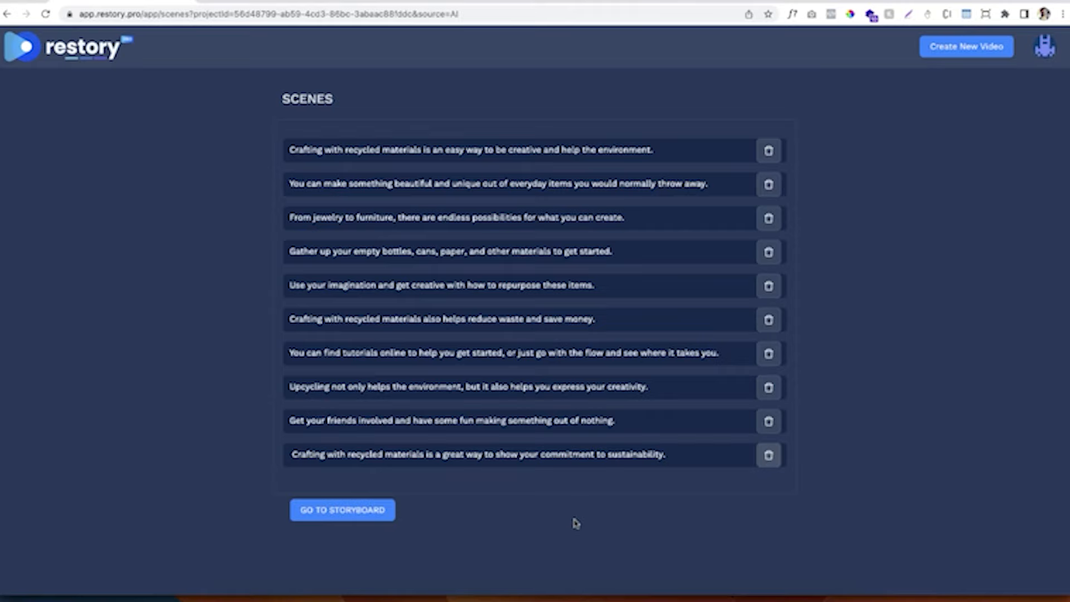
mouse_move(476, 529)
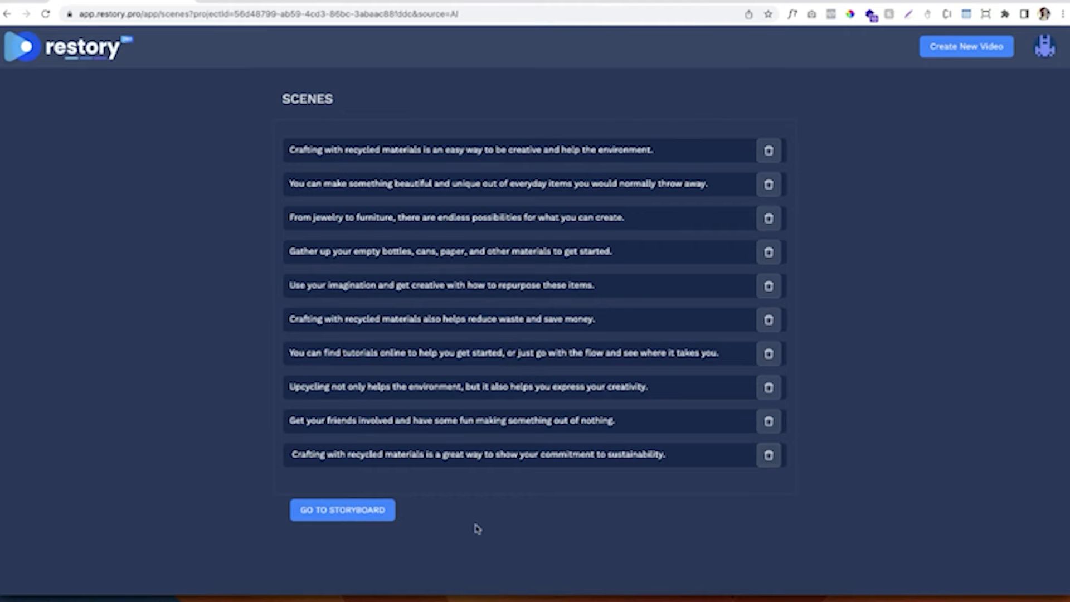
Step: Open the storyboard built from the ten recycled-materials scene lines
left_click(342, 511)
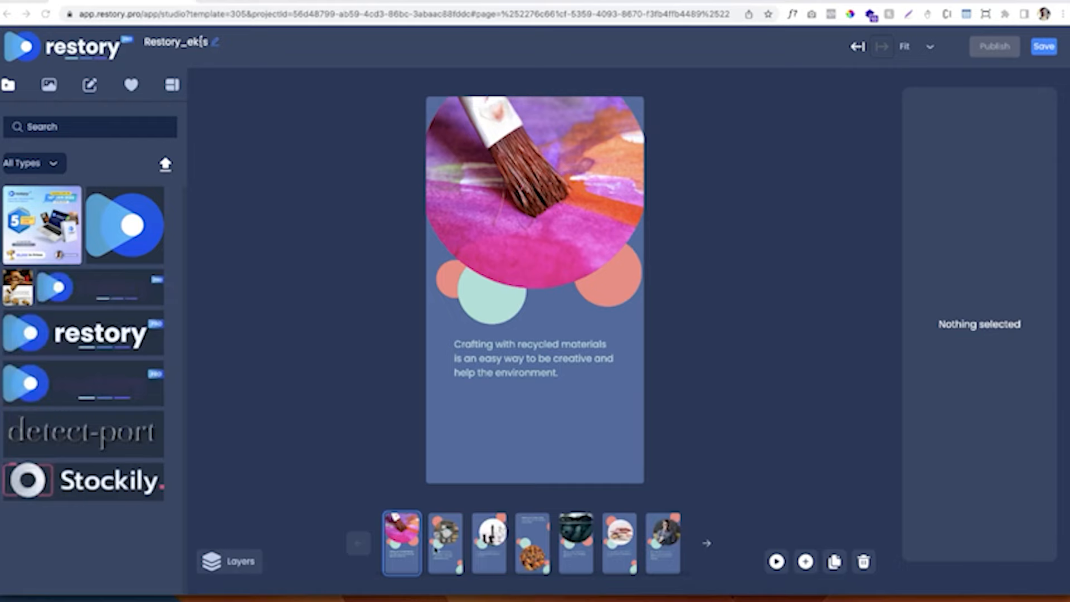
Step: Browse the jewelry-to-furniture and reducing-waste scenes, ending on the finding-tutorials scene
left_click(489, 542)
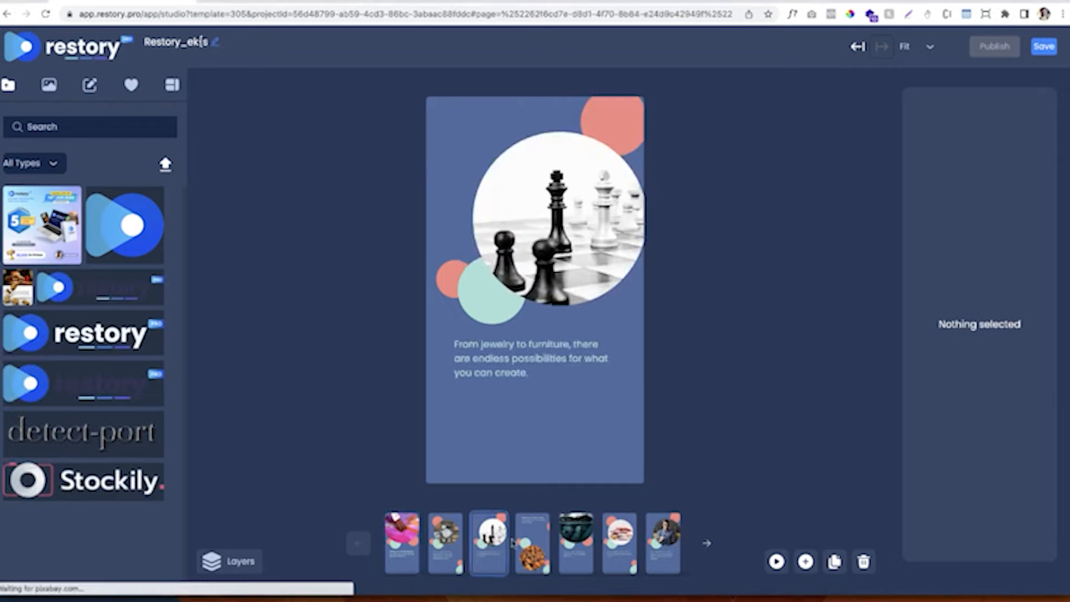
left_click(620, 542)
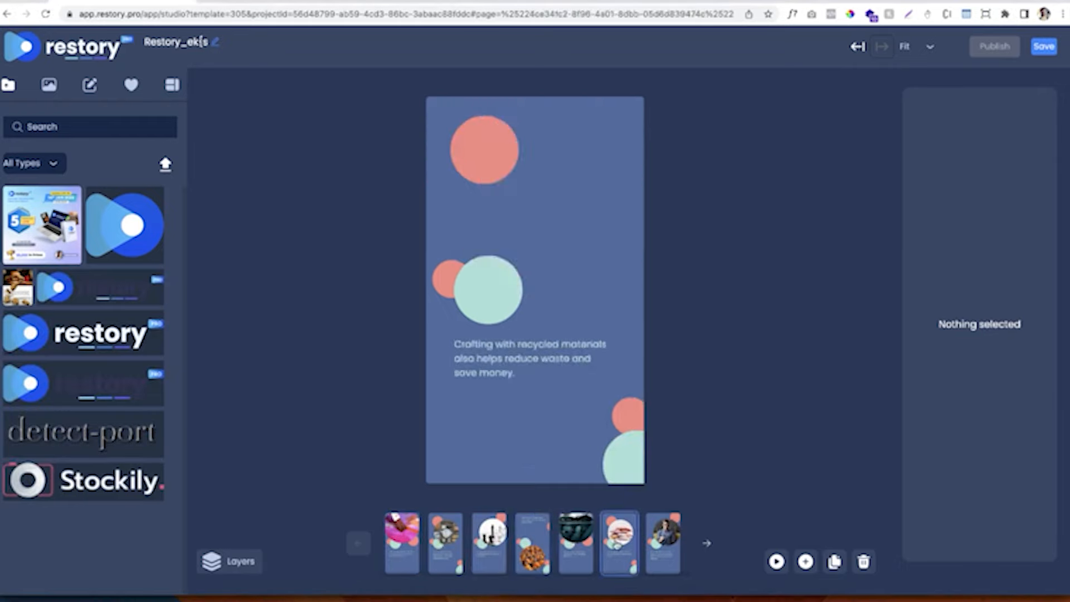
left_click(1044, 46)
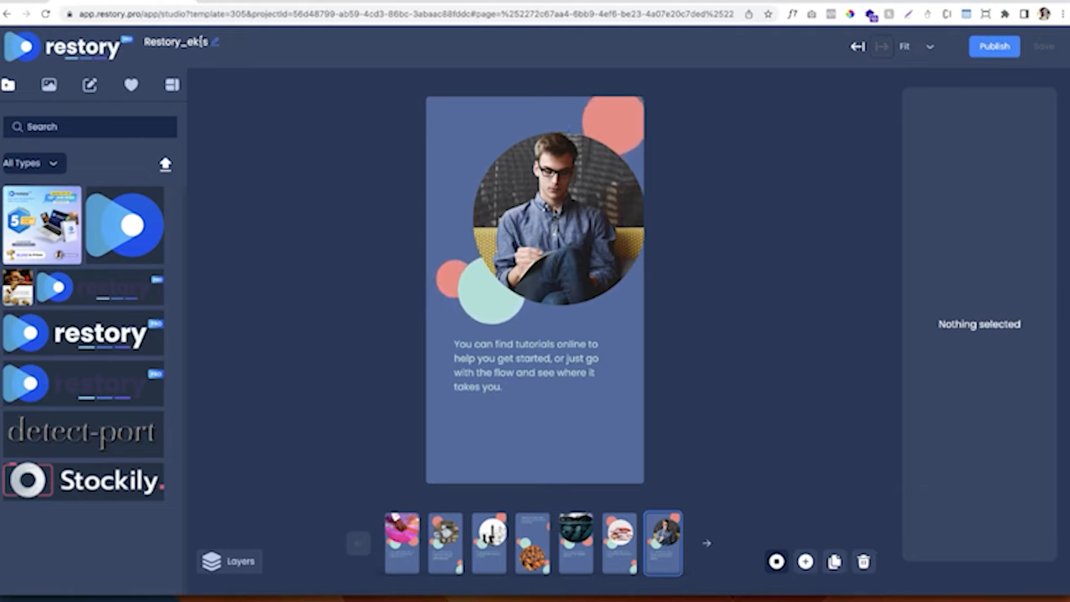
Step: Shrink and reposition the man's round photo inside the page, then select the caption
left_click(556, 212)
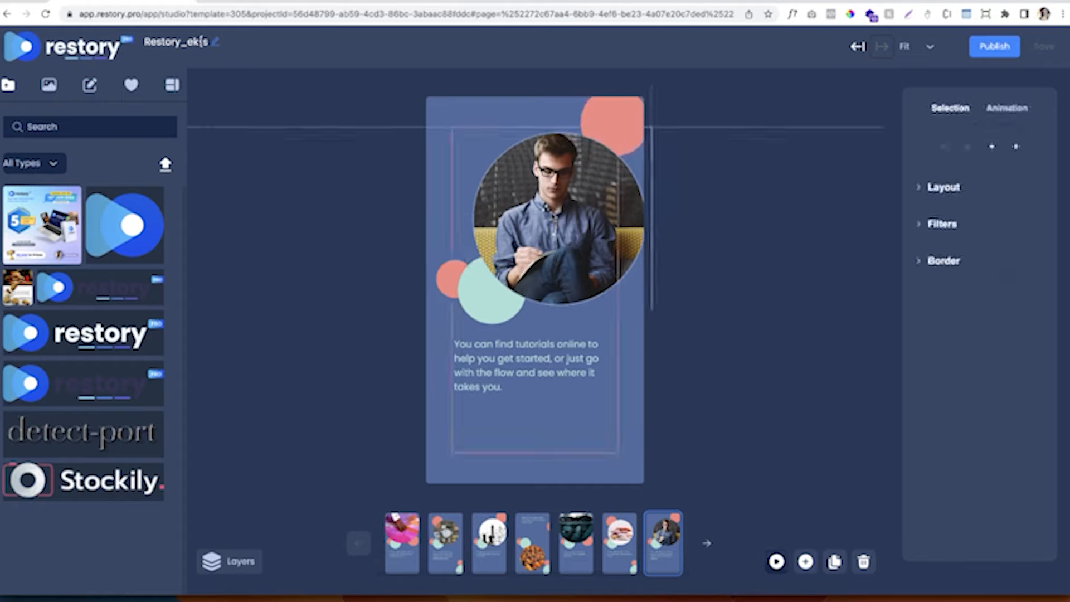
left_click(553, 212)
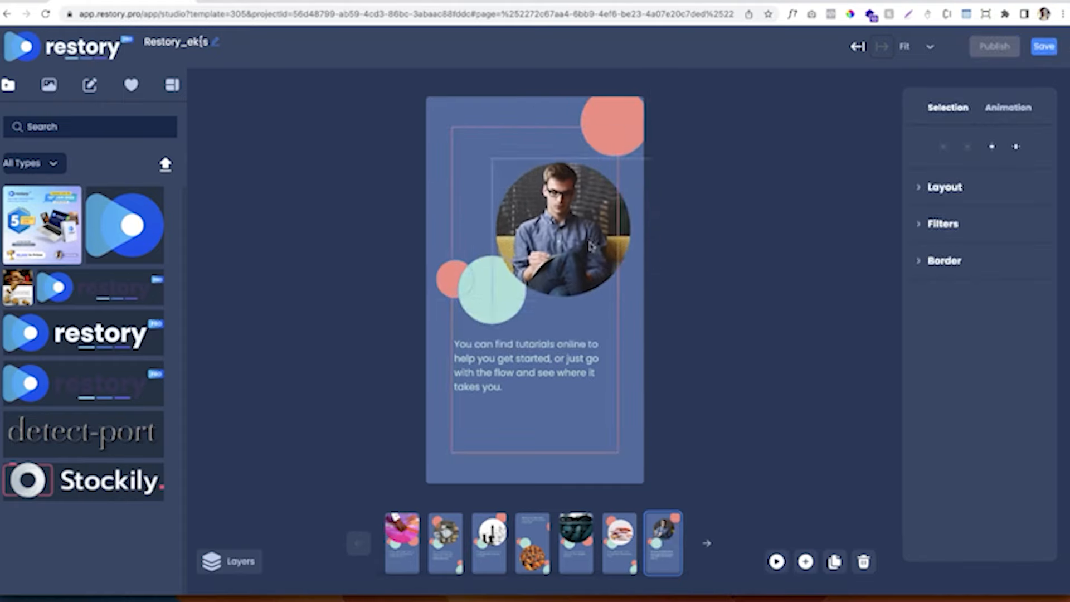
left_click(559, 229)
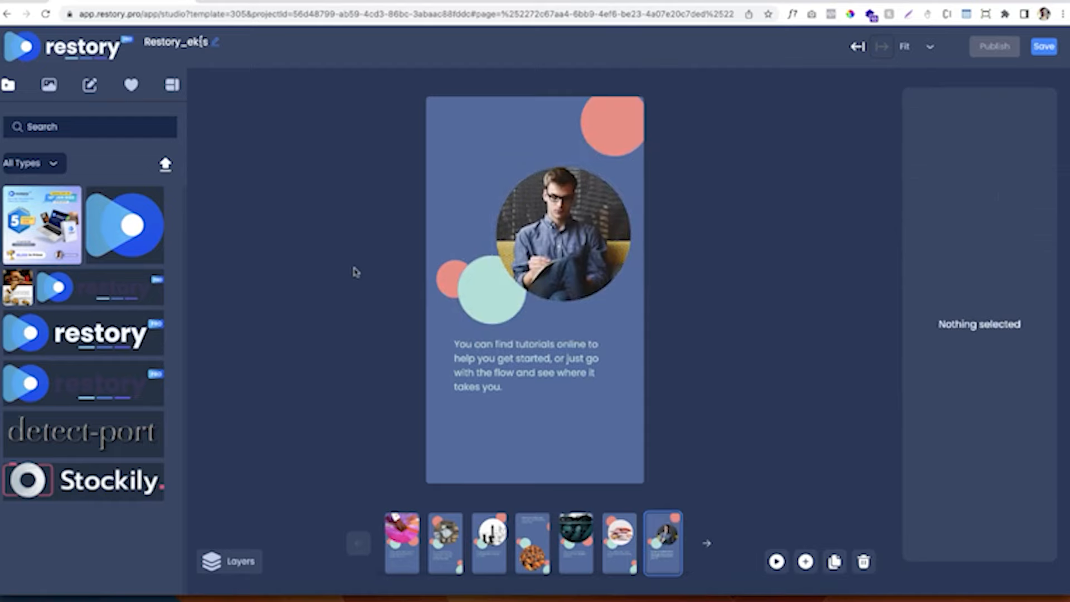
left_click(524, 365)
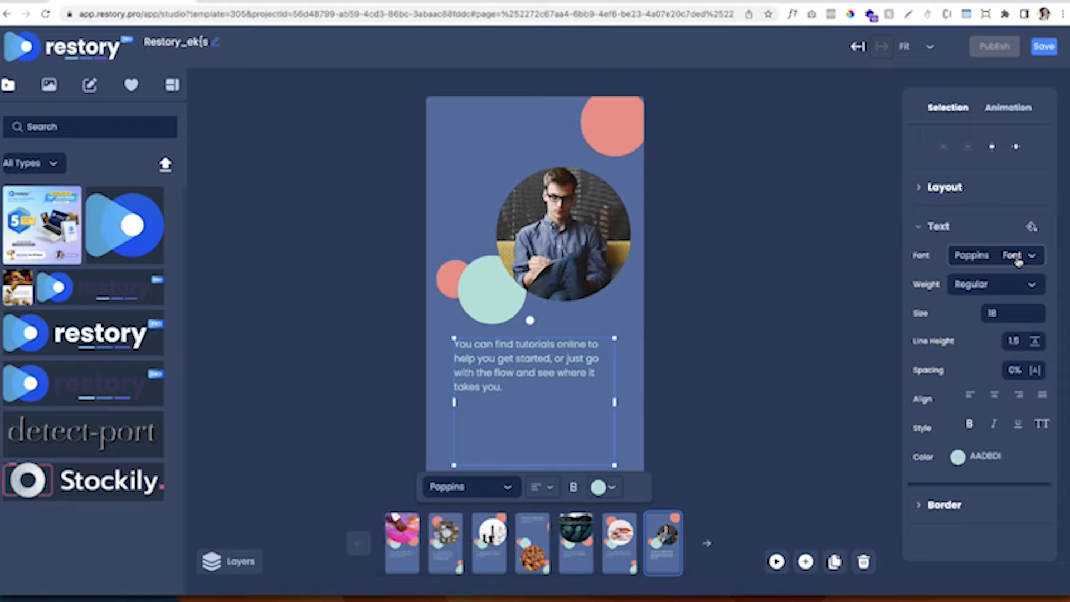
Step: Set the caption font to Akaya Kanadaka, size 25, colour white (FFFFFF)
left_click(995, 255)
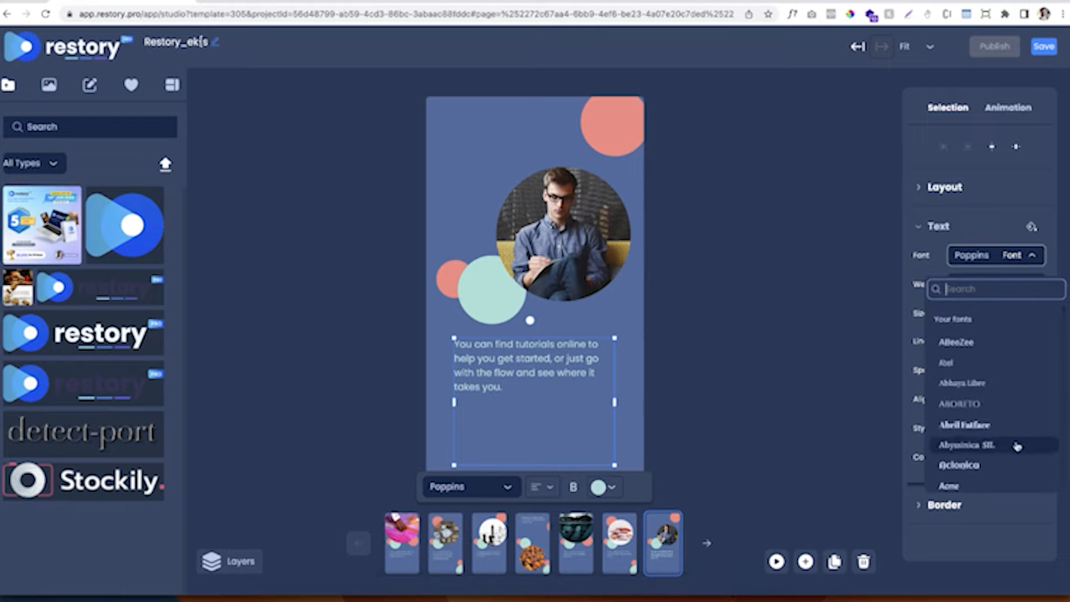
scroll("down", 3)
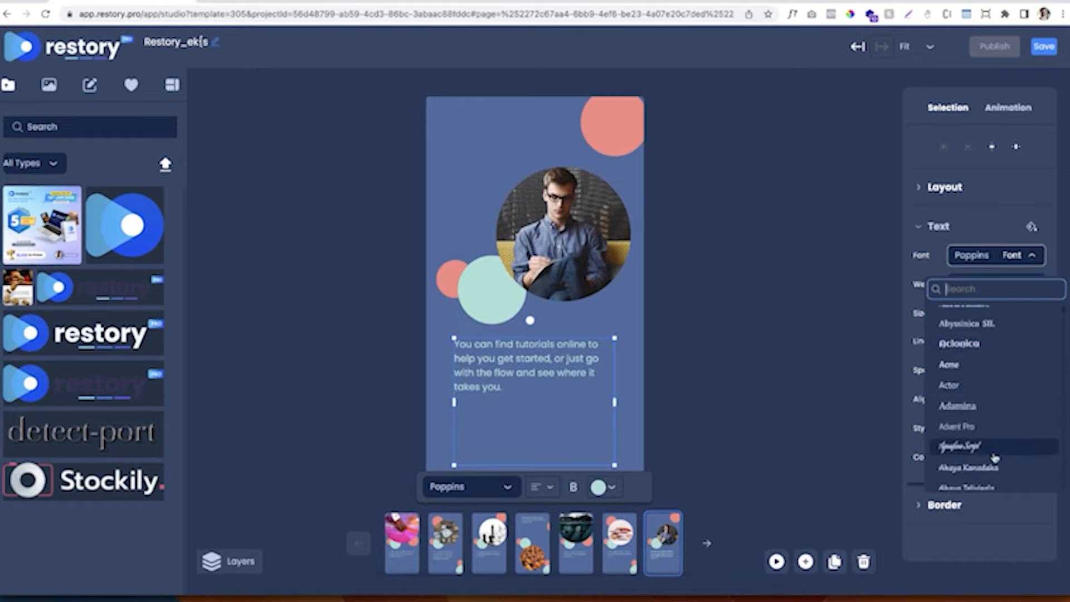
left_click(967, 468)
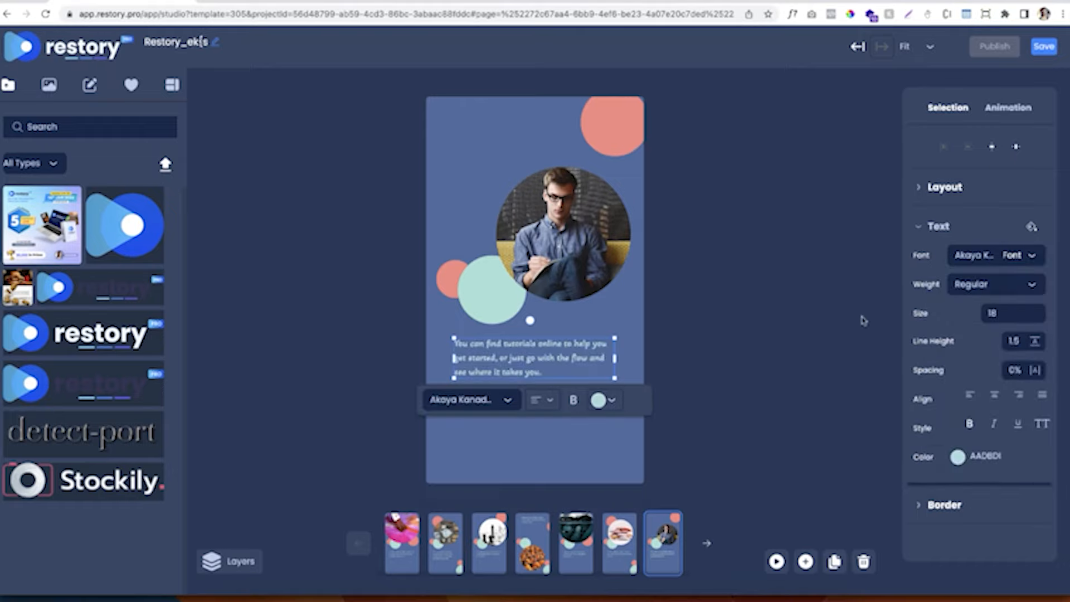
left_click(1013, 314)
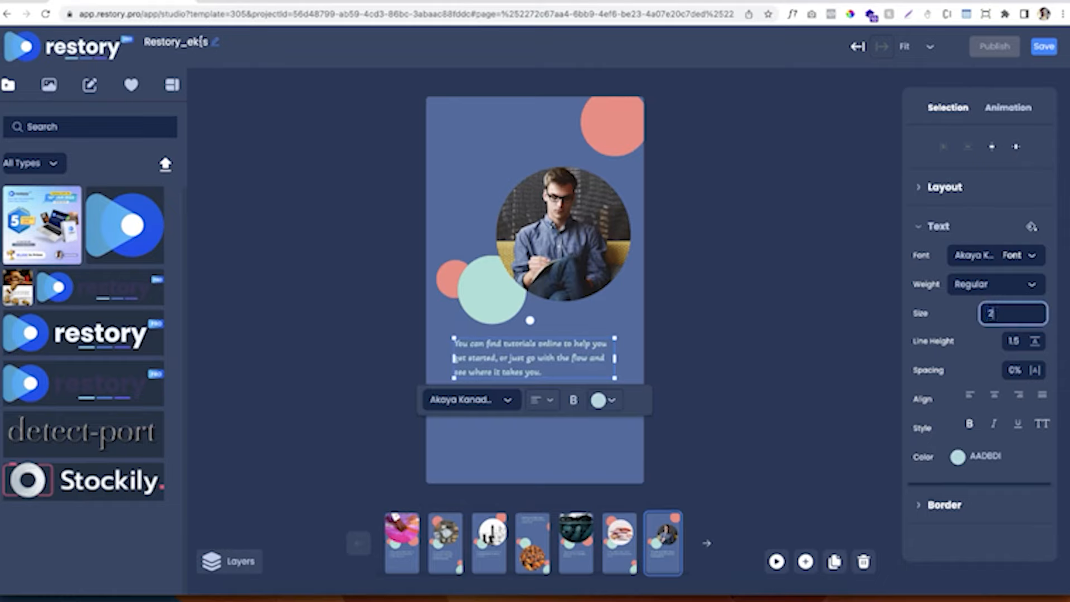
type("25")
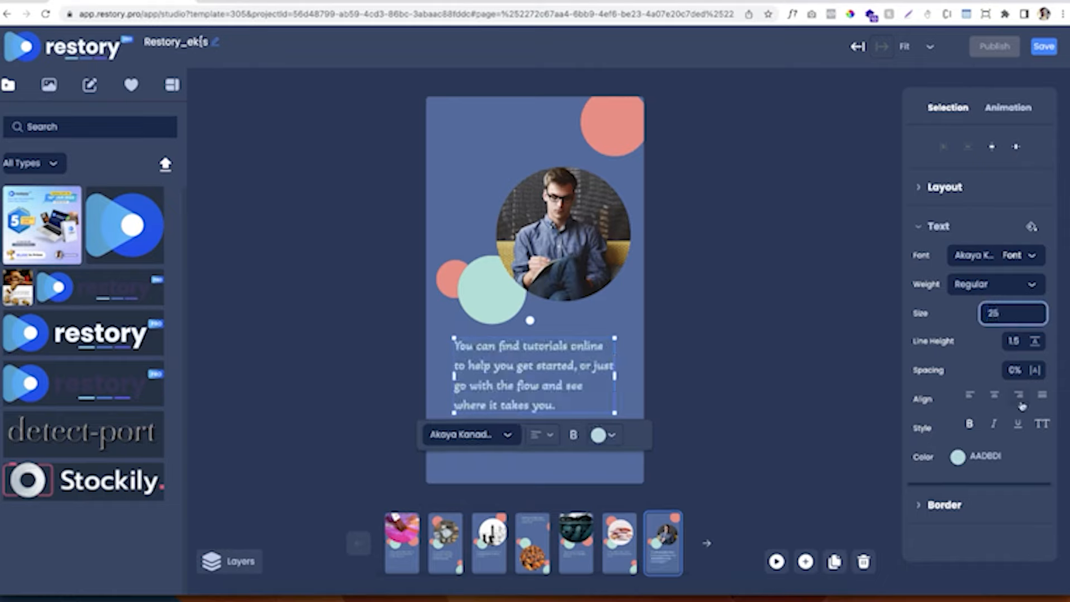
left_click(957, 457)
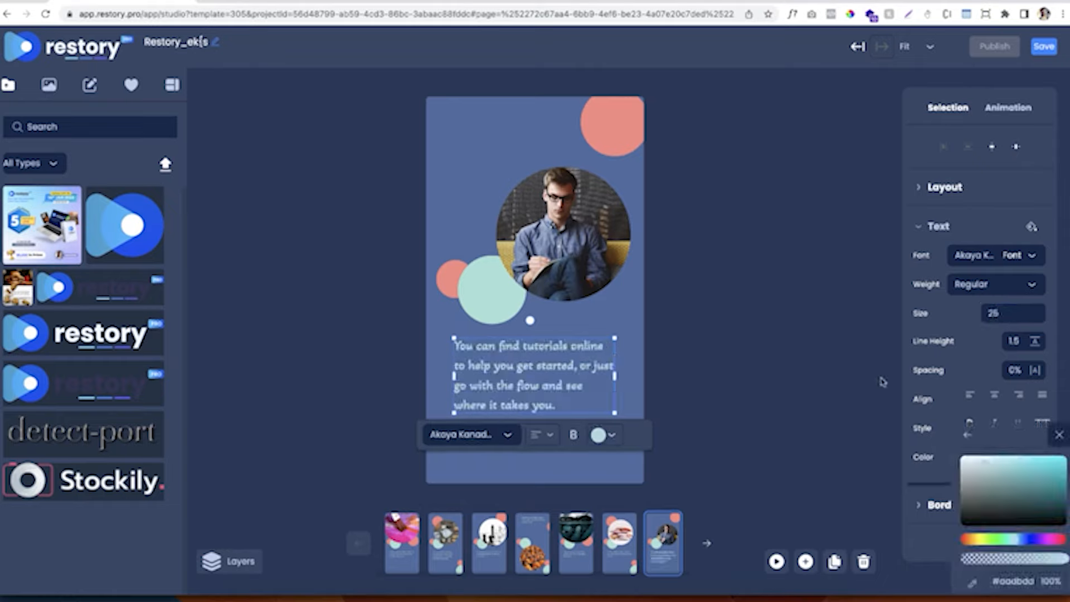
left_click(959, 456)
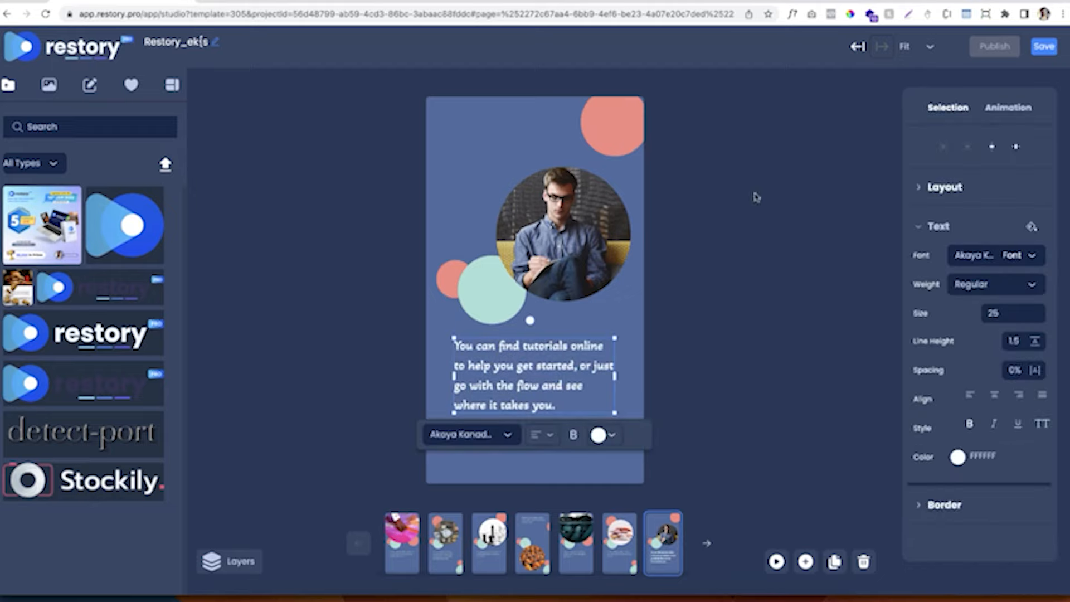
Step: Give the tutorials caption a Twirl In animation lasting 1000 ms
left_click(1008, 107)
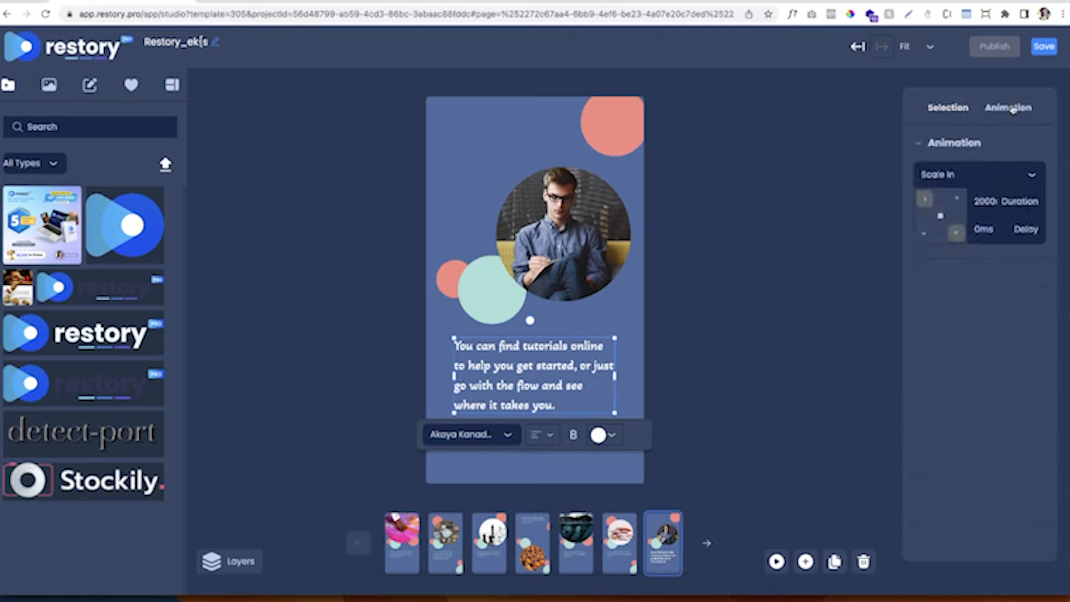
left_click(977, 175)
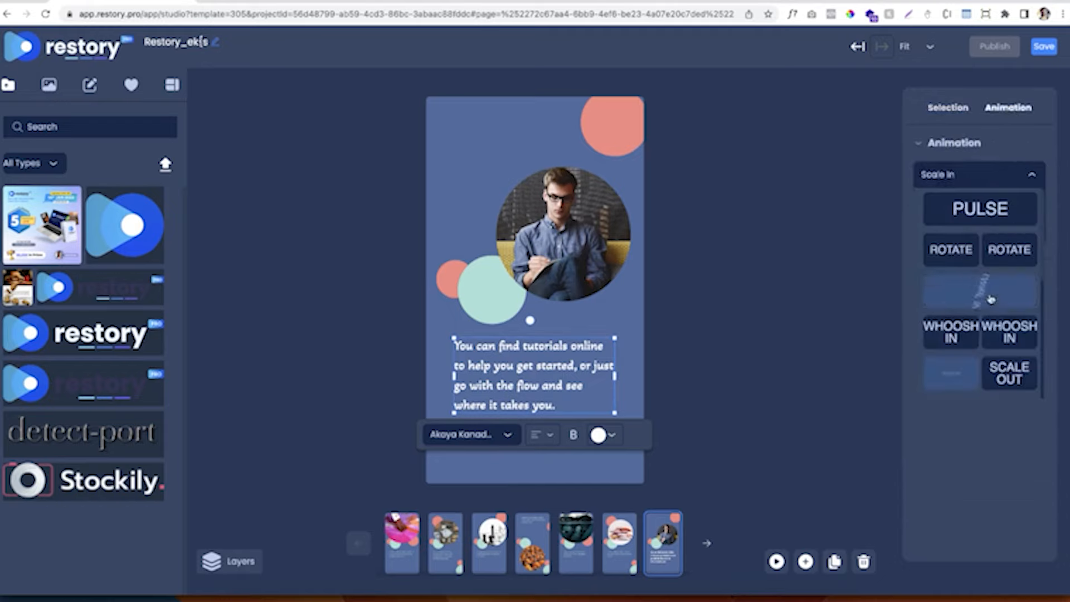
left_click(980, 292)
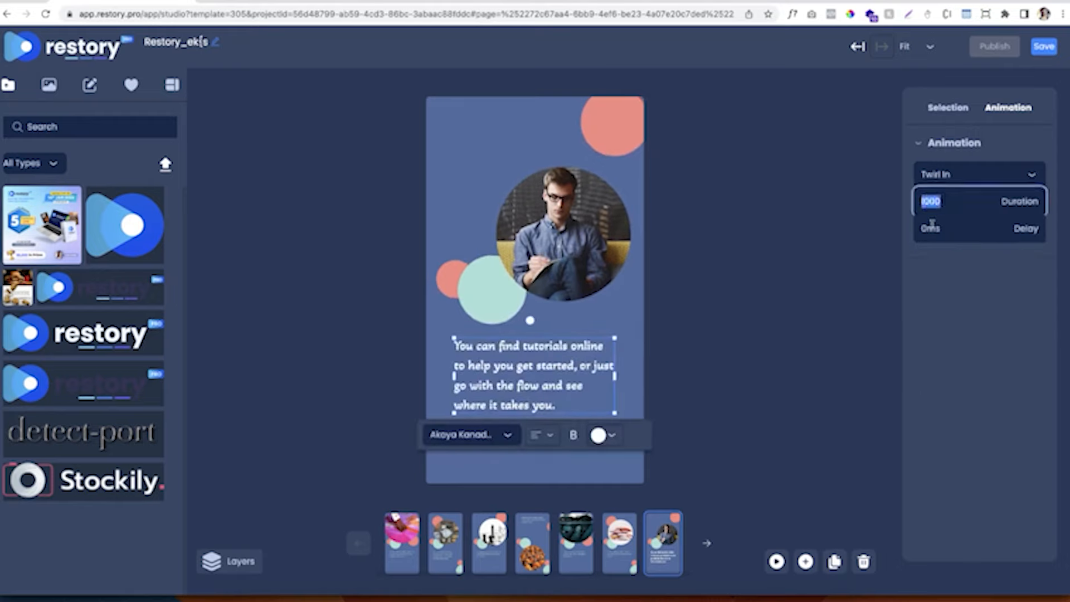
left_click(743, 250)
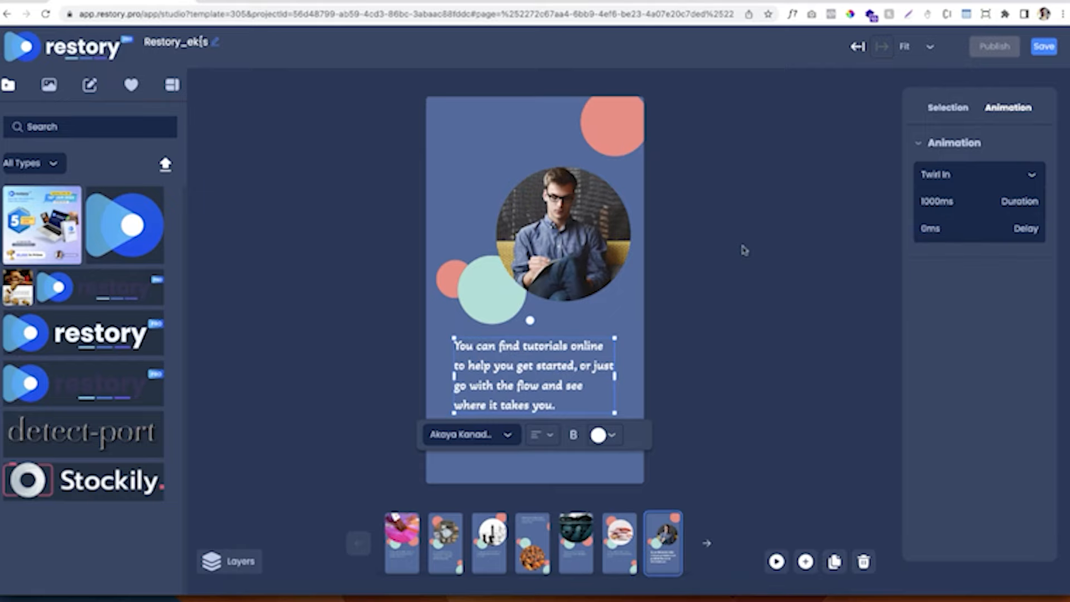
left_click(355, 207)
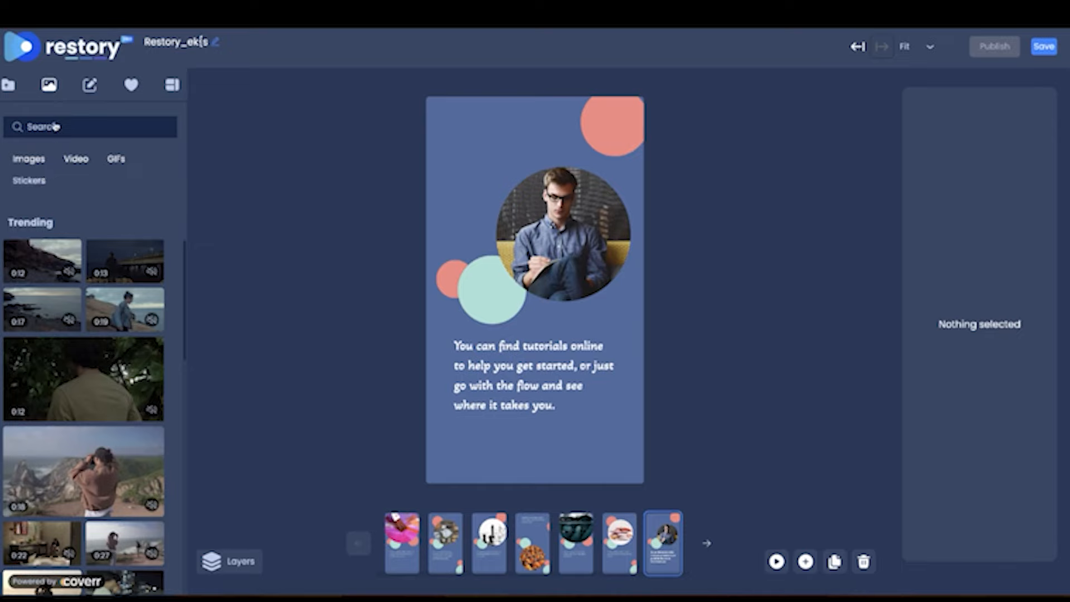
Step: Search 'craft' images and add the pottery-wheel photo to the tutorials scene
type("craft")
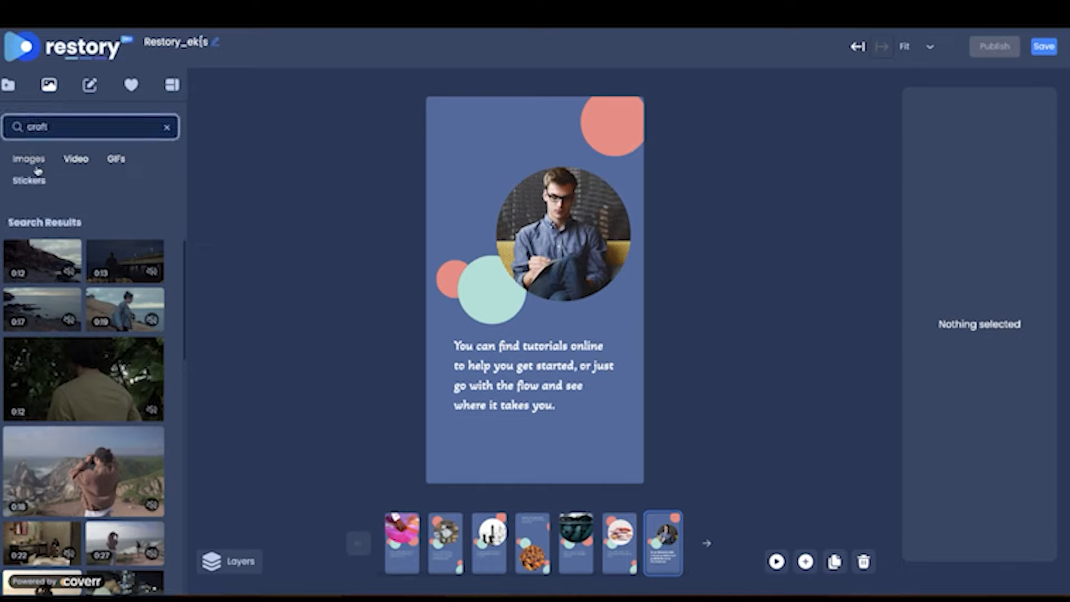
left_click(28, 158)
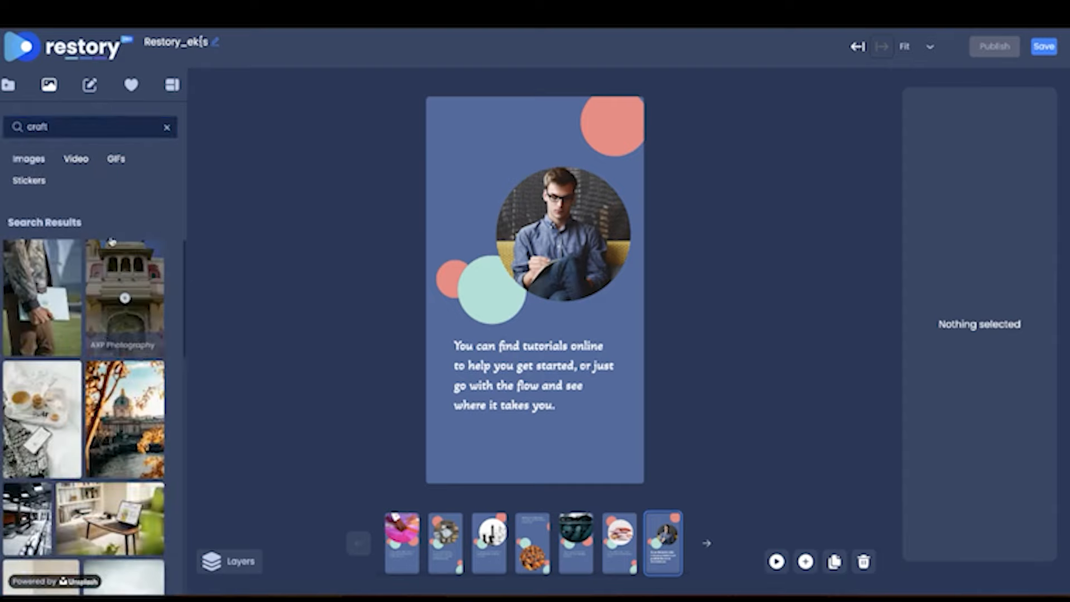
scroll("down", 3)
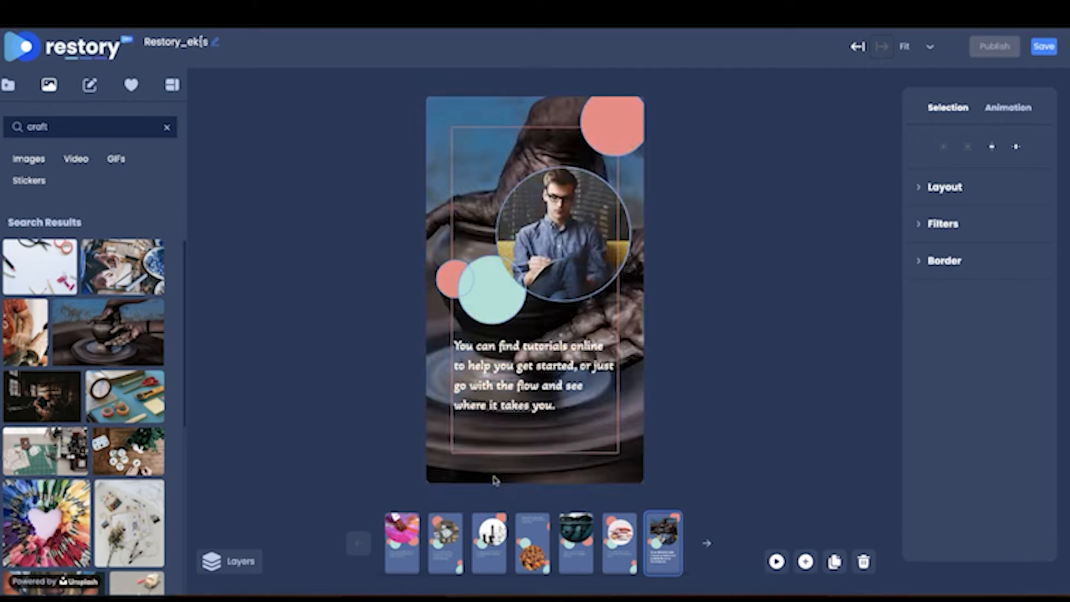
left_click(497, 480)
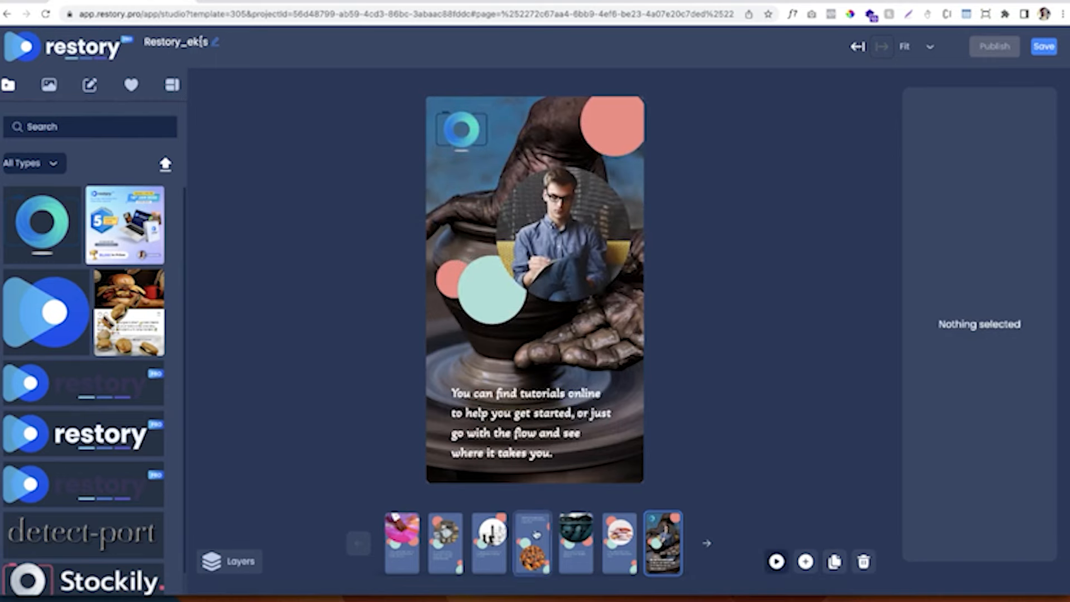
Step: Add the Celebrities Who Love Pizza text template to the monks page
left_click(89, 85)
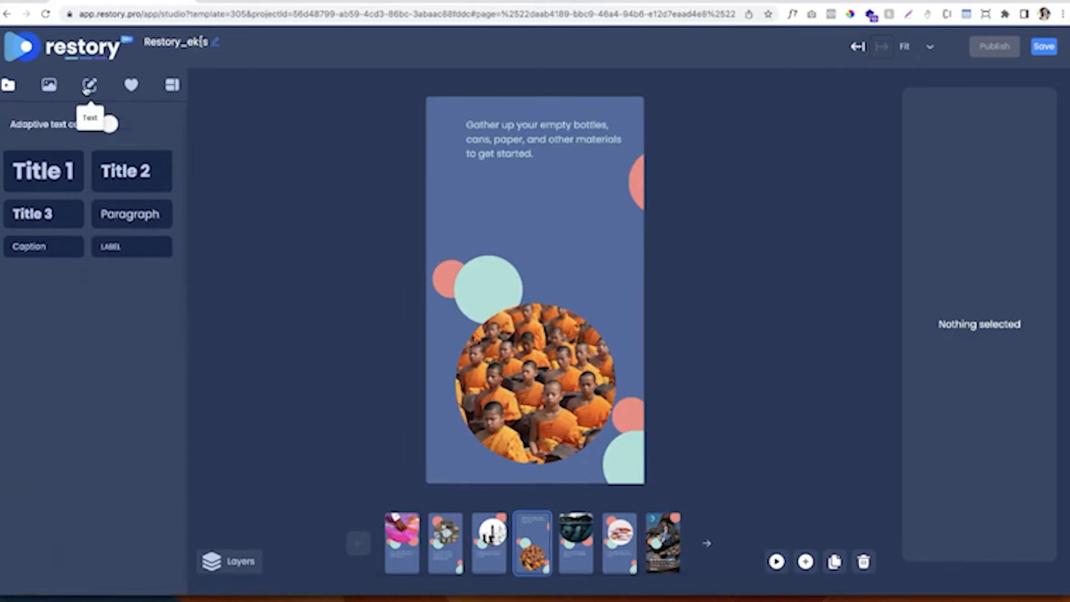
left_click(88, 84)
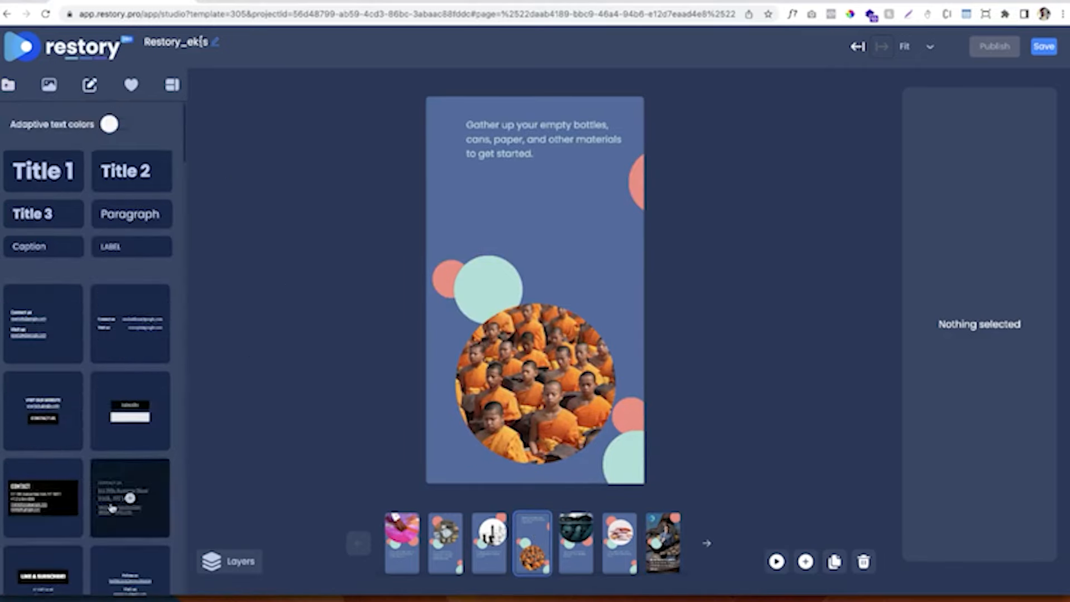
scroll("down", 3)
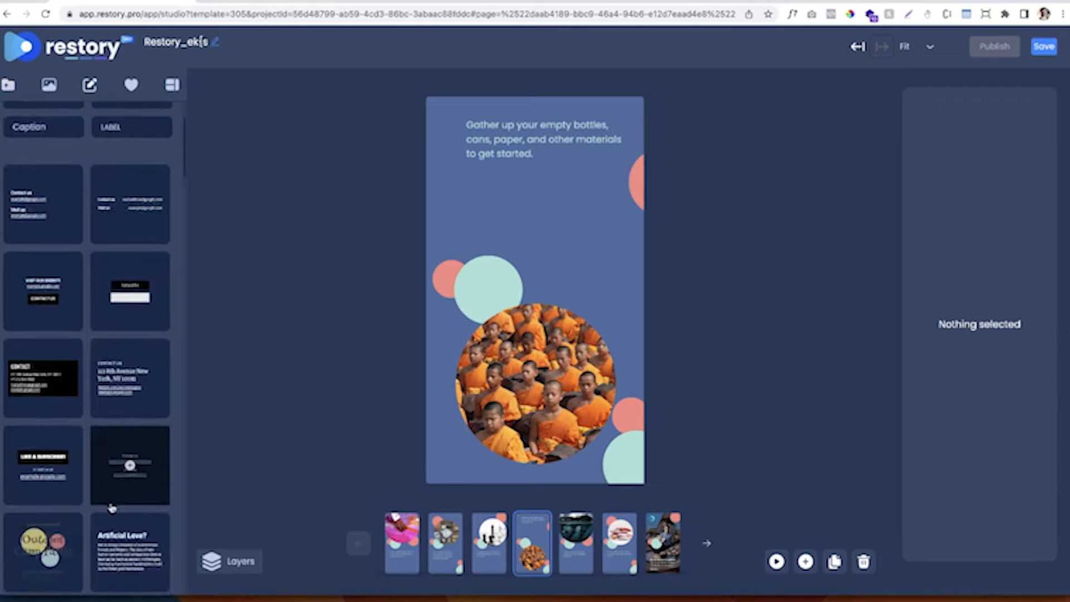
scroll("down", 3)
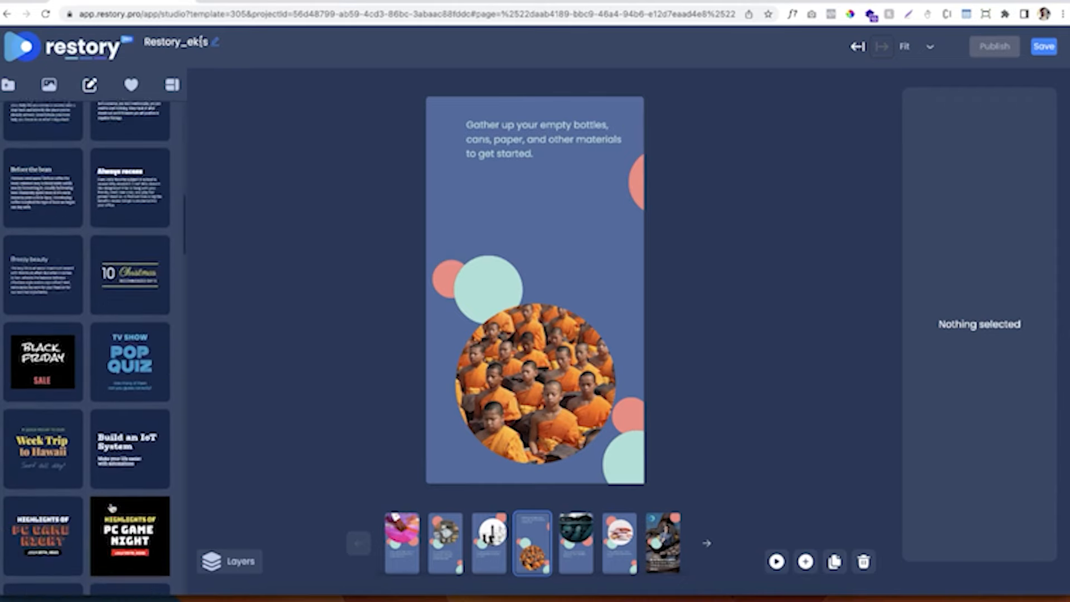
scroll("down", 3)
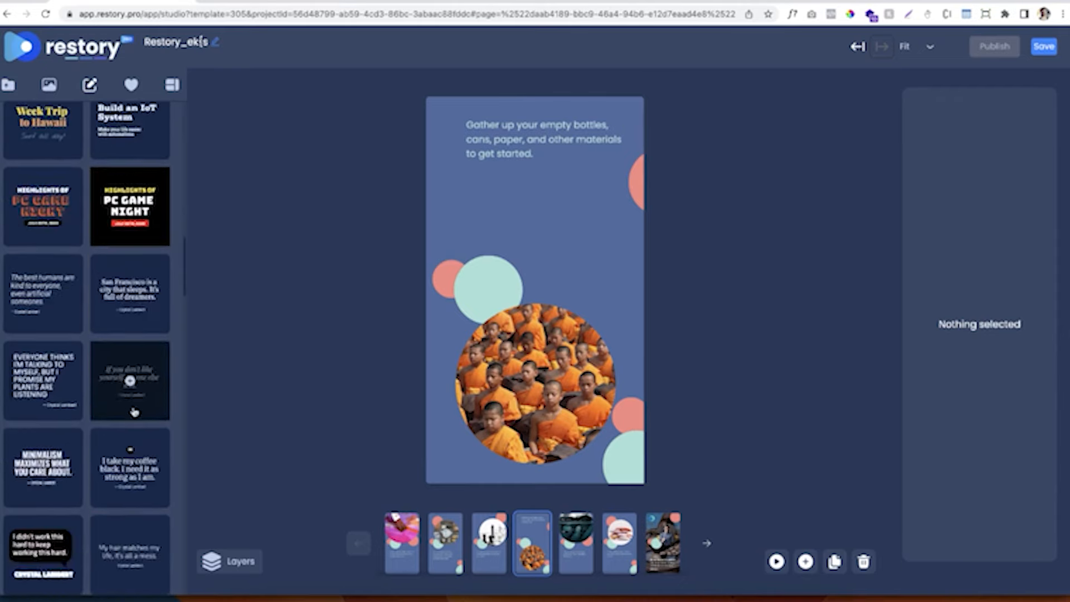
scroll("down", 3)
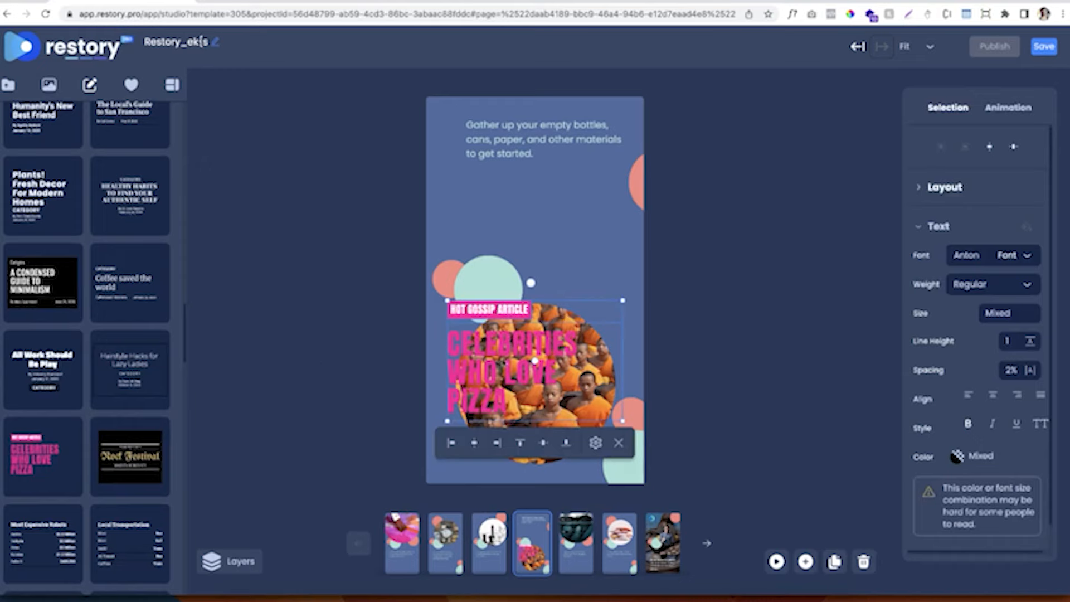
Step: Retype the template headline as 'NEW DESIGNS' and begin editing the label to 'CHECK O'
left_click(387, 315)
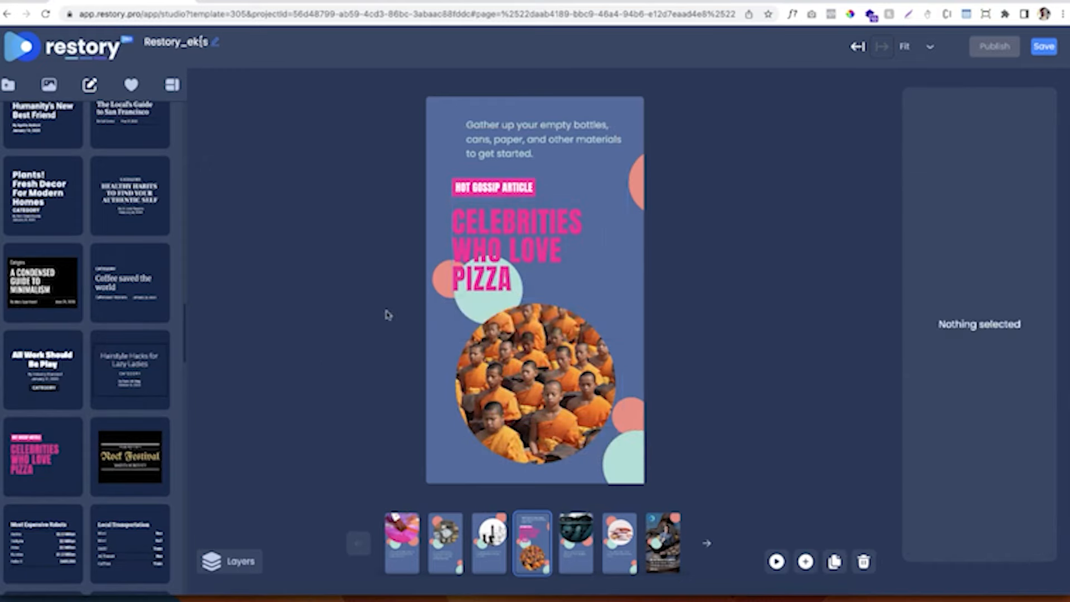
left_click(444, 369)
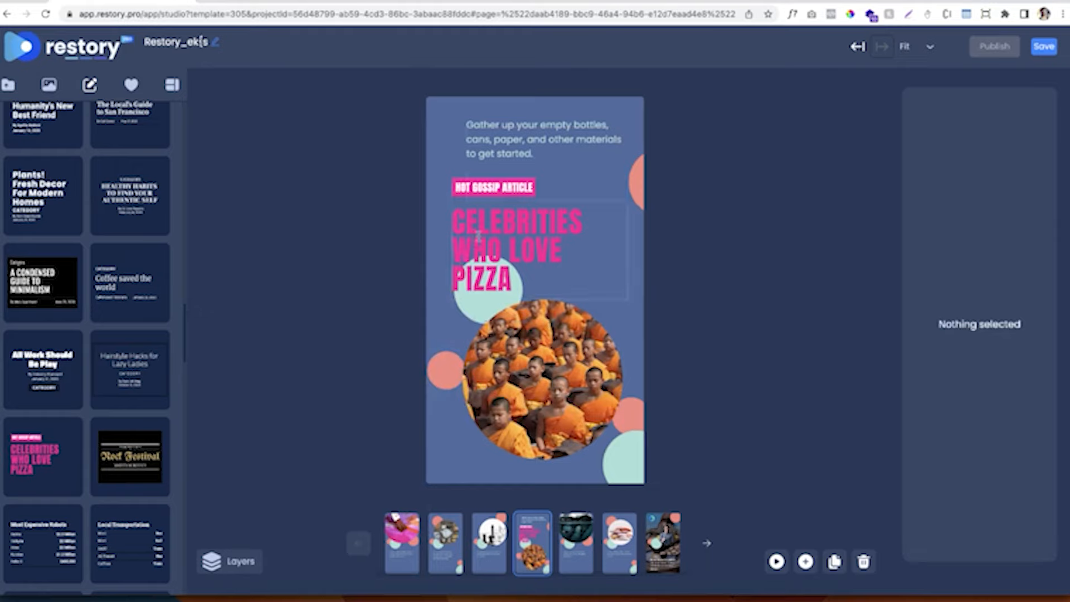
left_click(519, 252)
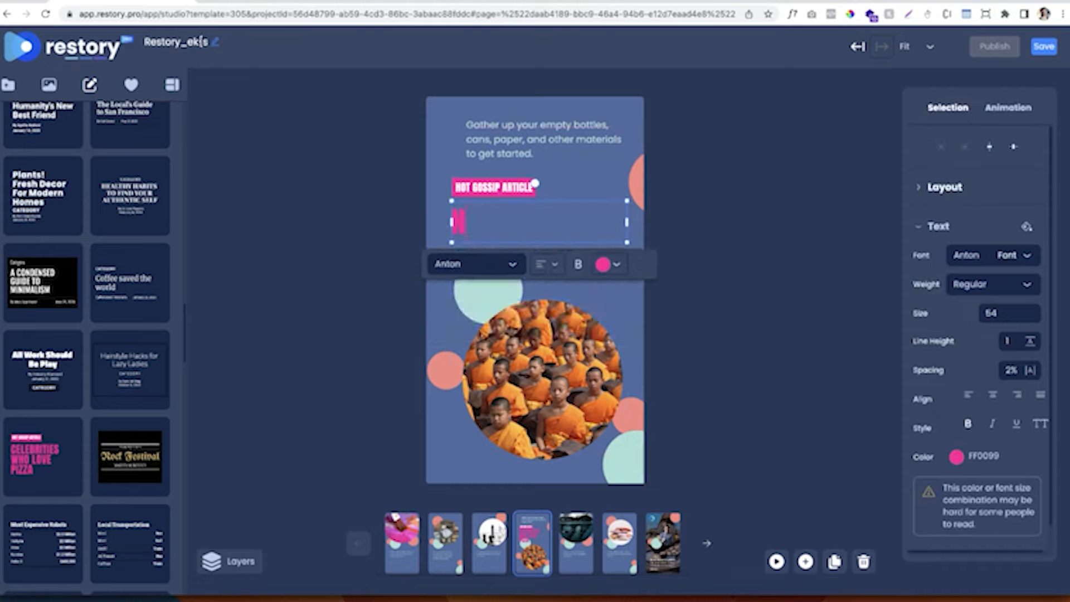
type("NEW DESIGN")
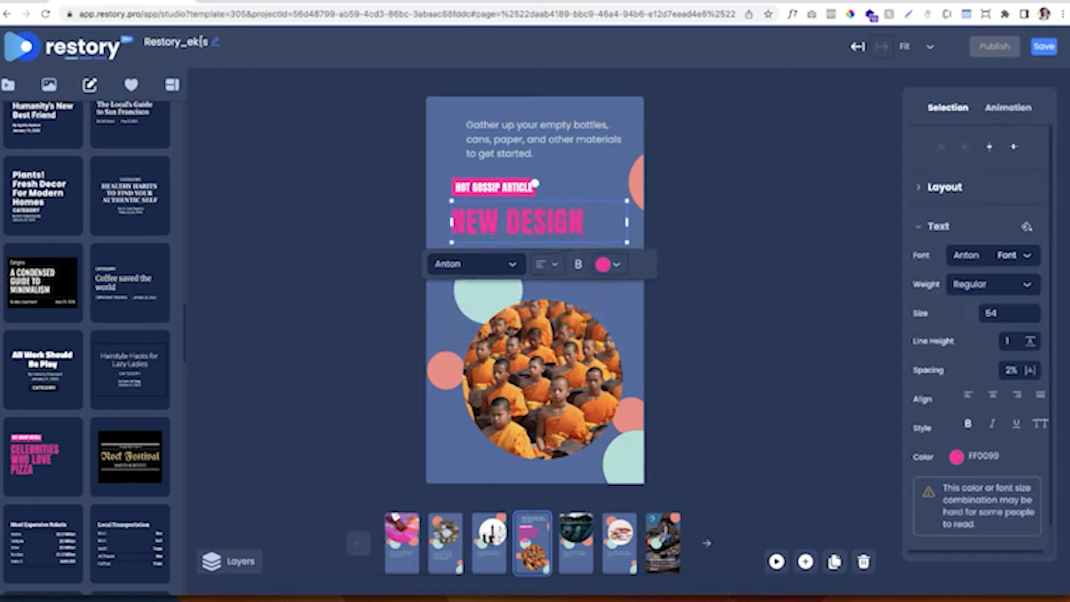
type("s")
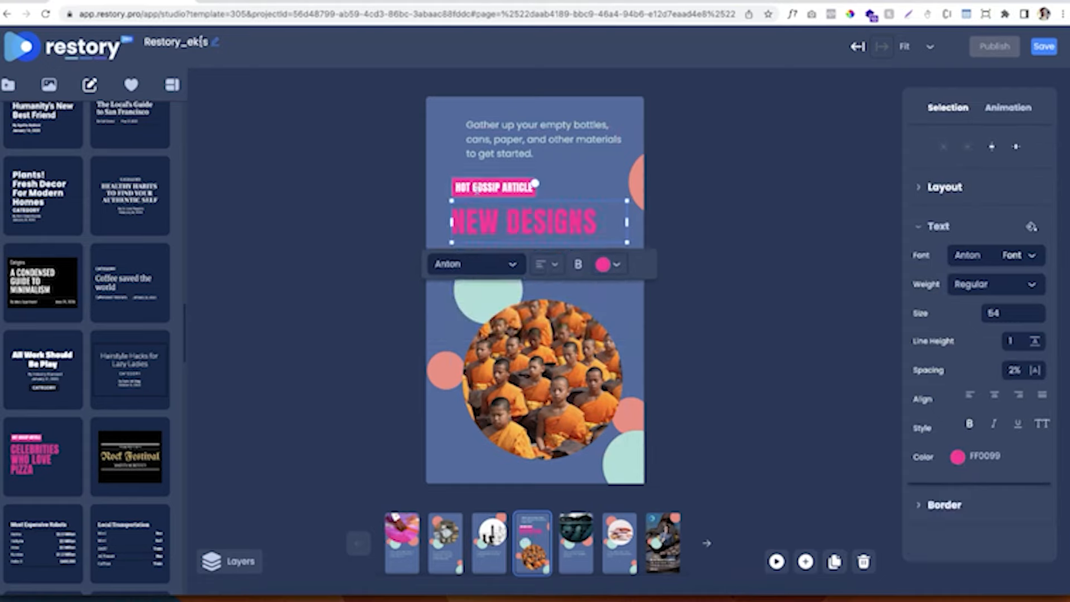
left_click(495, 187)
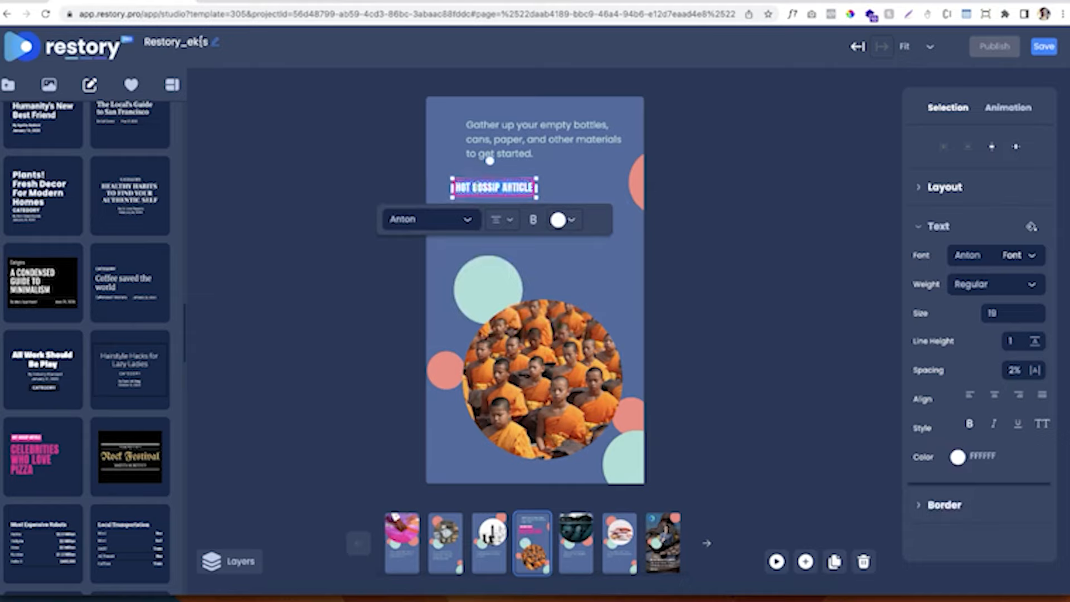
type("CHECK O")
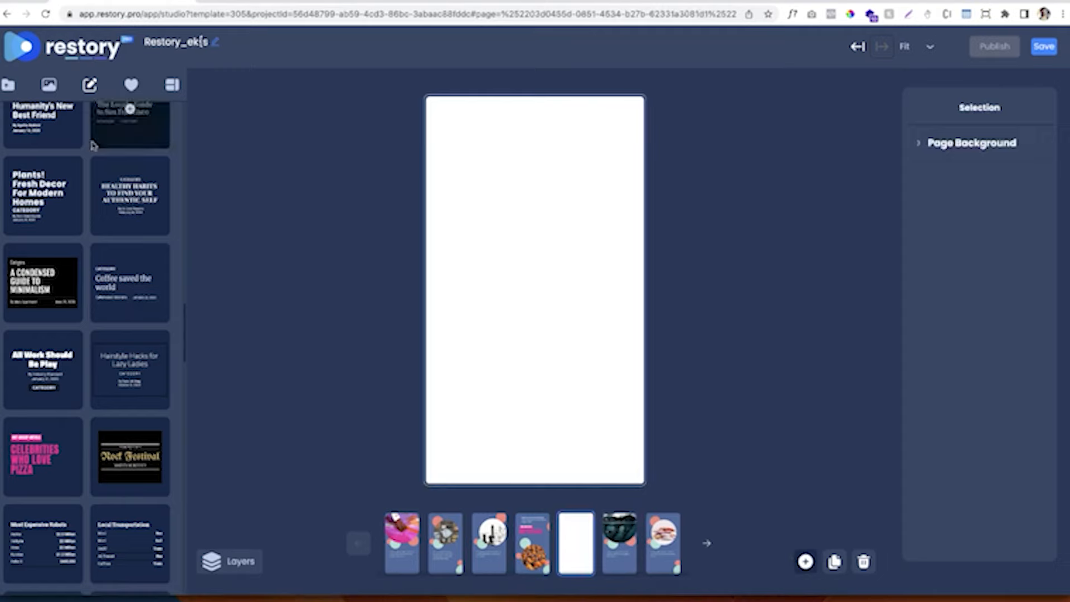
Step: Add a heart shape from Shapes & Stickers to the new page
left_click(131, 85)
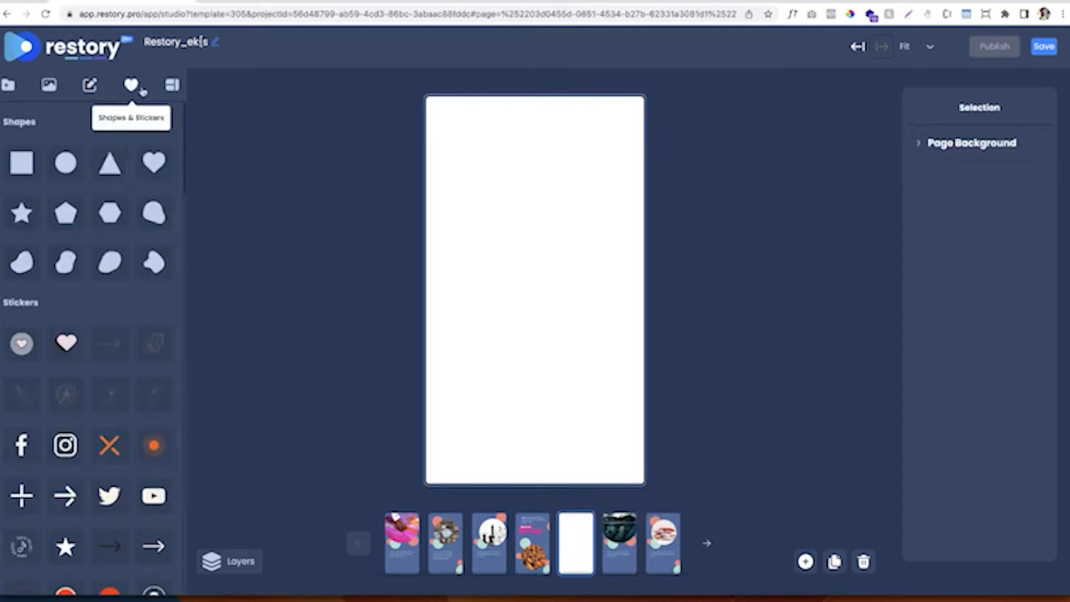
left_click(154, 163)
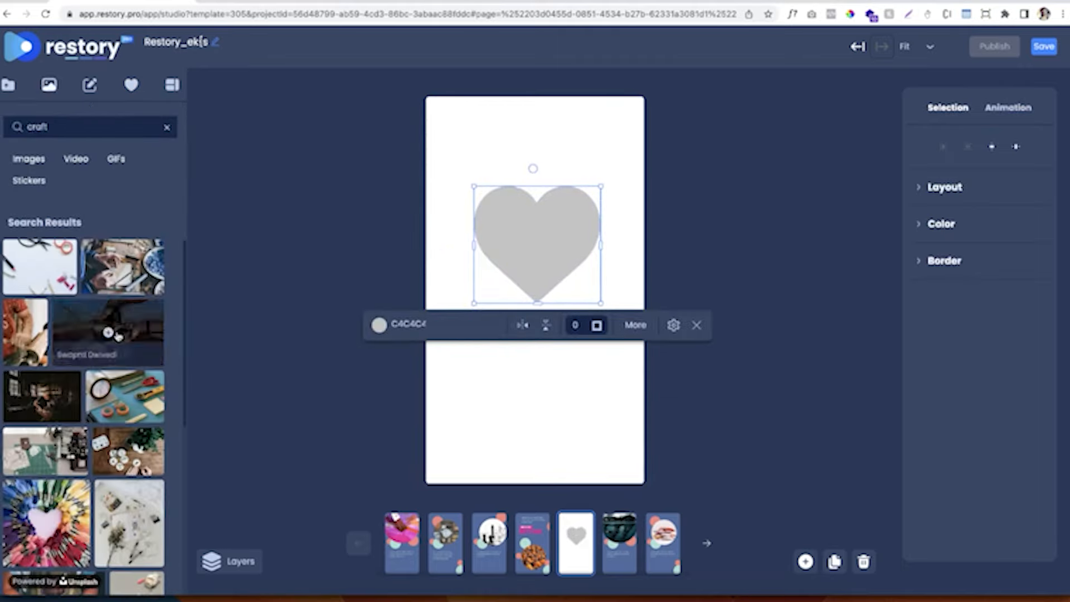
scroll("down", 3)
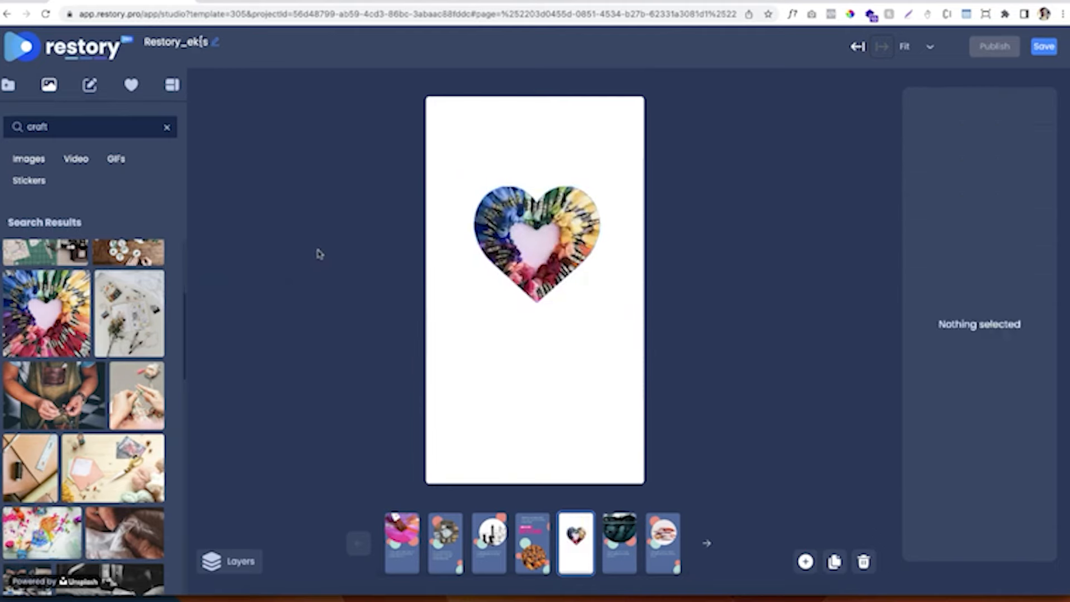
mouse_move(319, 254)
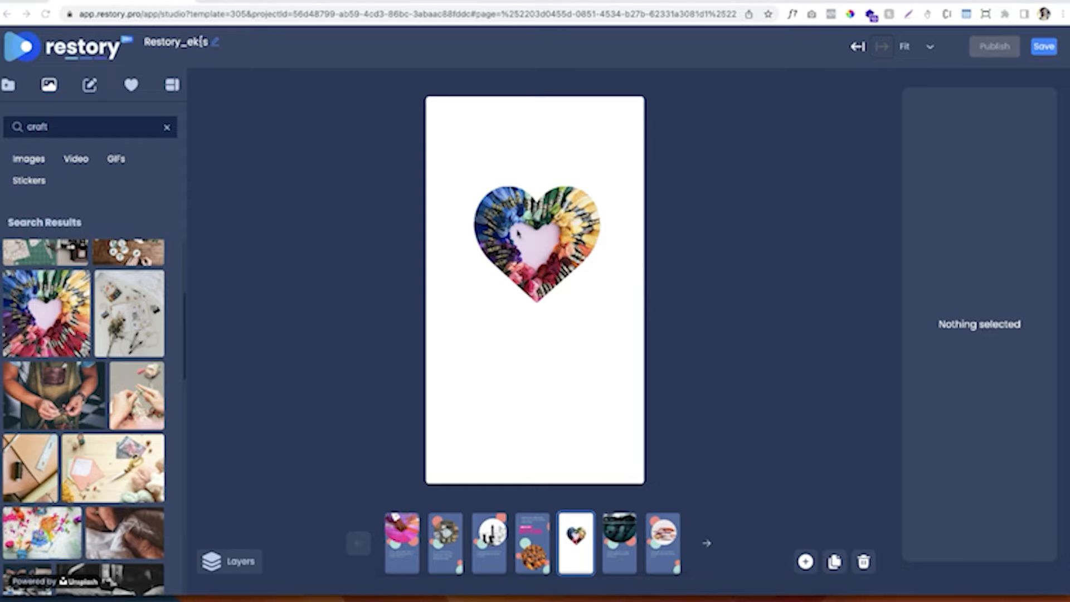
Step: Add a circle below the heart, enlarge it, and fill it with a photo
left_click(131, 85)
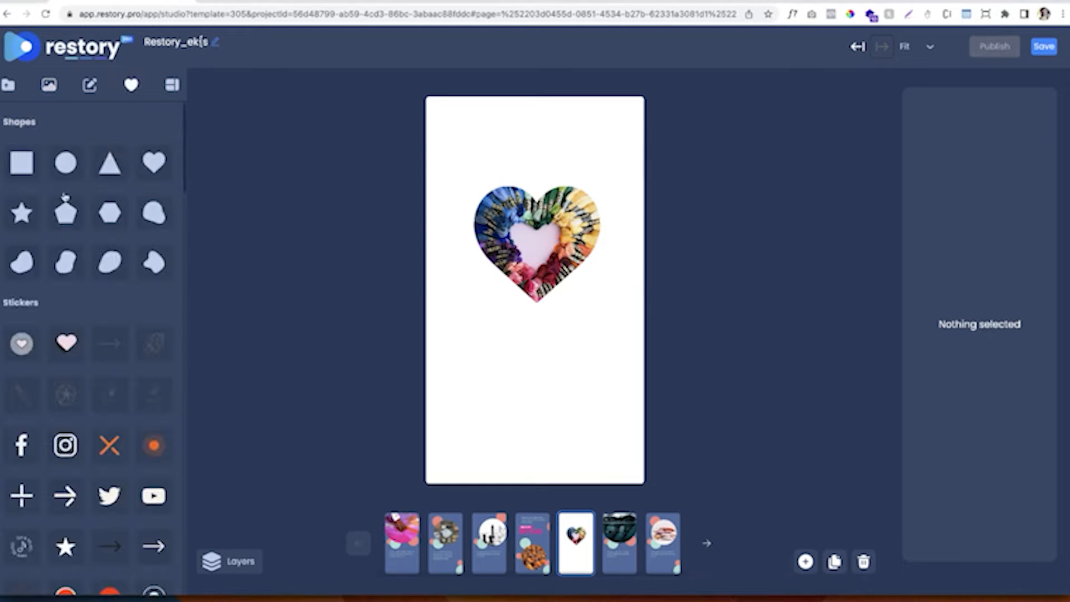
left_click(65, 162)
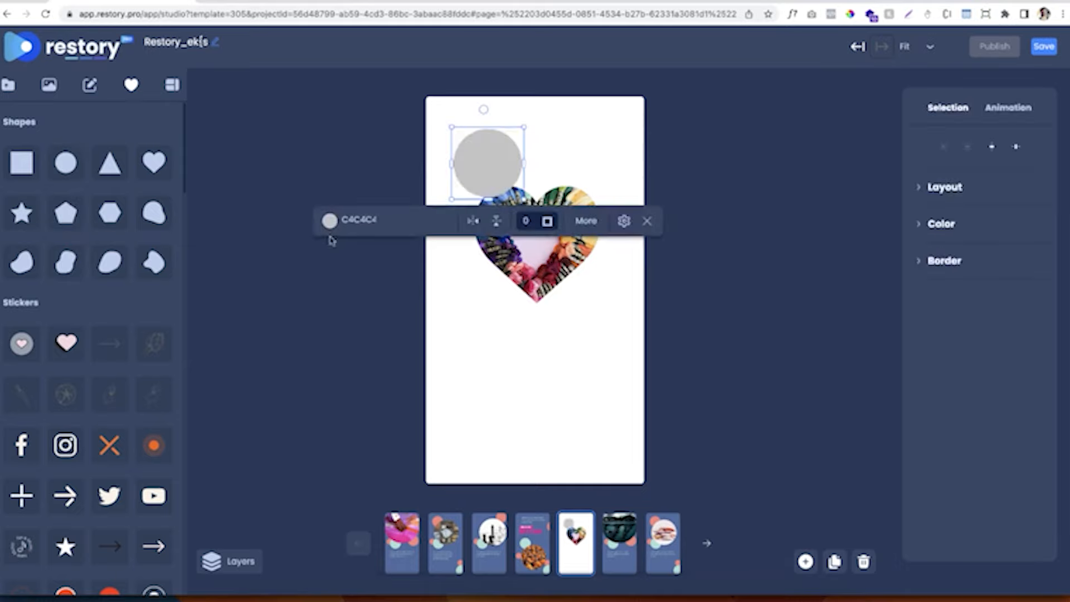
left_click_drag(484, 161, 535, 365)
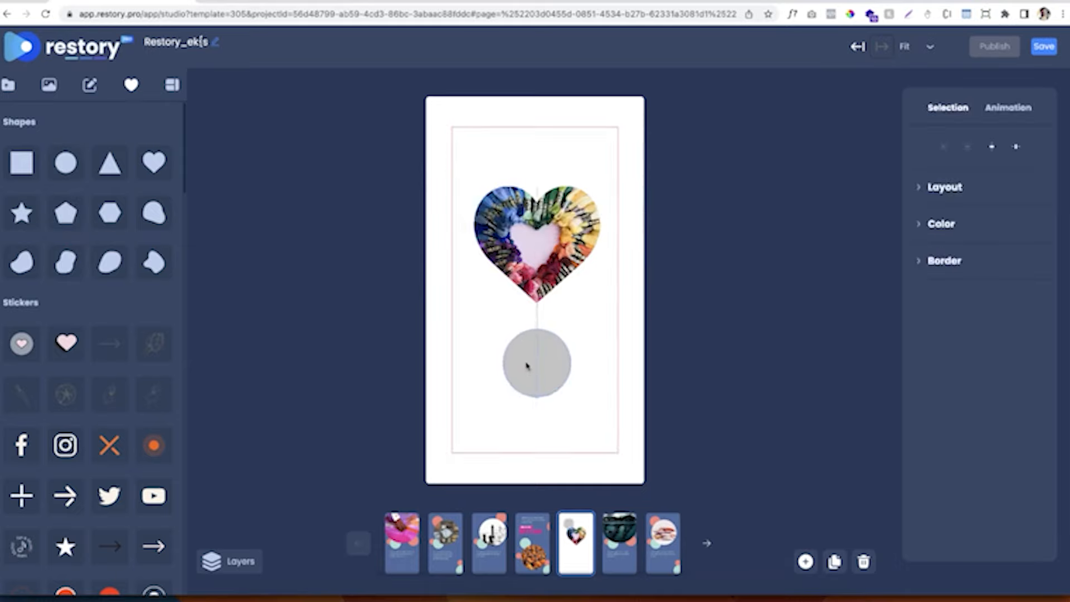
left_click(535, 366)
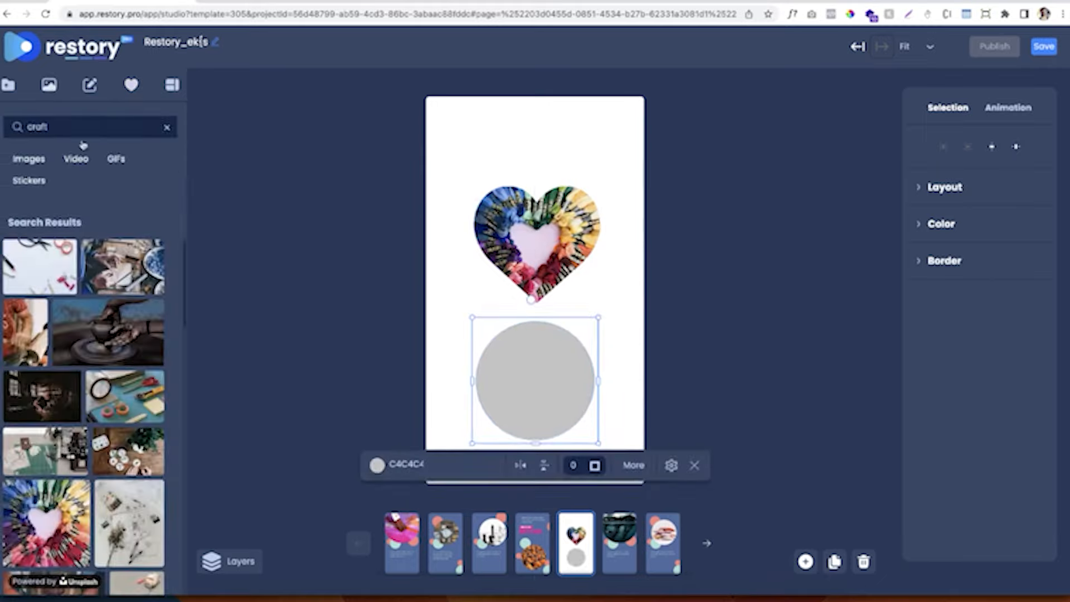
left_click(75, 159)
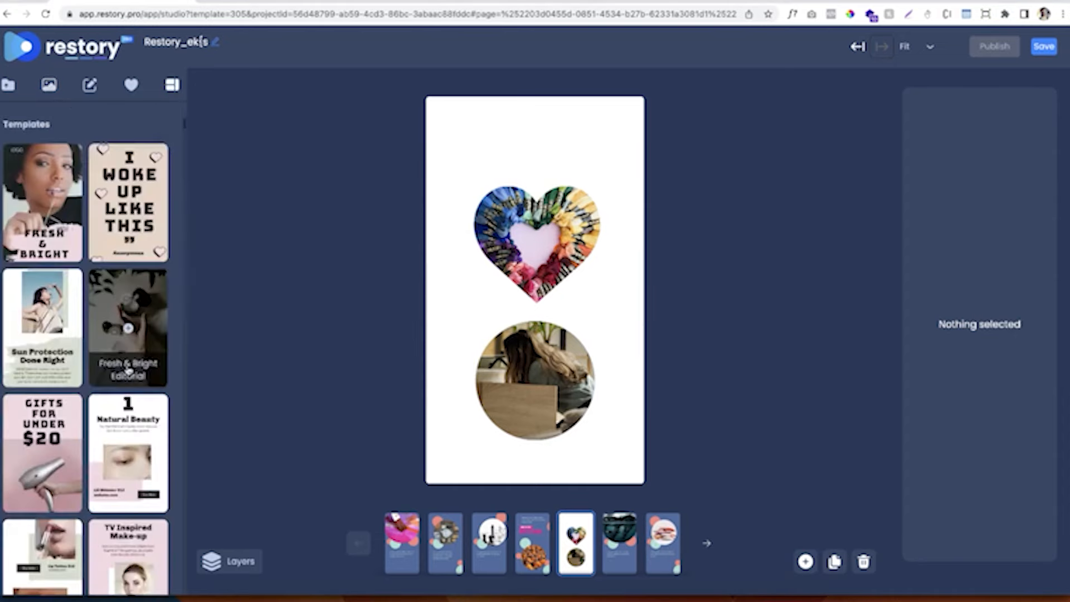
Step: Add the Food & Stuff cover page, save the story, and finish on the last page
scroll("down", 3)
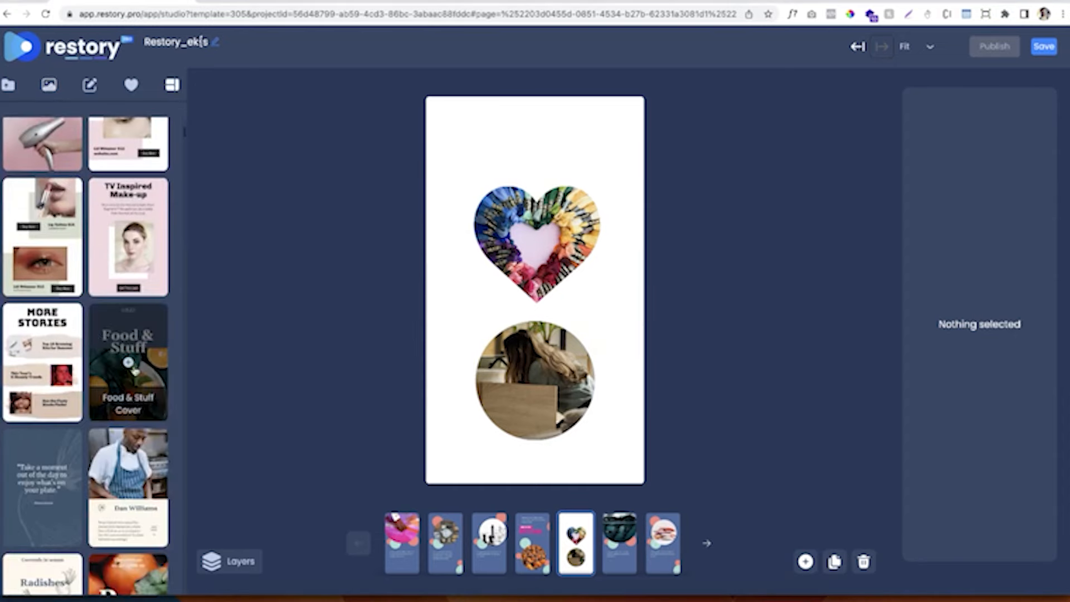
left_click(128, 362)
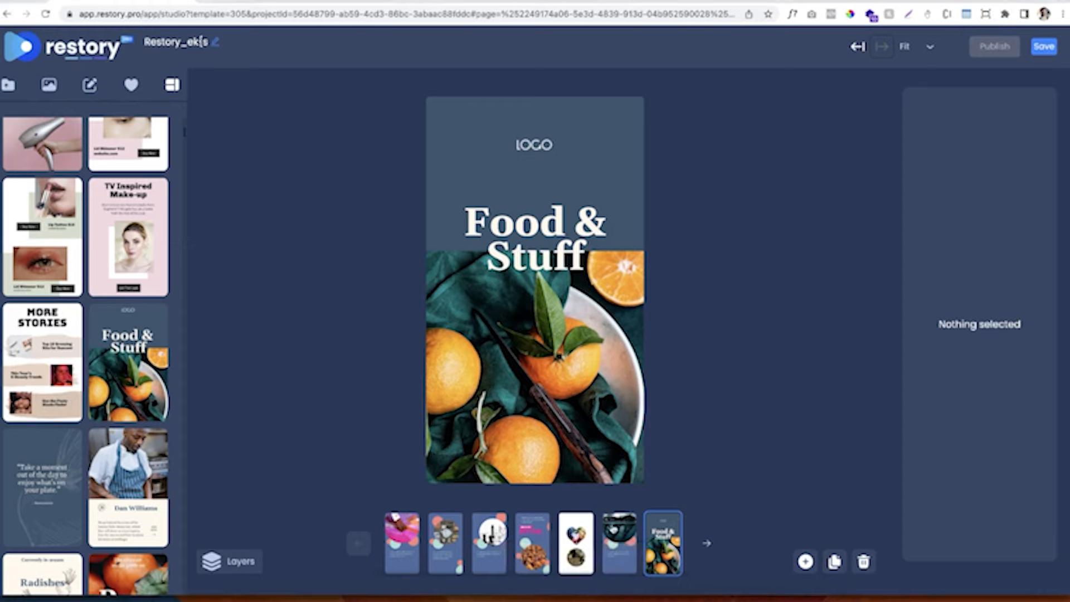
left_click(662, 544)
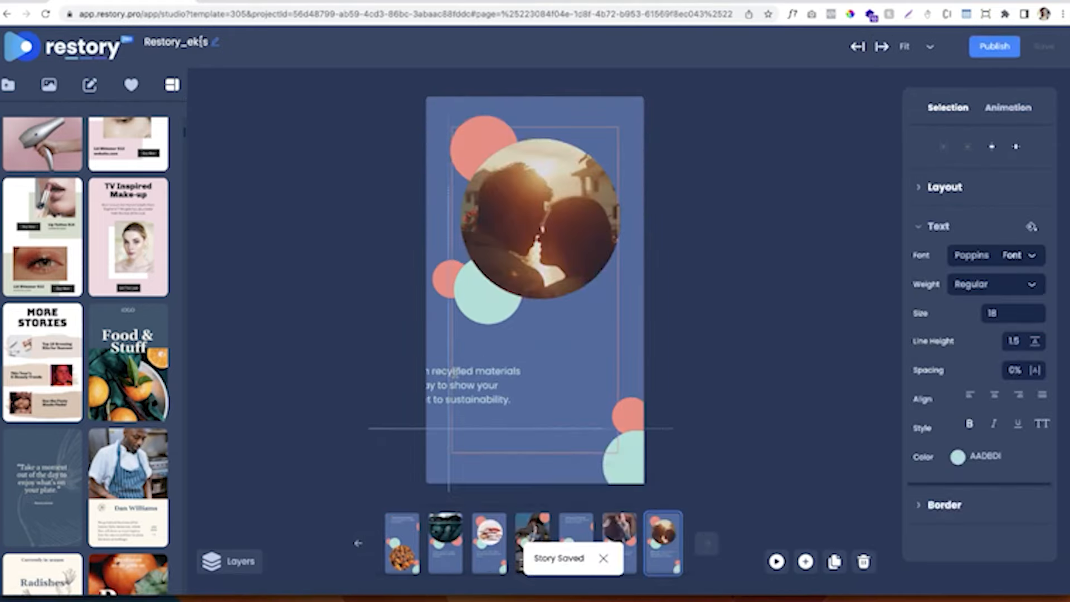
left_click(790, 229)
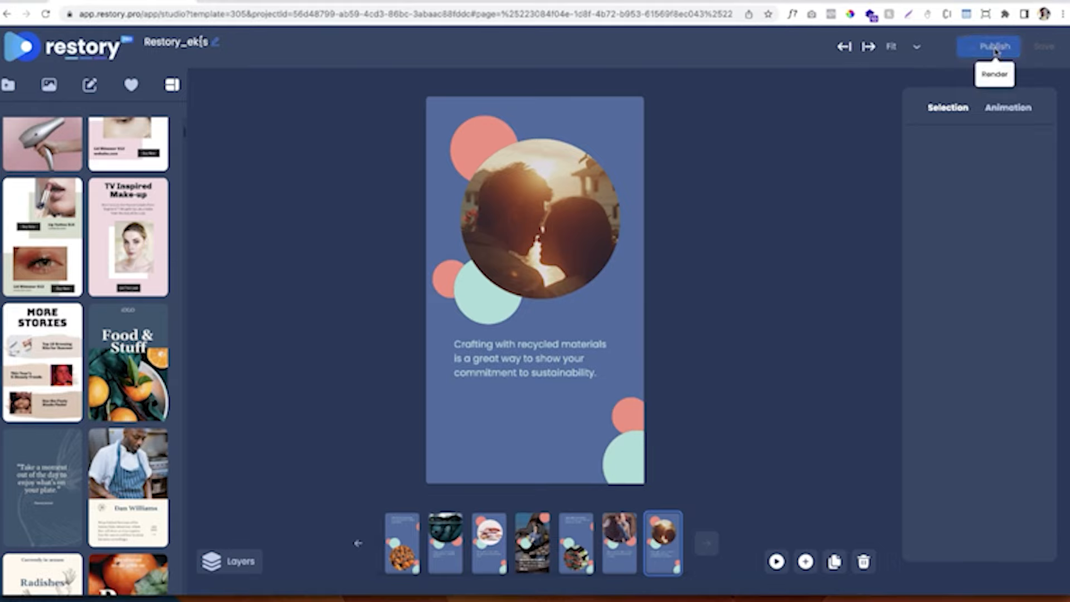
Step: Set slide five to 12.0 seconds, add the second sound as music, and render
left_click(989, 46)
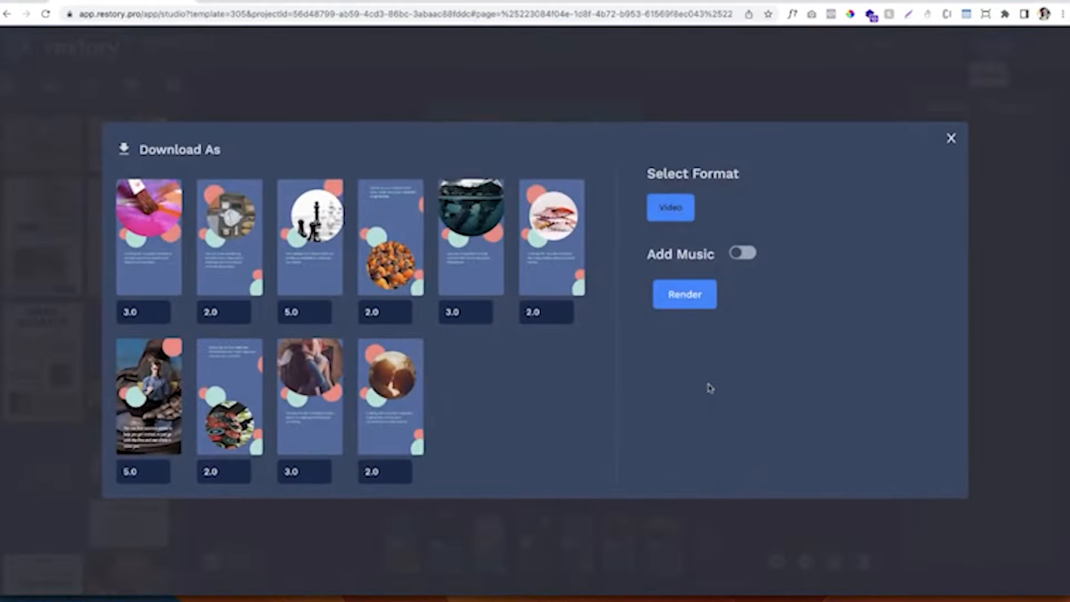
left_click(684, 294)
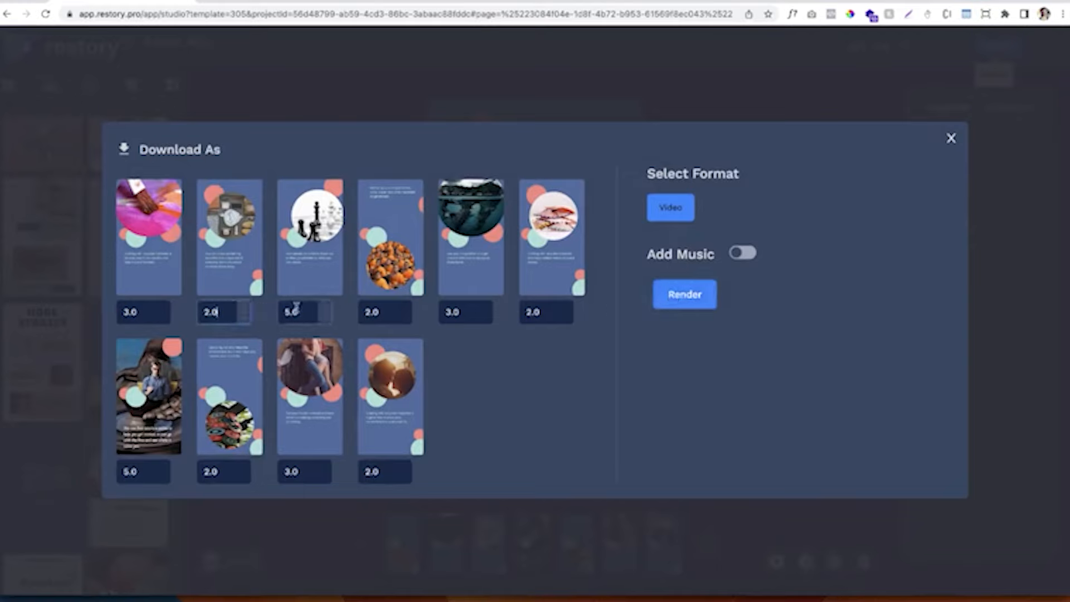
left_click(304, 312)
type("8")
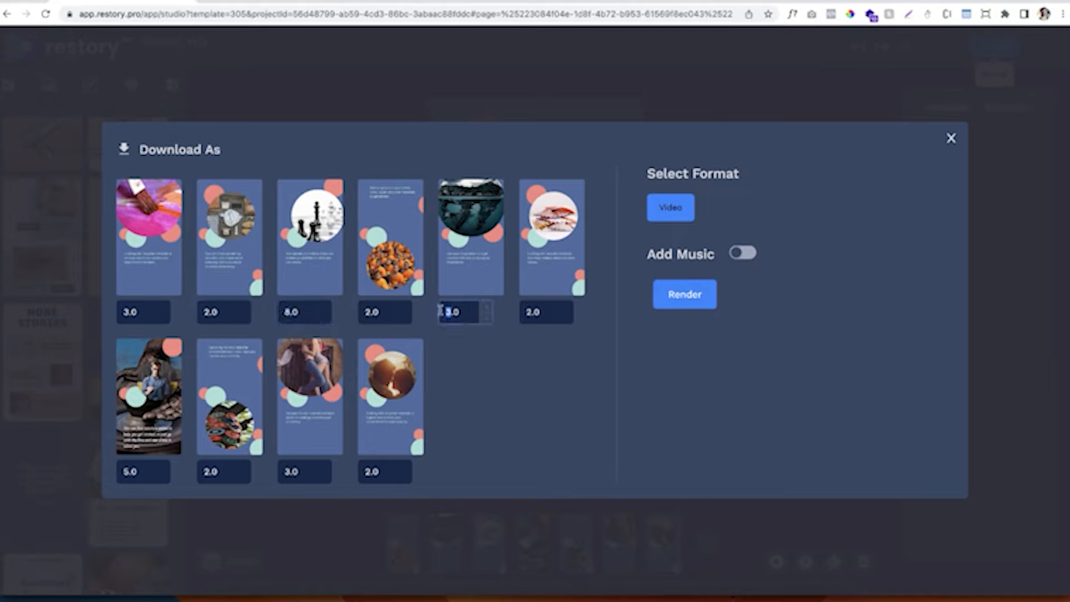
type("12.0")
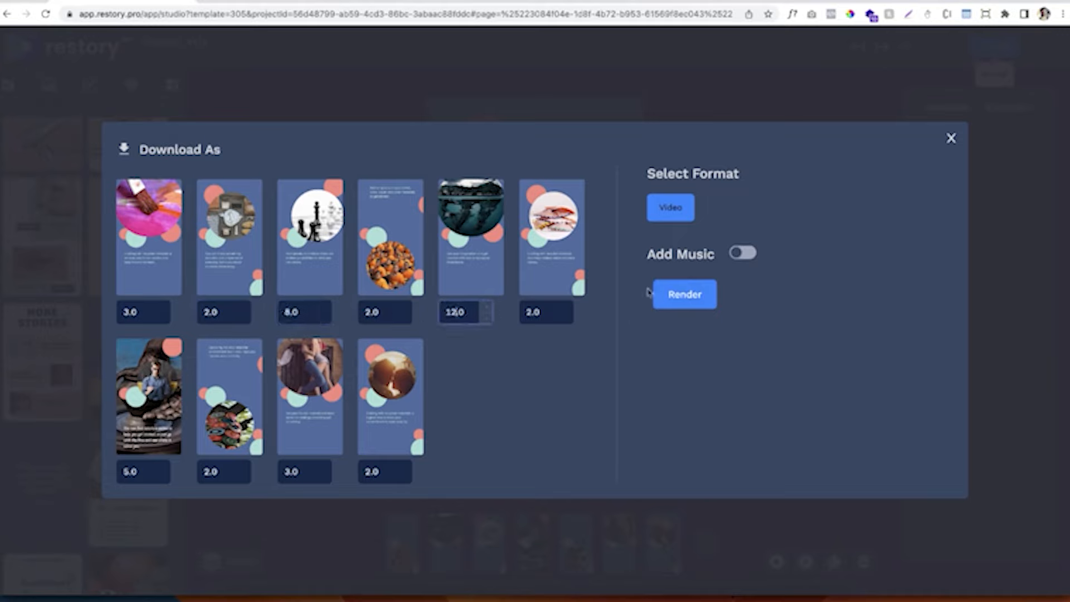
left_click(743, 253)
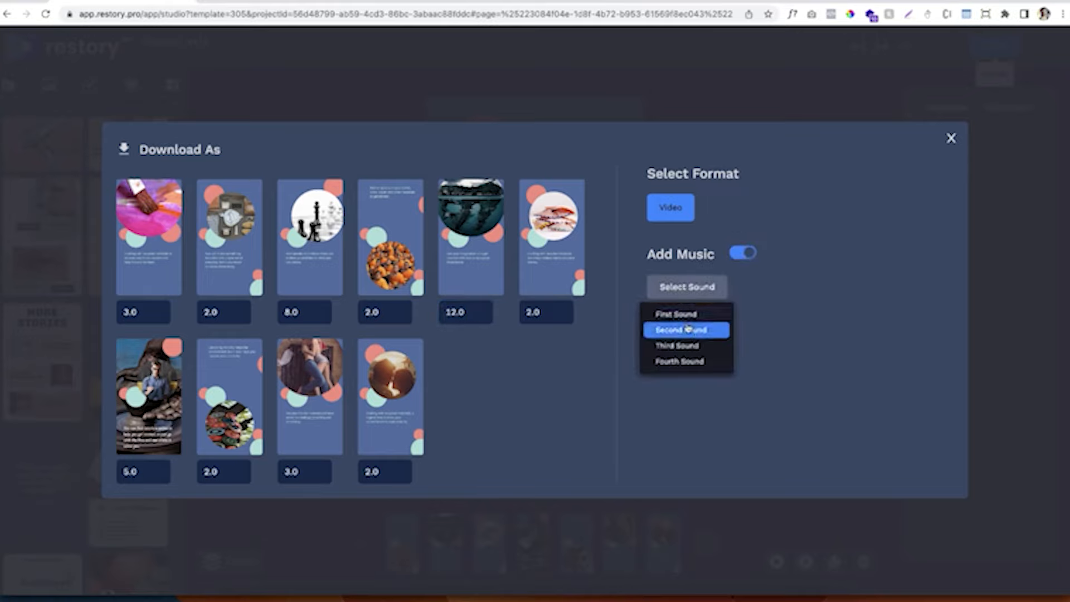
left_click(687, 331)
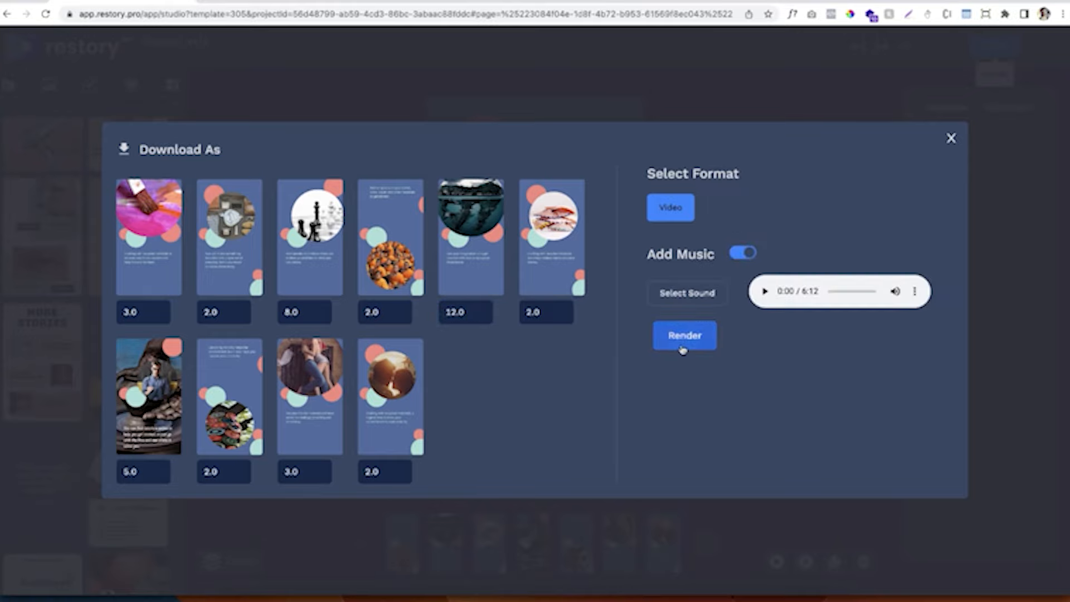
left_click(684, 335)
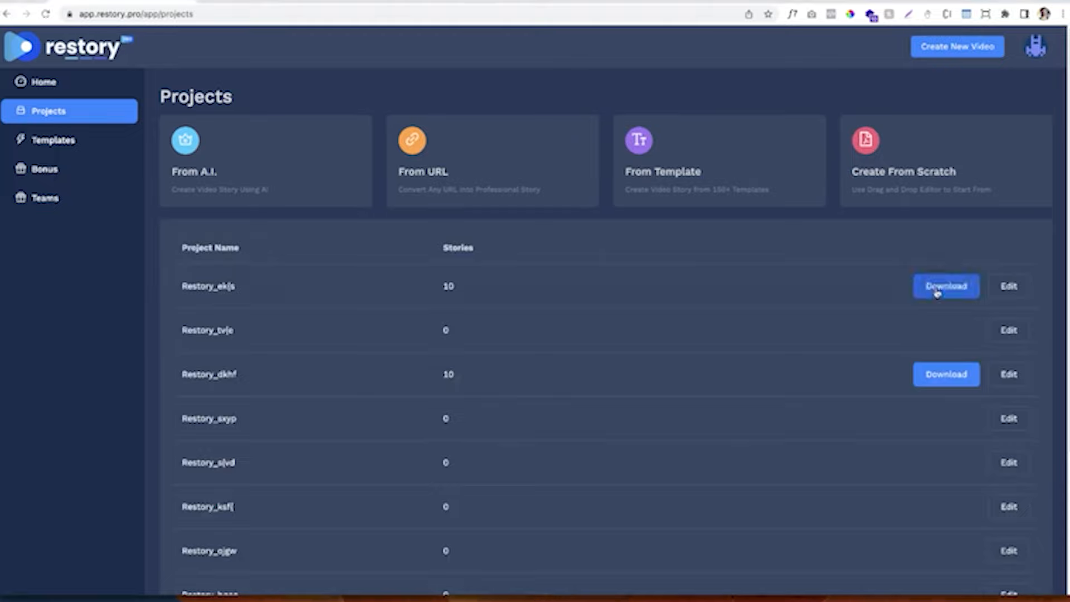
Step: Download the first and second rendered stories of the first ten-story project
left_click(946, 286)
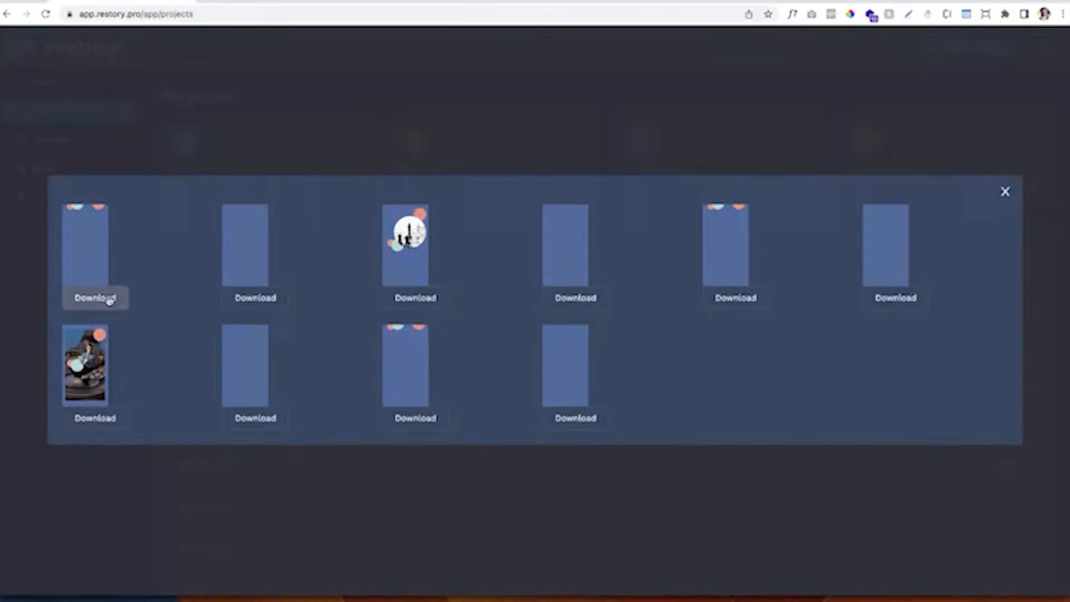
left_click(414, 246)
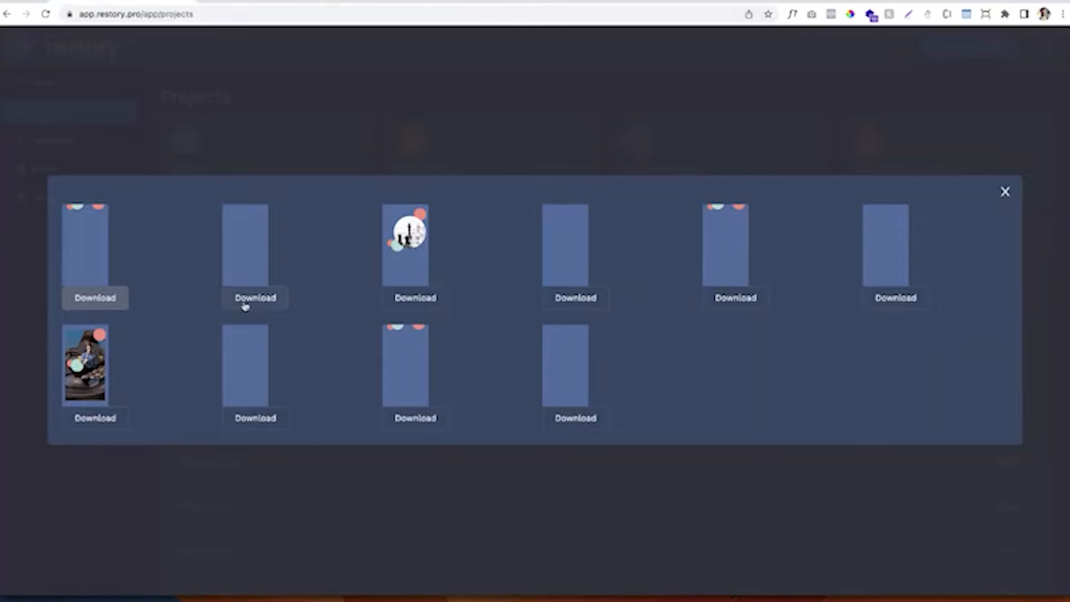
left_click(405, 234)
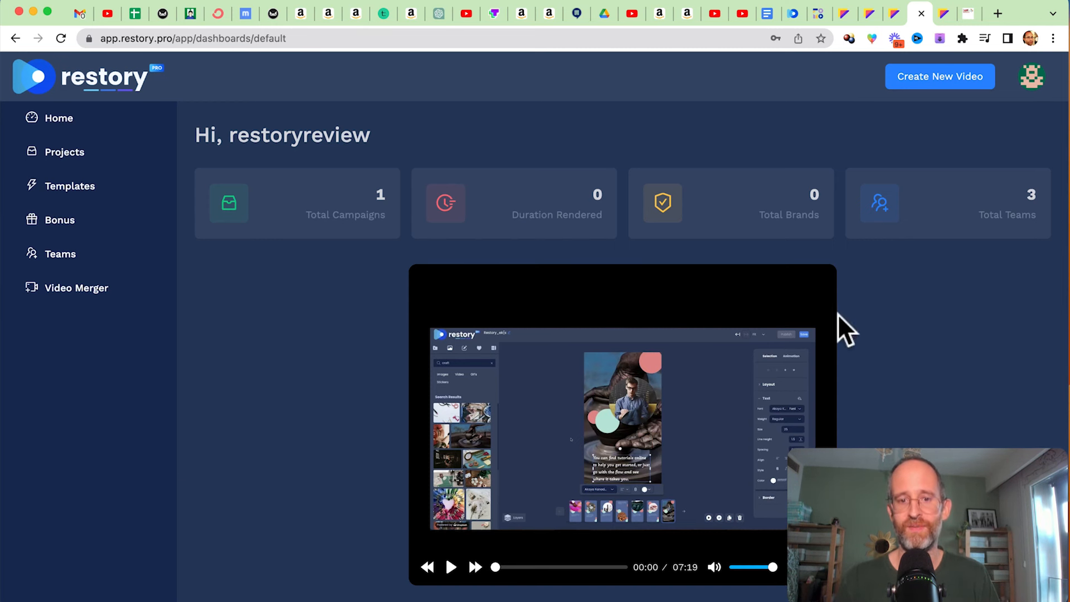
mouse_move(904, 24)
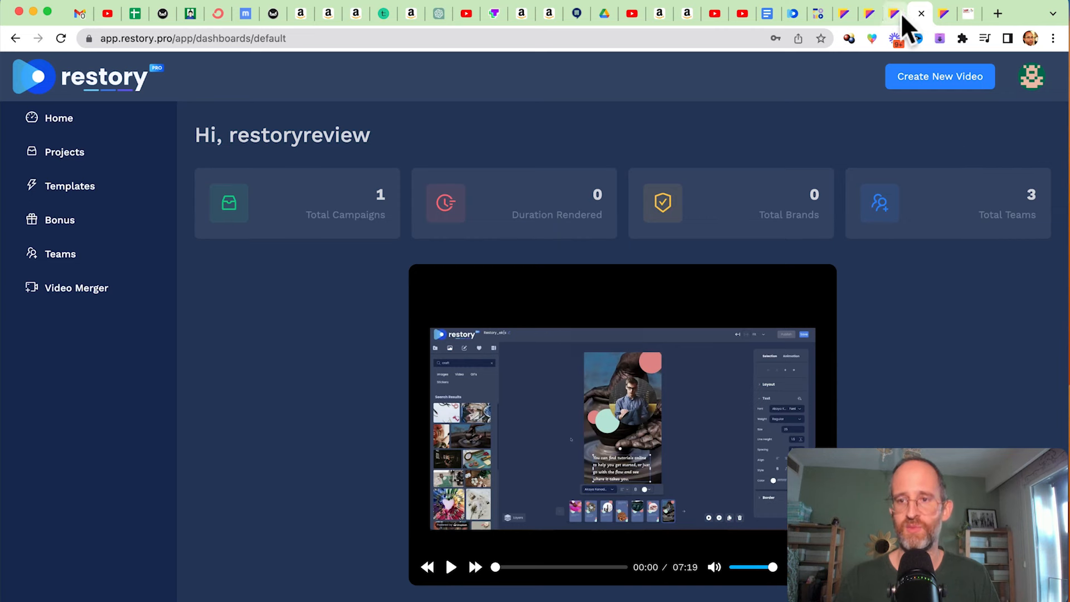
Step: Scroll through the ReStory Pro Unlimited upgrade sales page
left_click(893, 13)
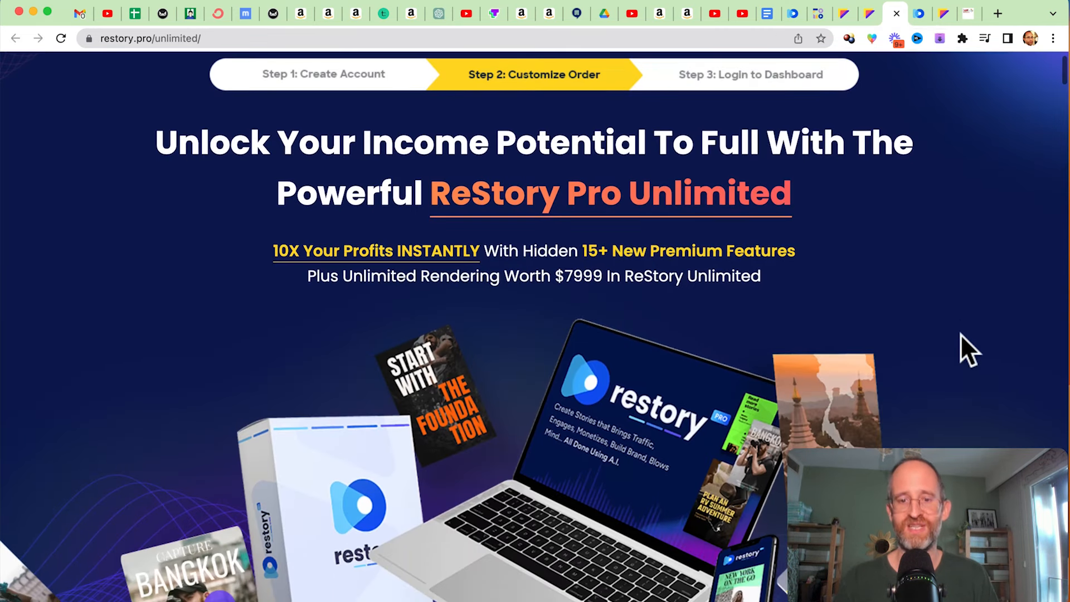
scroll("down", 3)
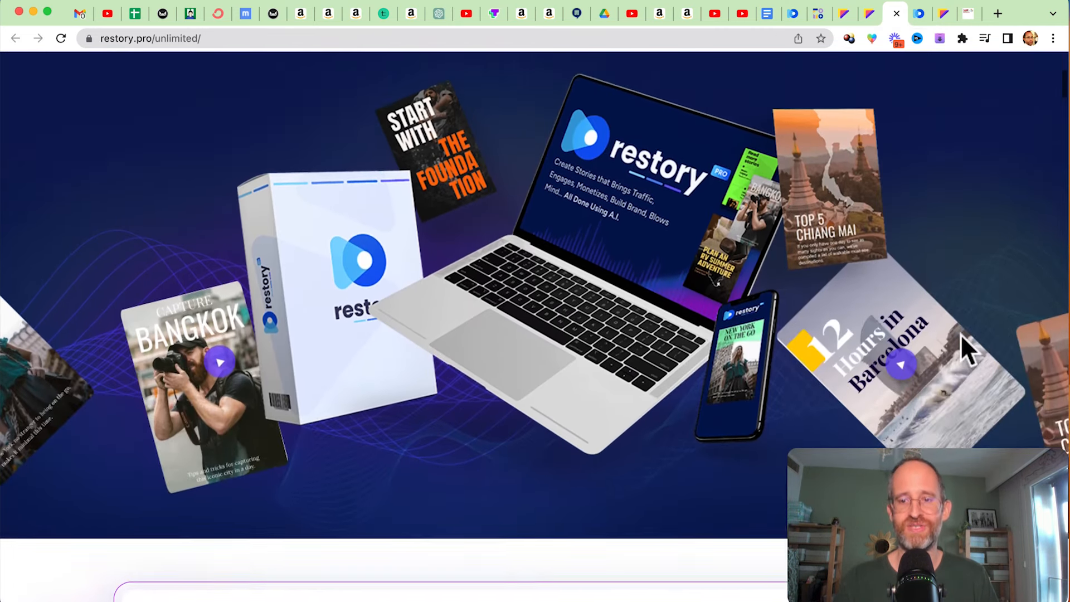
scroll("down", 3)
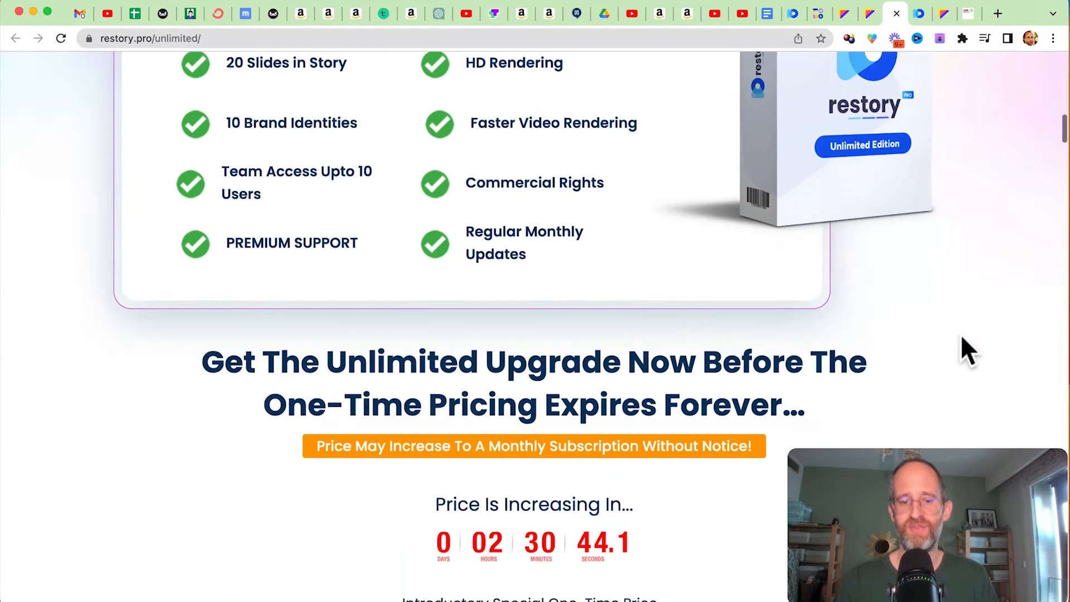
scroll("down", 3)
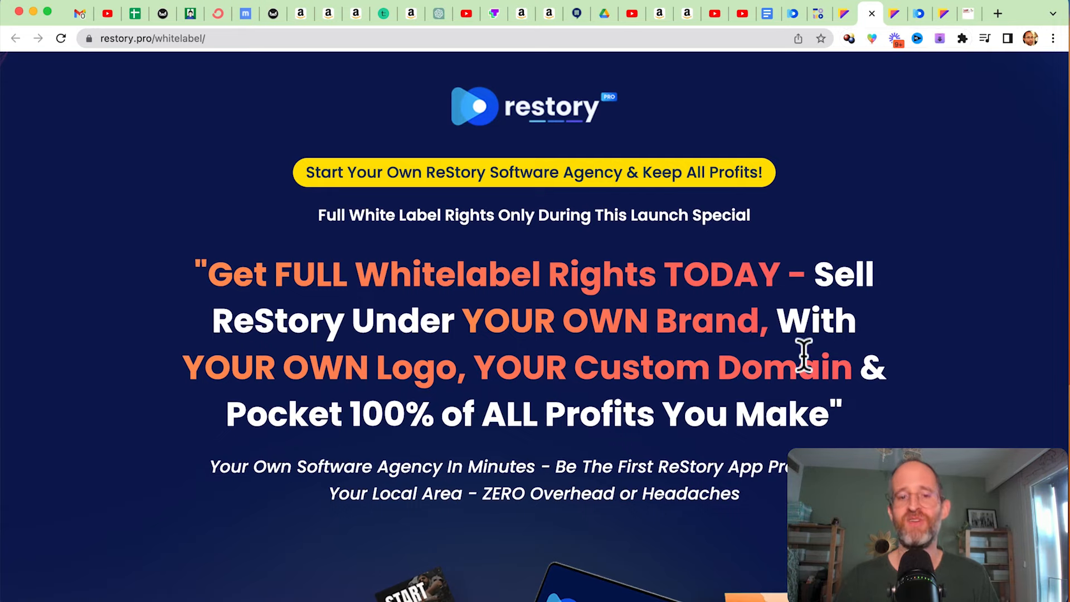
scroll("down", 3)
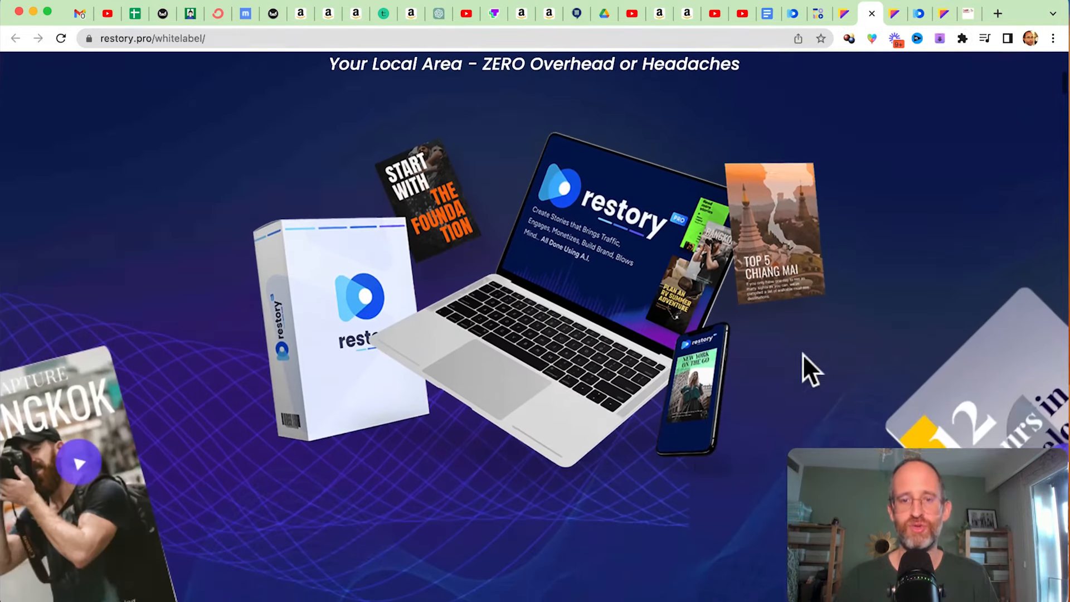
scroll("down", 3)
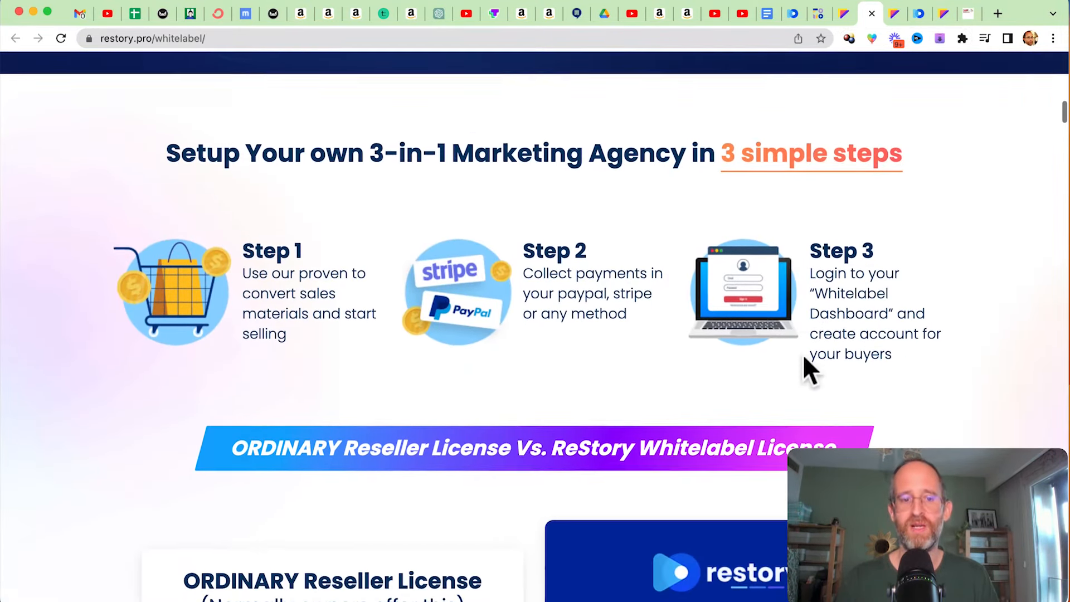
scroll("down", 3)
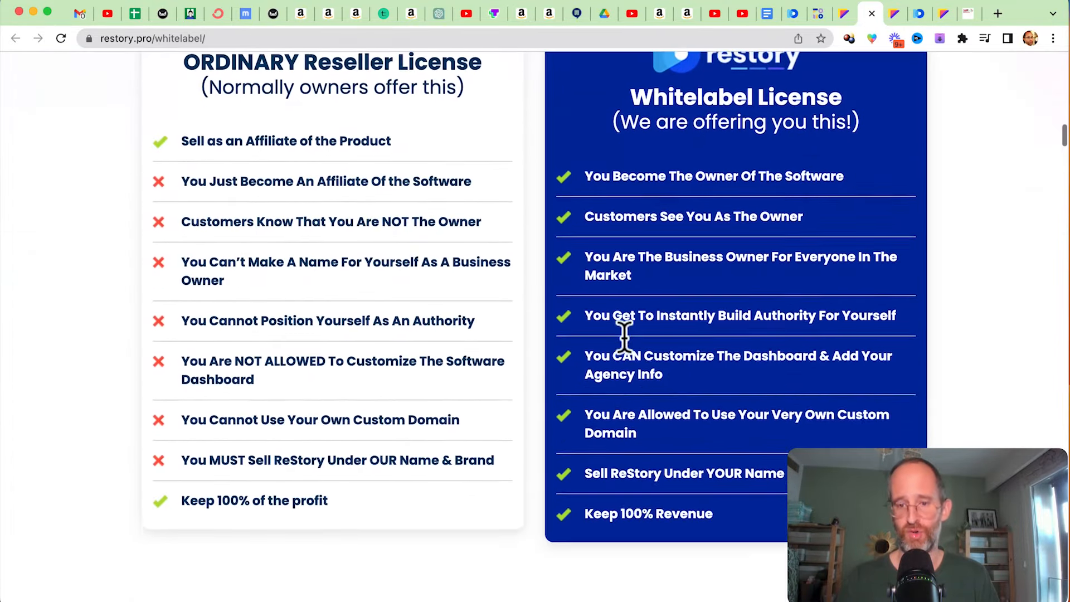
scroll("down", 3)
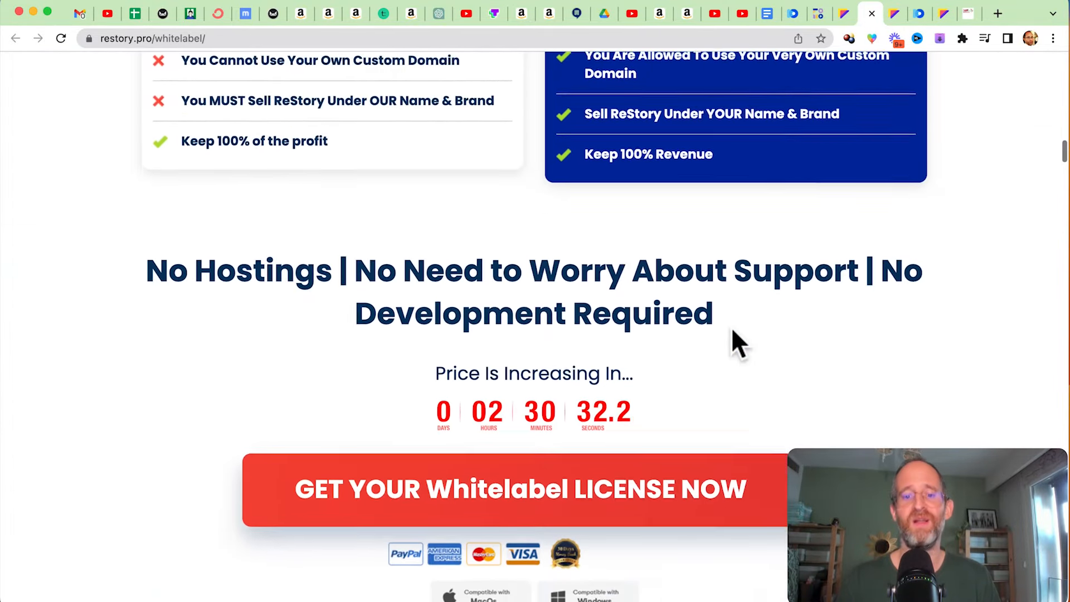
left_click(870, 13)
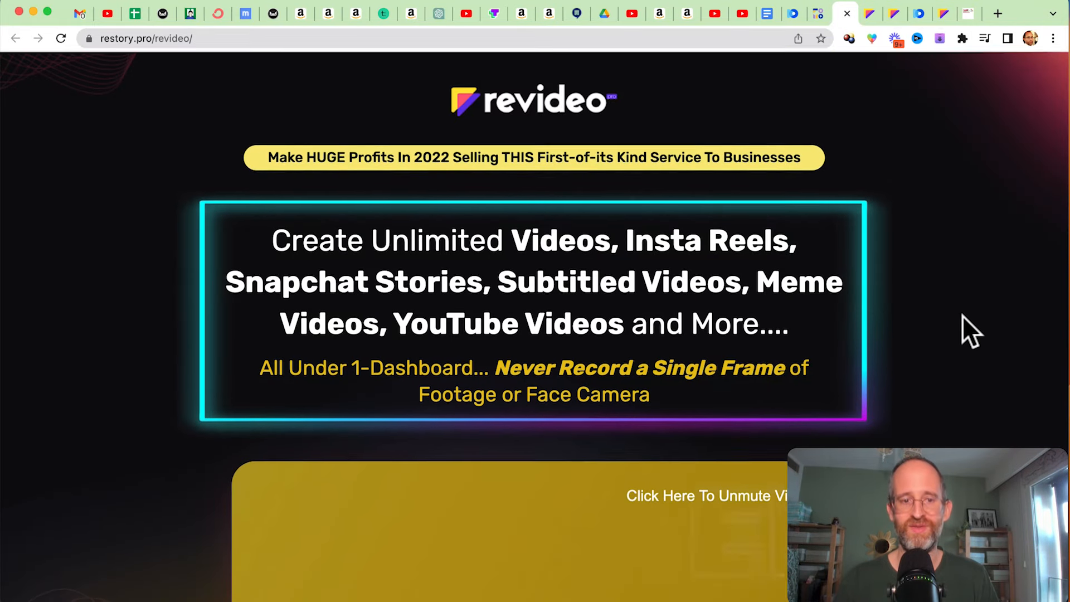
Step: Scroll the Revideo and FOMO Clips sales pages, ending on the Mike From Maine review
scroll("down", 3)
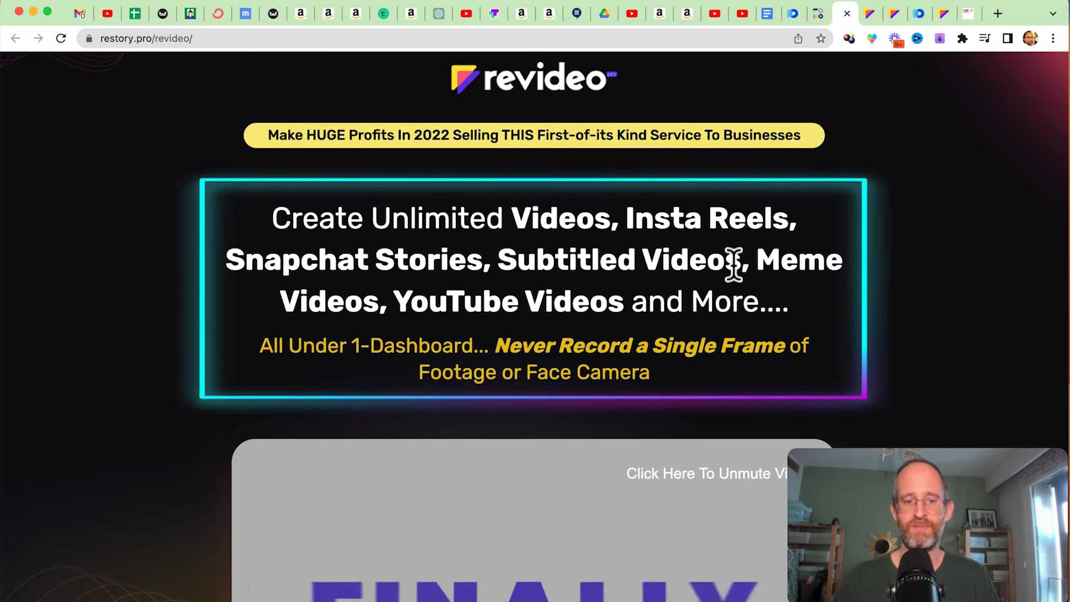
scroll("down", 3)
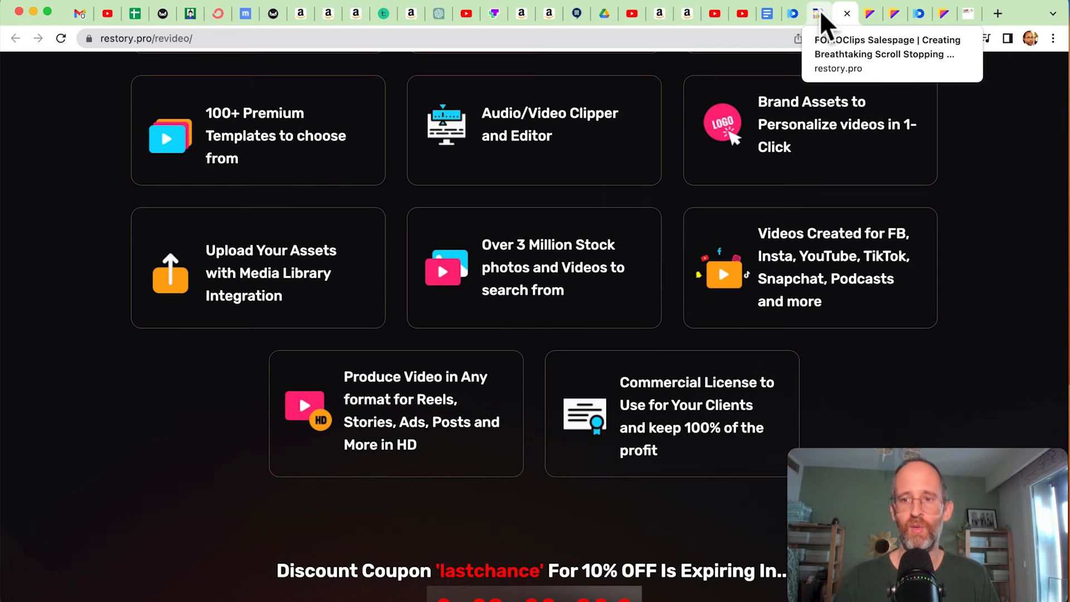
left_click(816, 12)
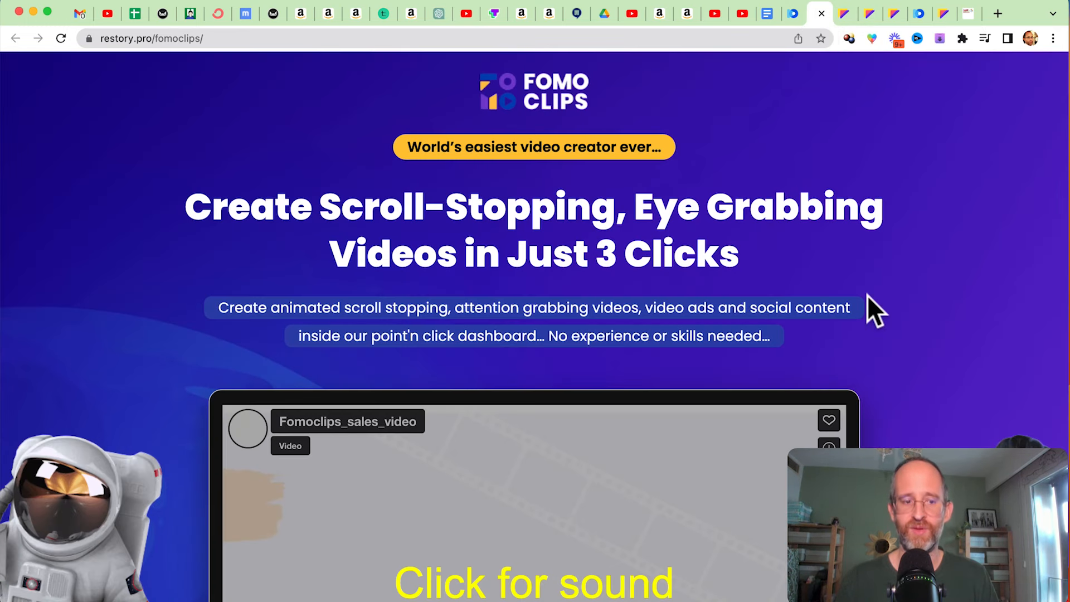
mouse_move(657, 249)
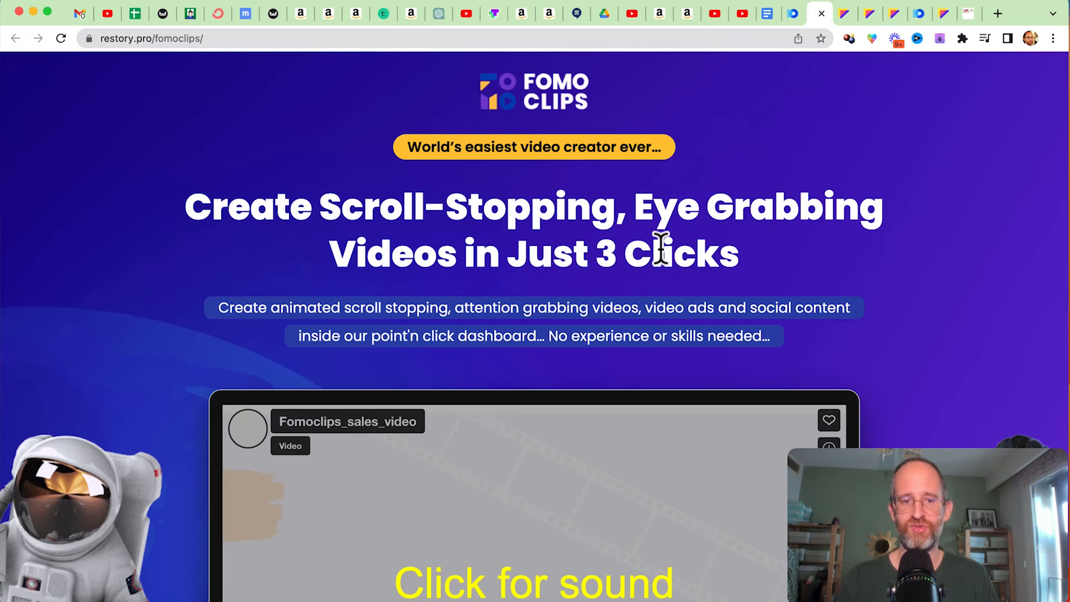
scroll("down", 3)
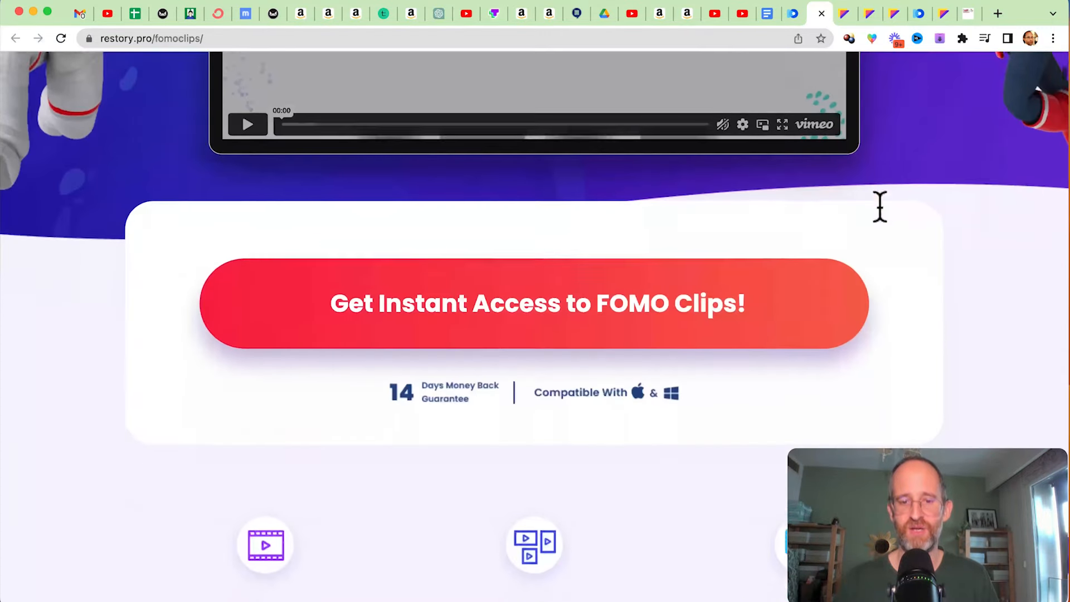
scroll("down", 3)
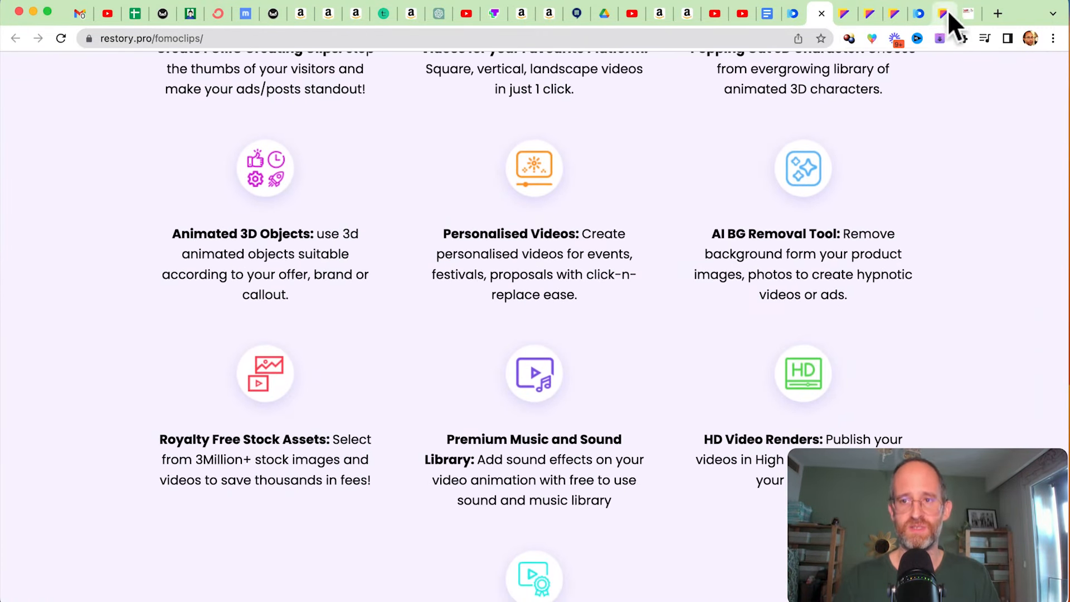
left_click(944, 12)
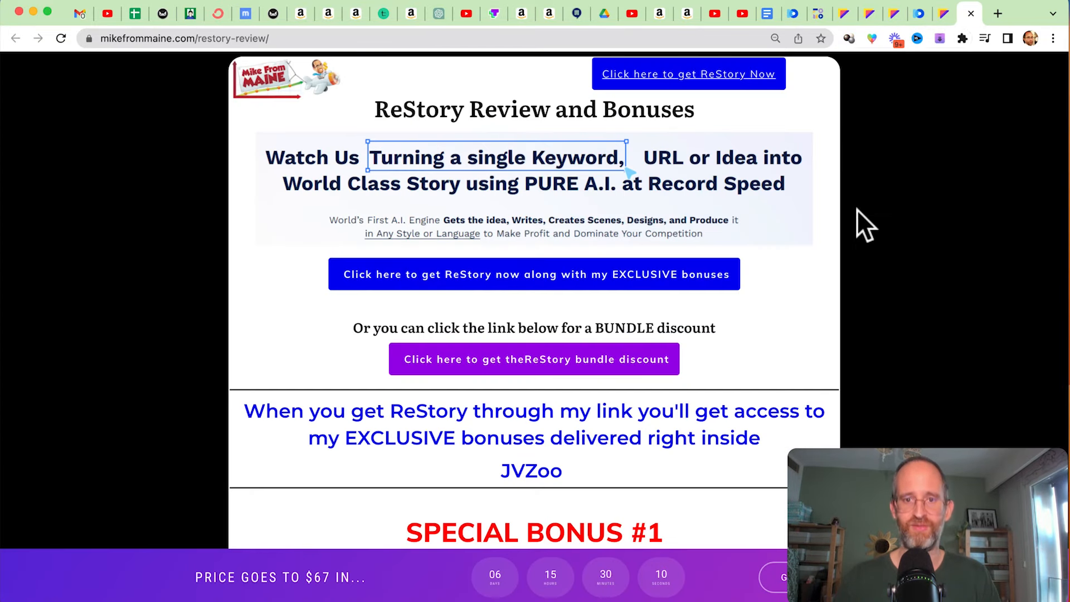